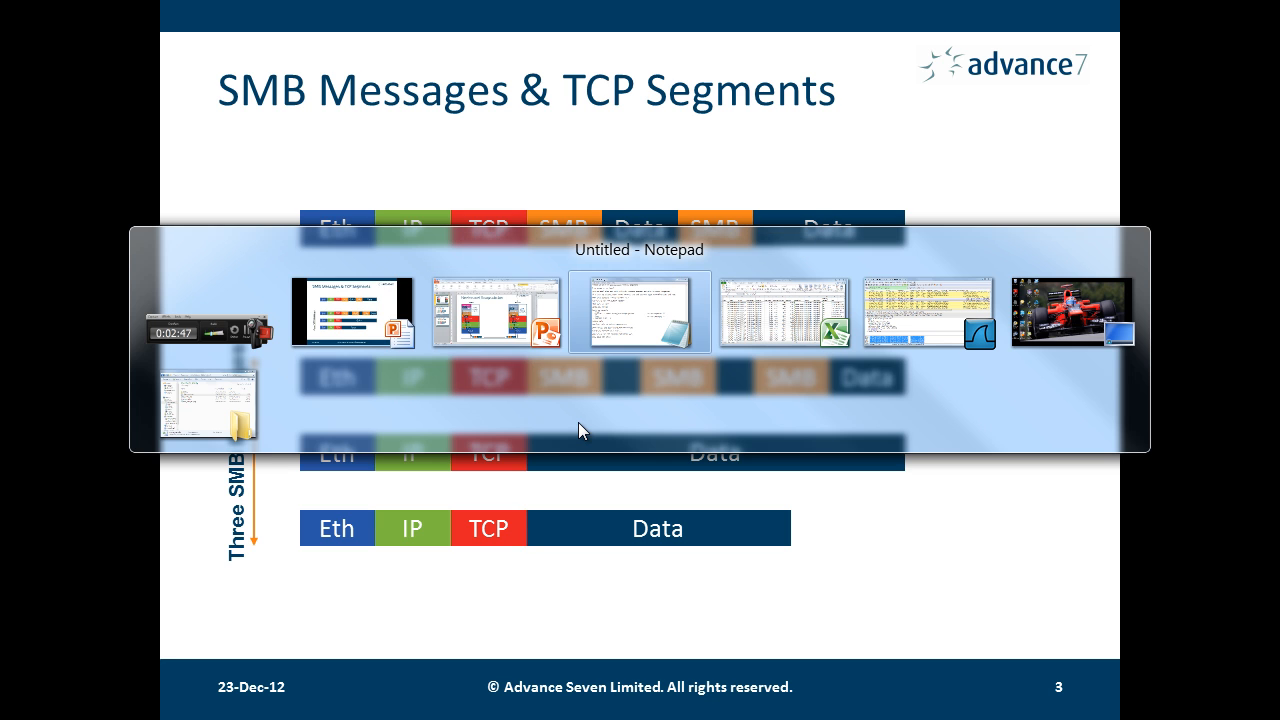
# Bring the slow_smb2.xlsx workbook to the front in place of the slides.
pyautogui.click(784, 312)
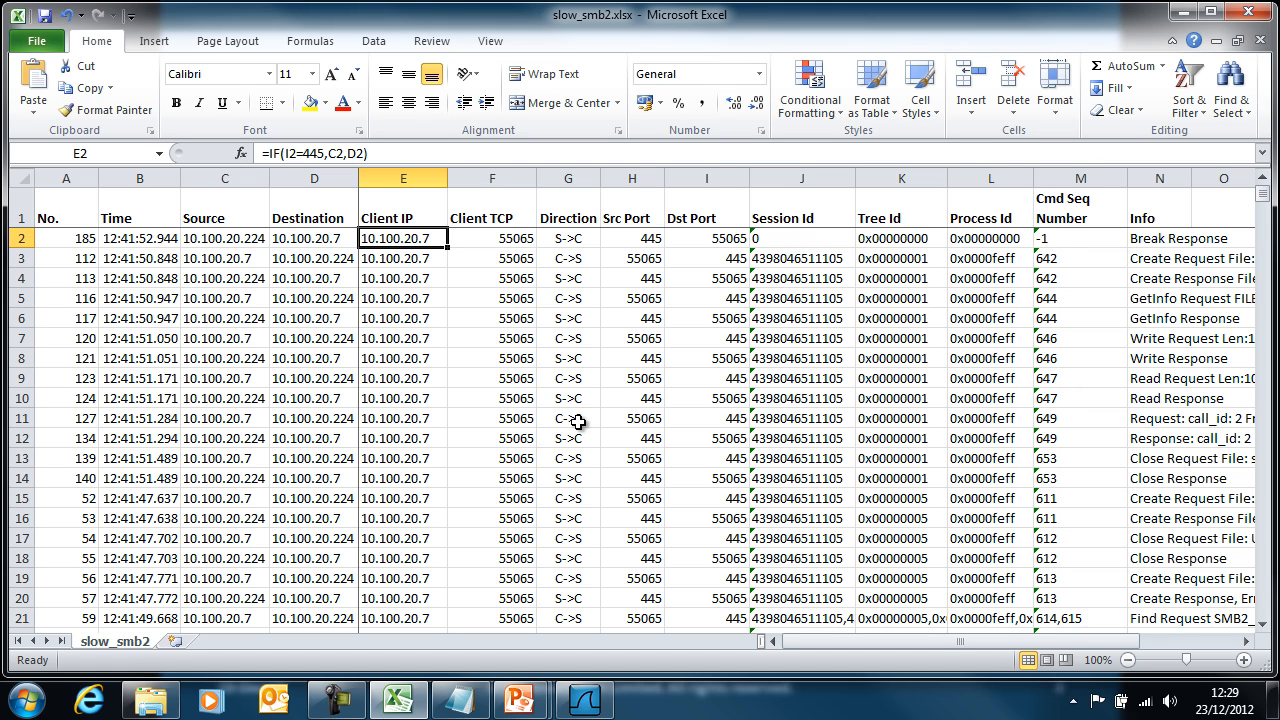
pyautogui.moveTo(628, 36)
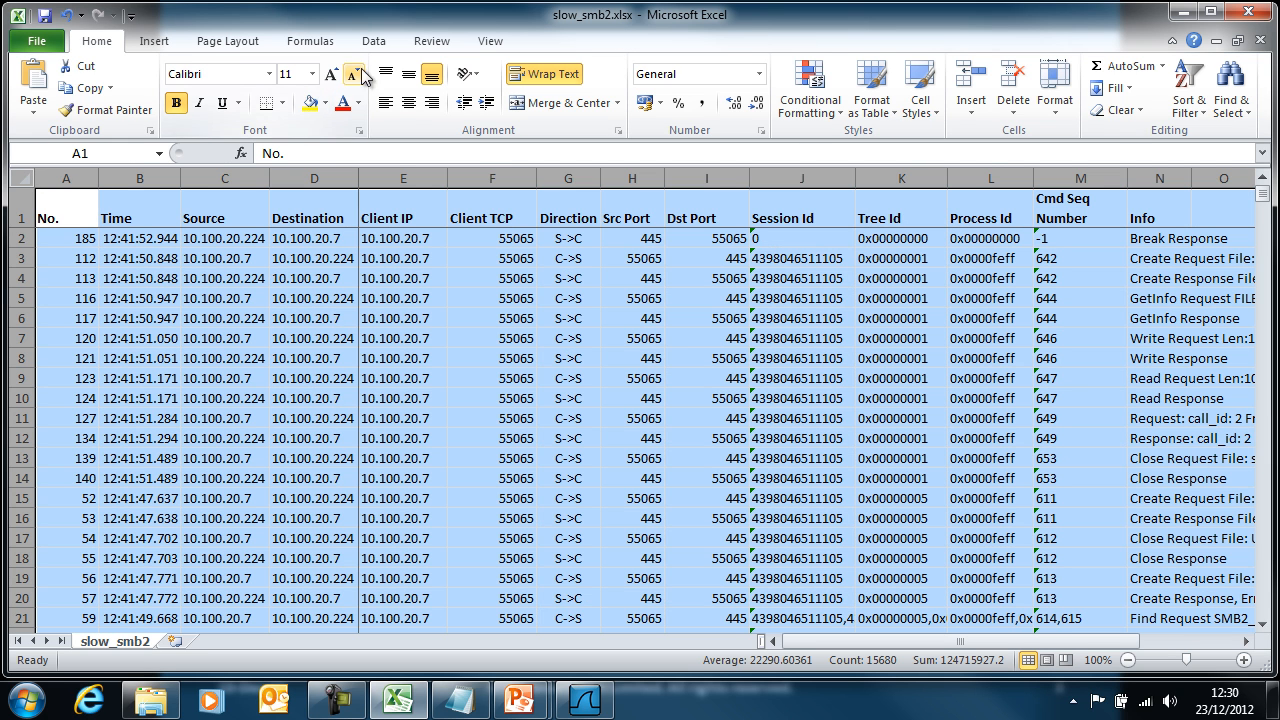
# Custom-sort by Session Id, Tree Id, Process Id, Cmd Seq Number, sorting numbers and text separately.
pyautogui.click(372, 40)
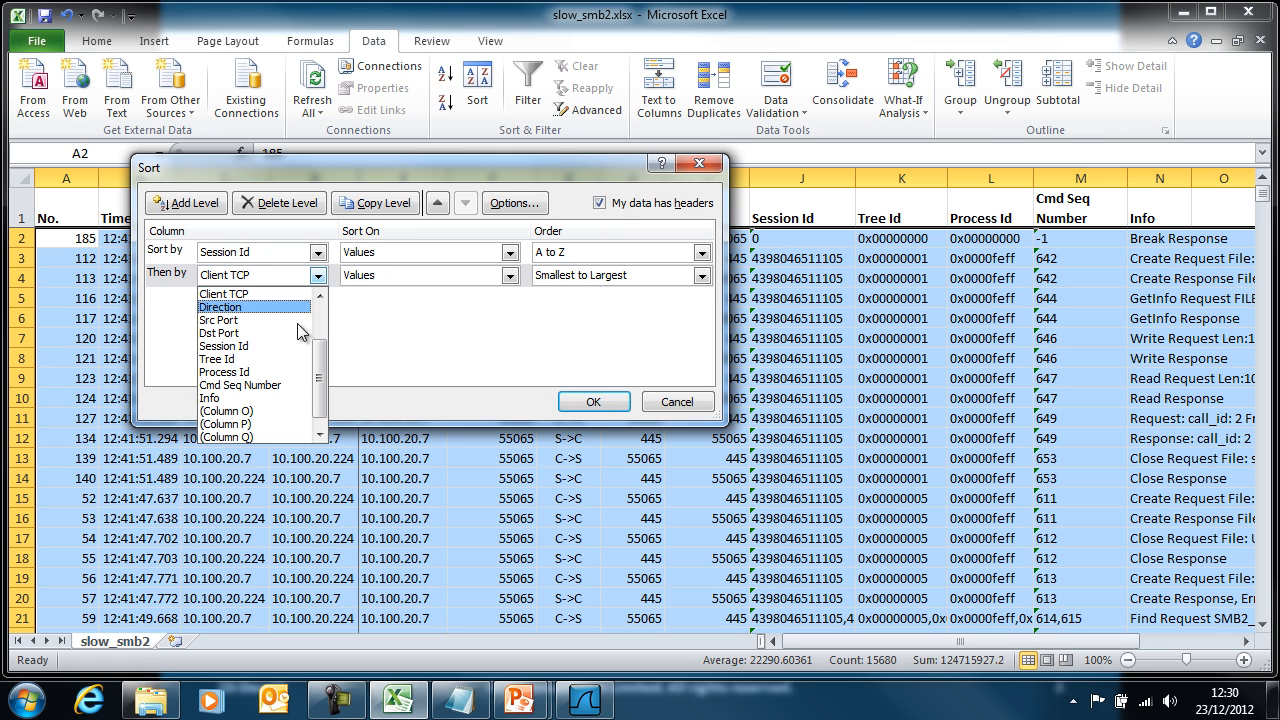
pyautogui.click(216, 358)
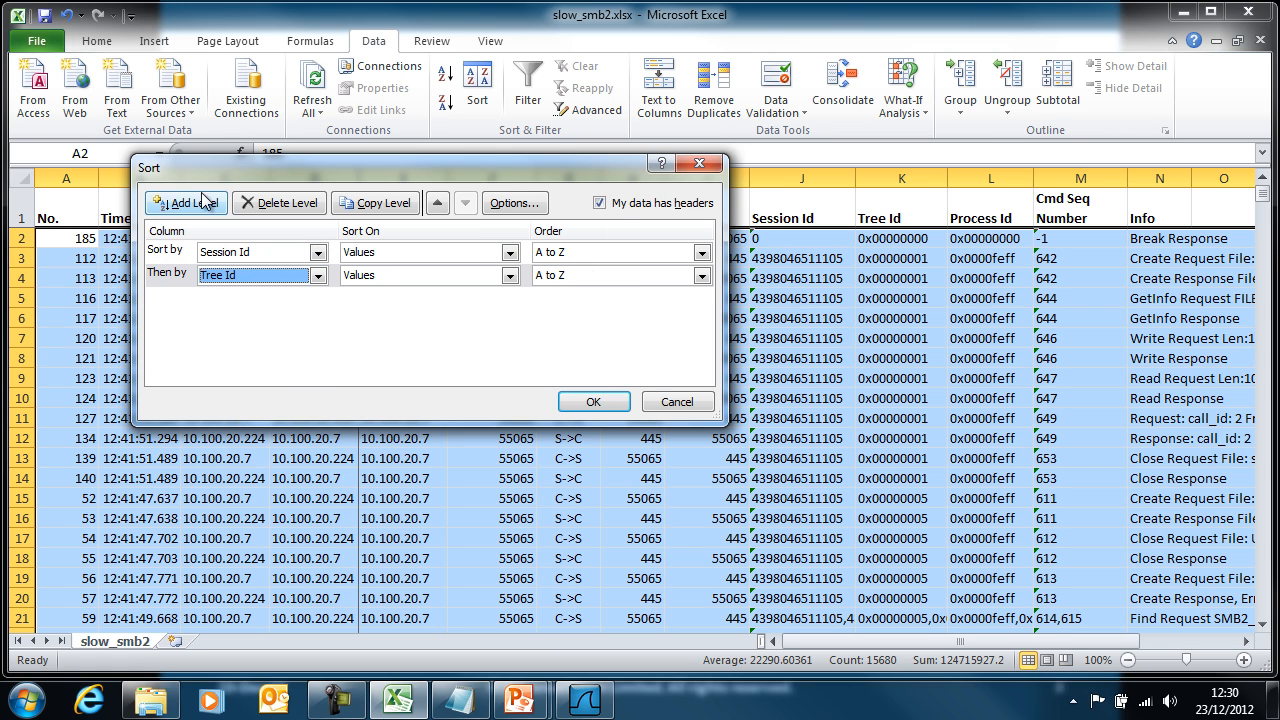
pyautogui.click(186, 204)
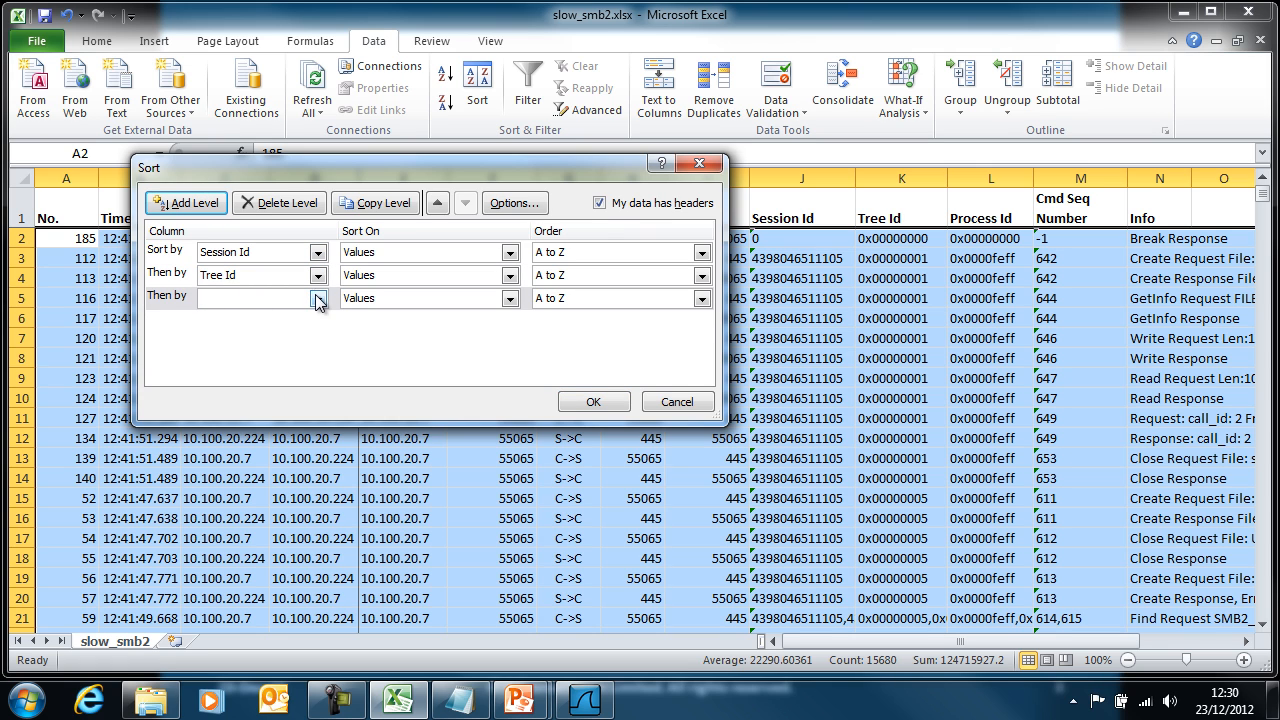
pyautogui.click(316, 296)
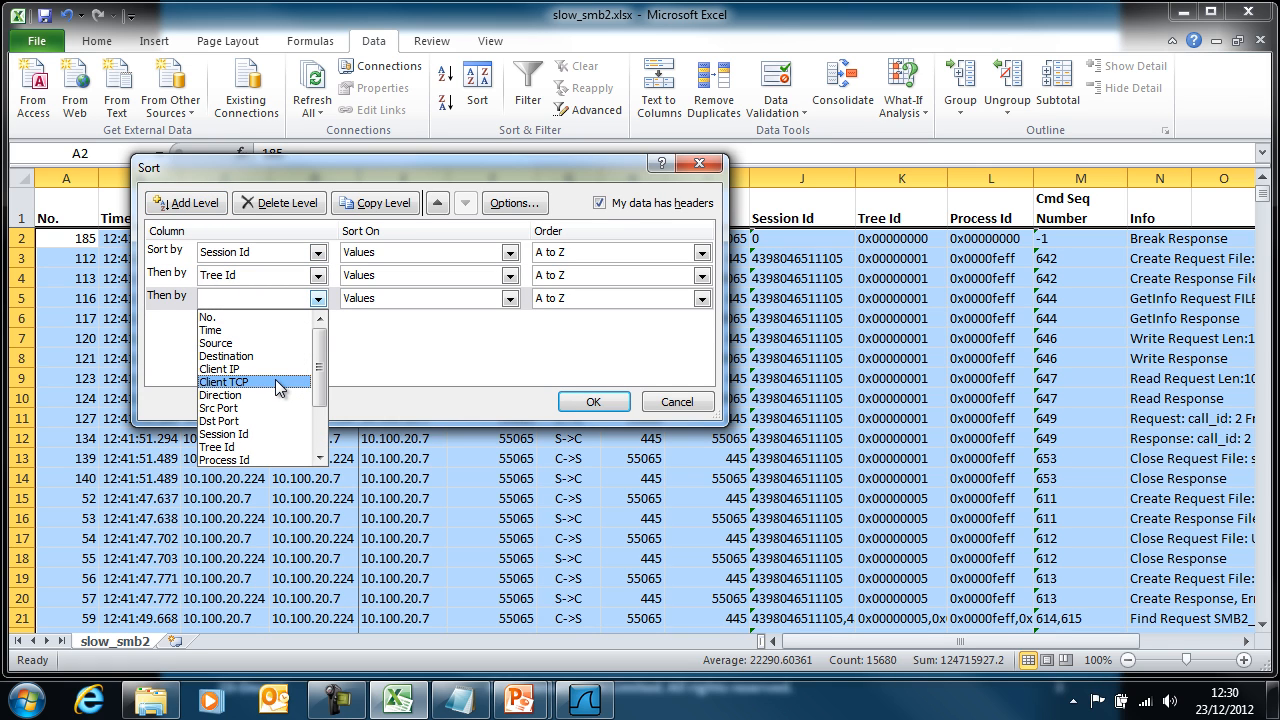
pyautogui.moveTo(256, 458)
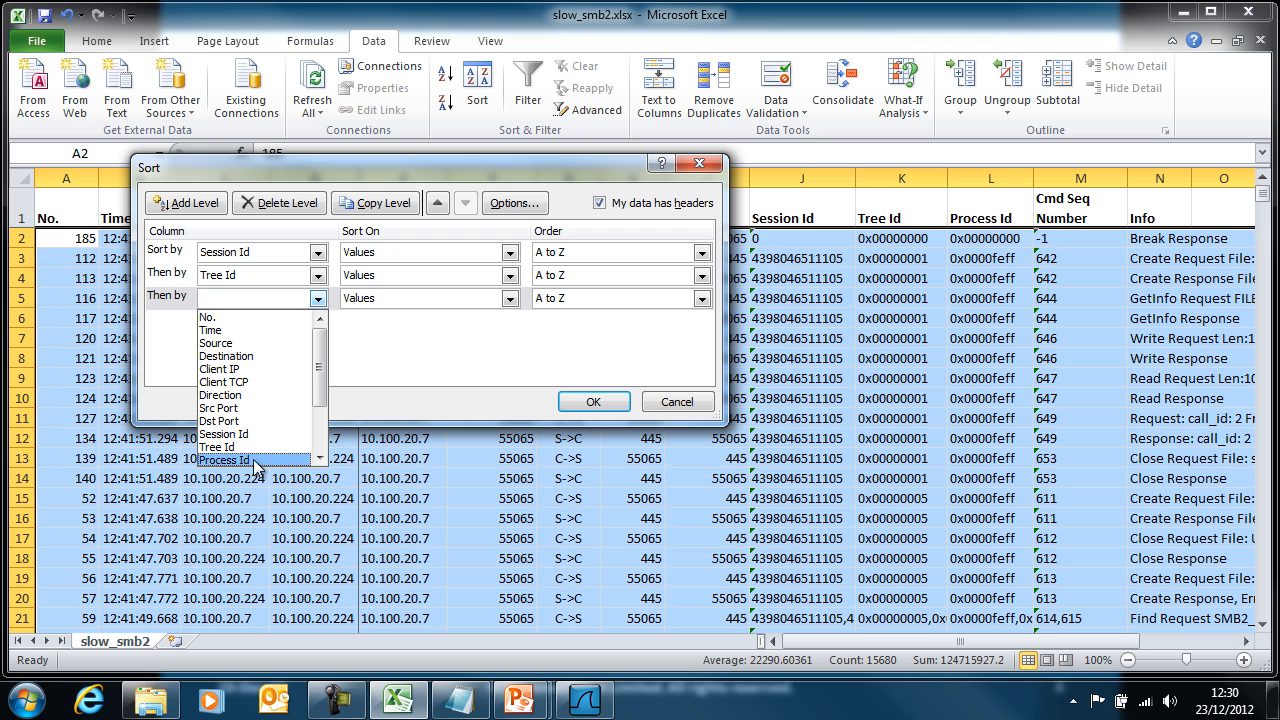
pyautogui.click(224, 458)
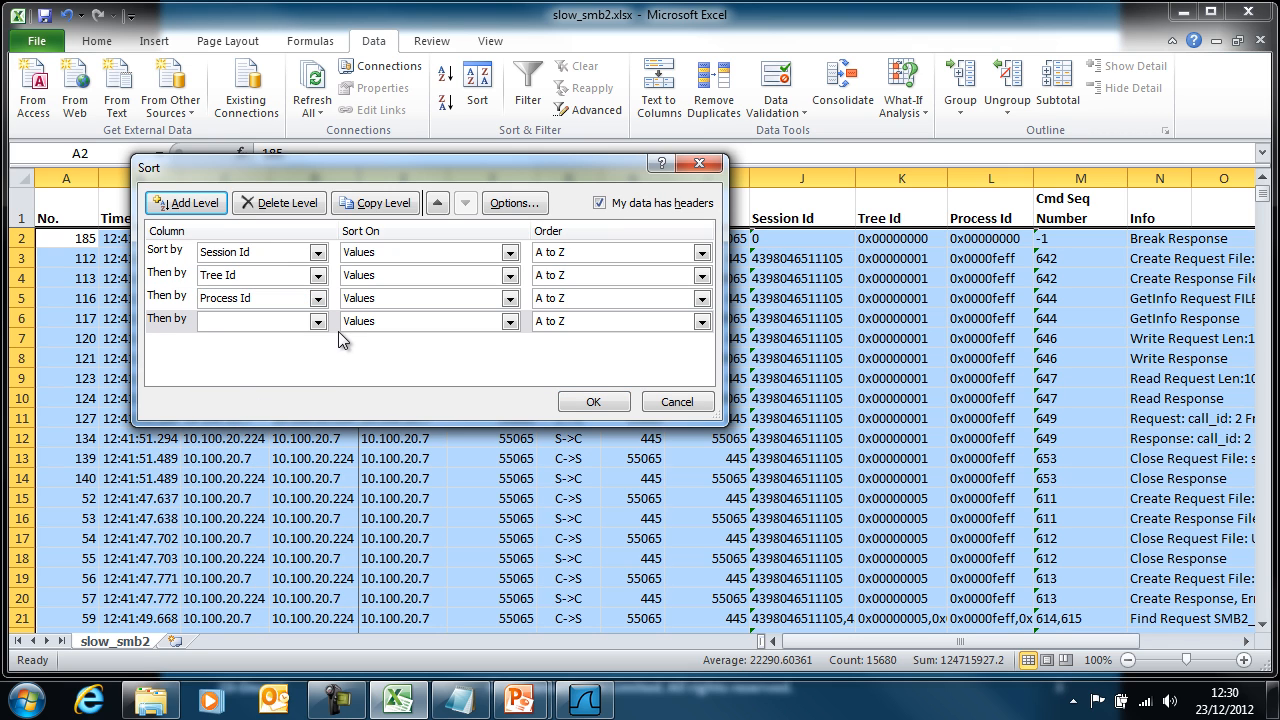
pyautogui.click(318, 320)
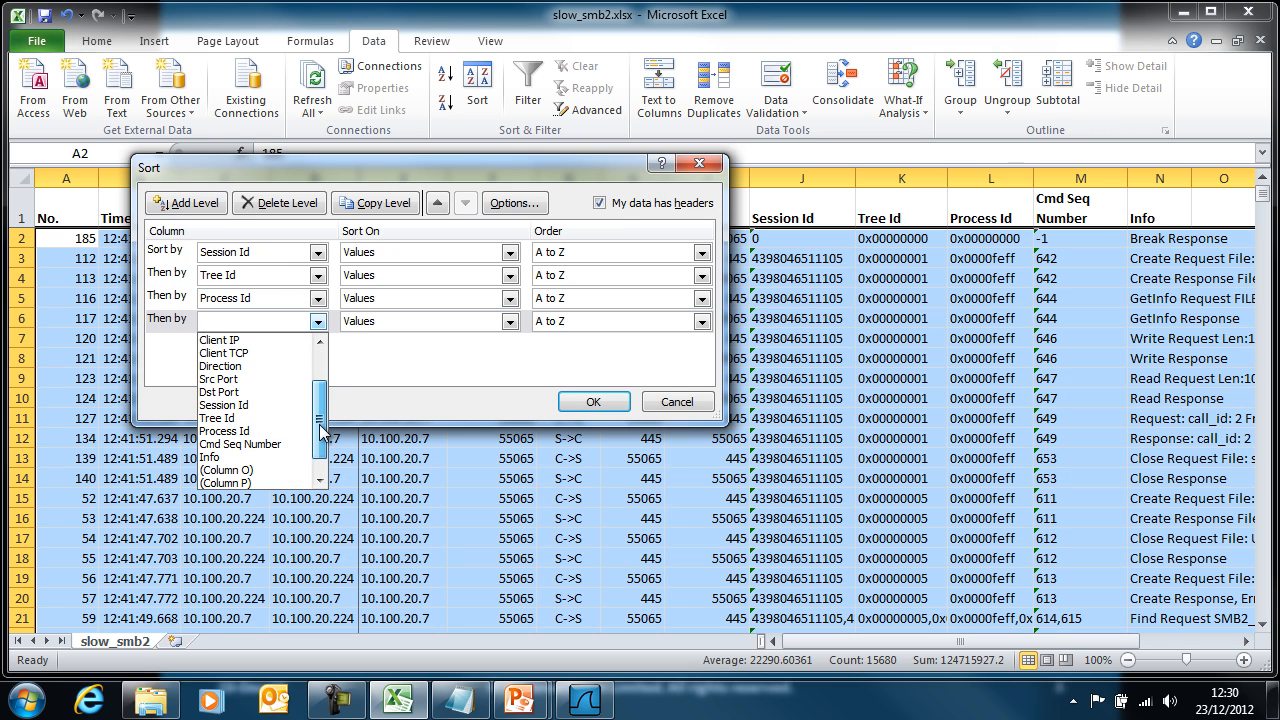
pyautogui.click(236, 444)
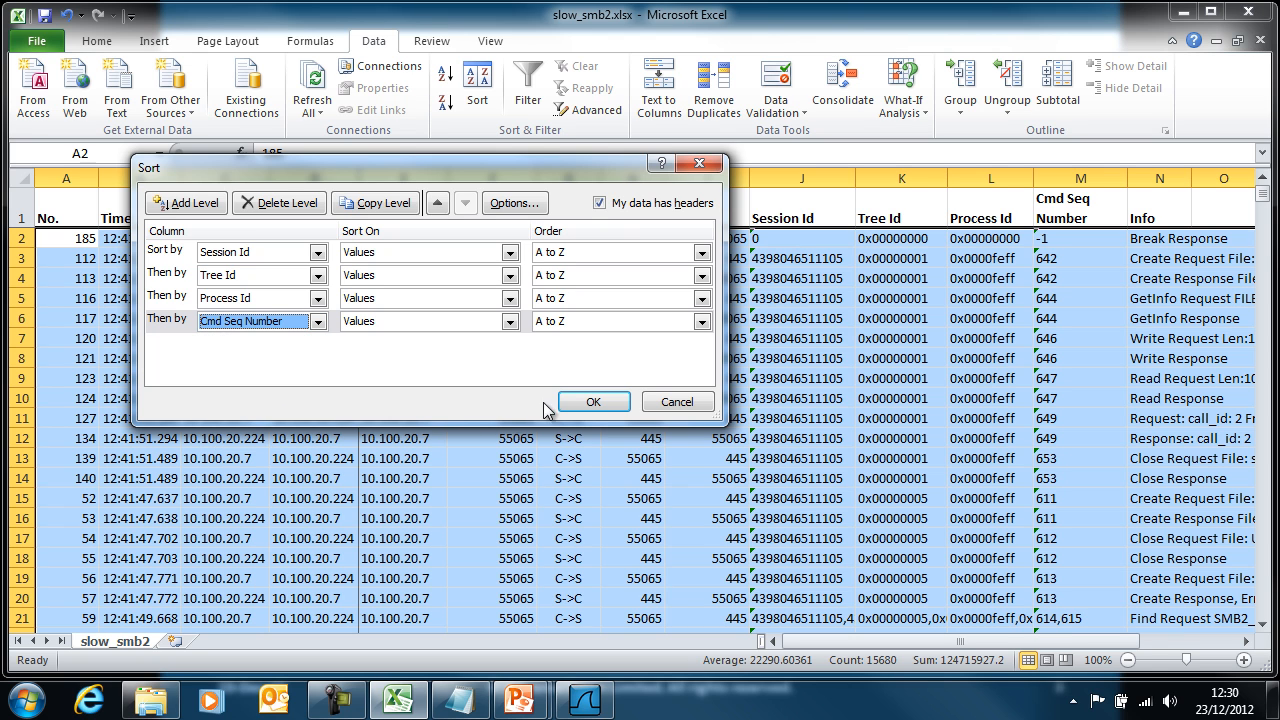
pyautogui.click(592, 400)
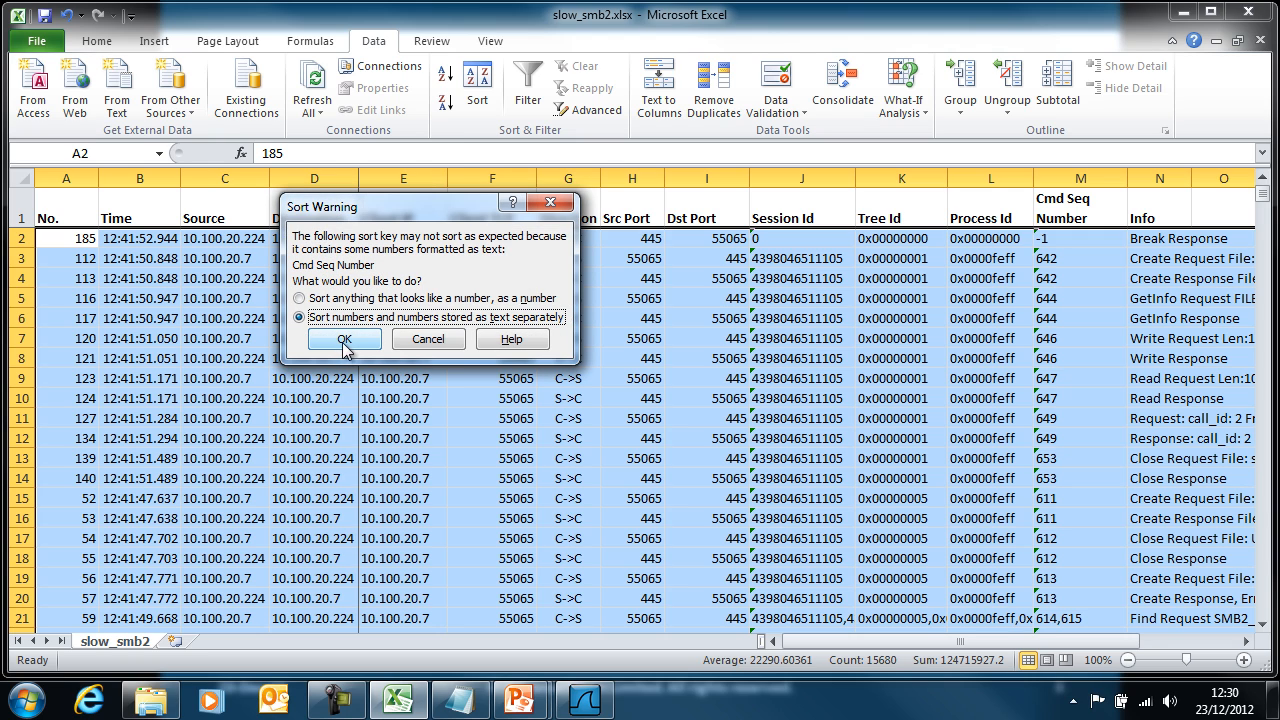
pyautogui.click(344, 338)
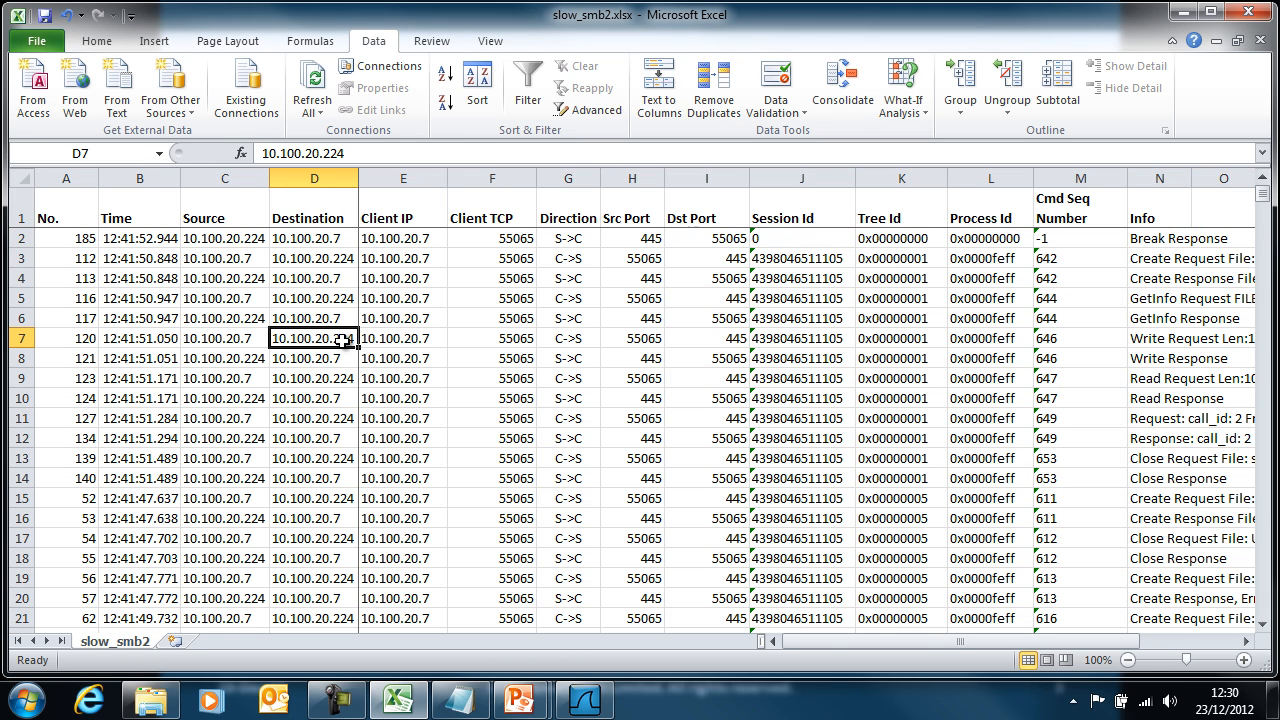
pyautogui.moveTo(1068, 378)
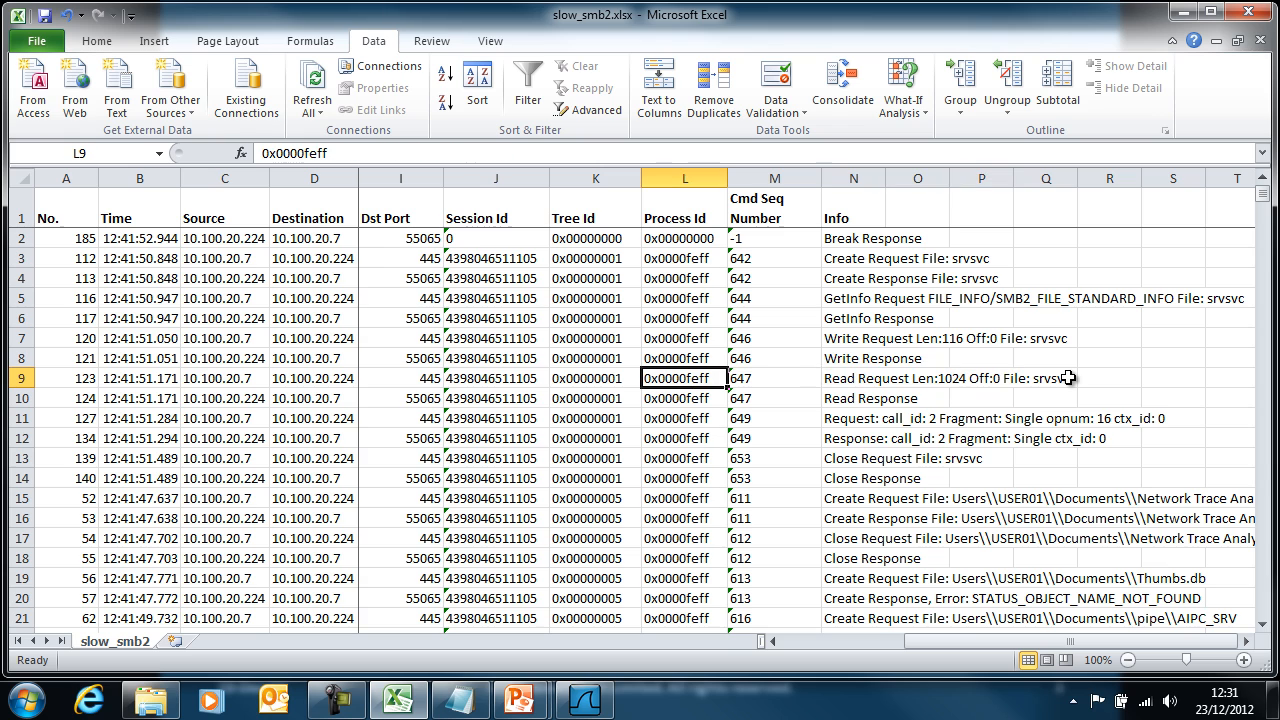
# Check Cmd Seq Number values rise in order, scrolling down to about row 298.
pyautogui.click(772, 298)
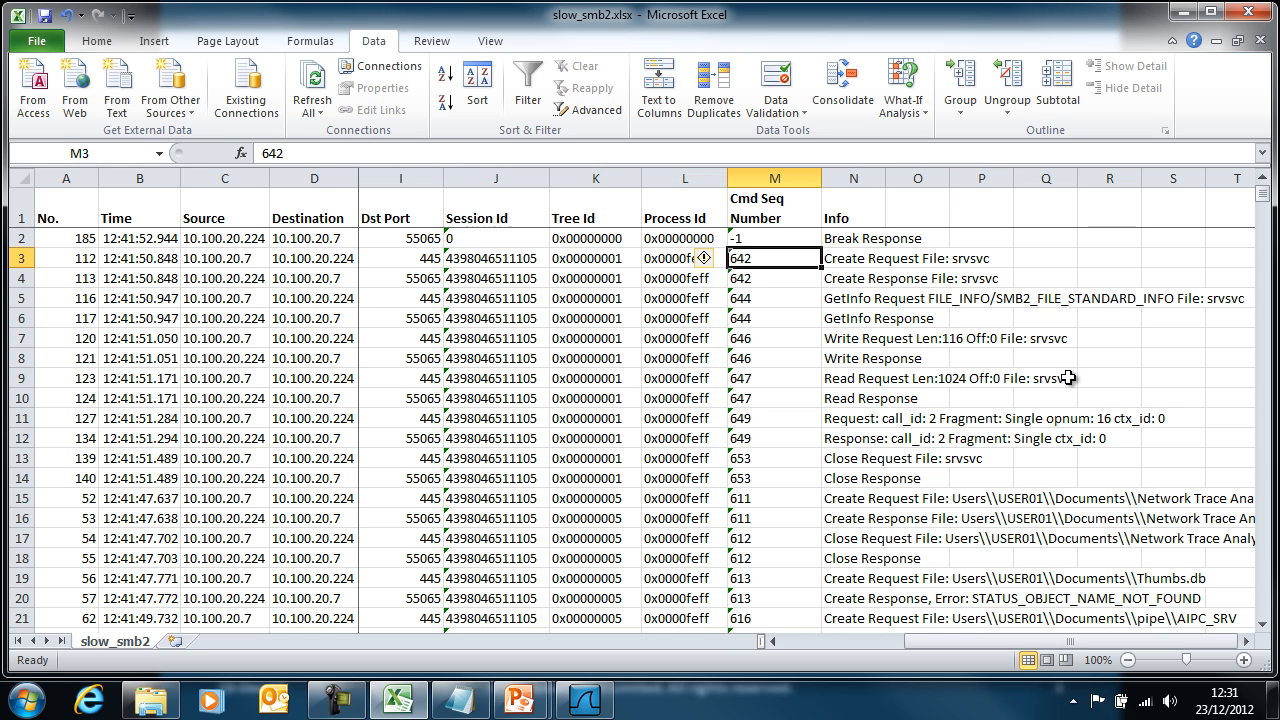
pyautogui.click(772, 278)
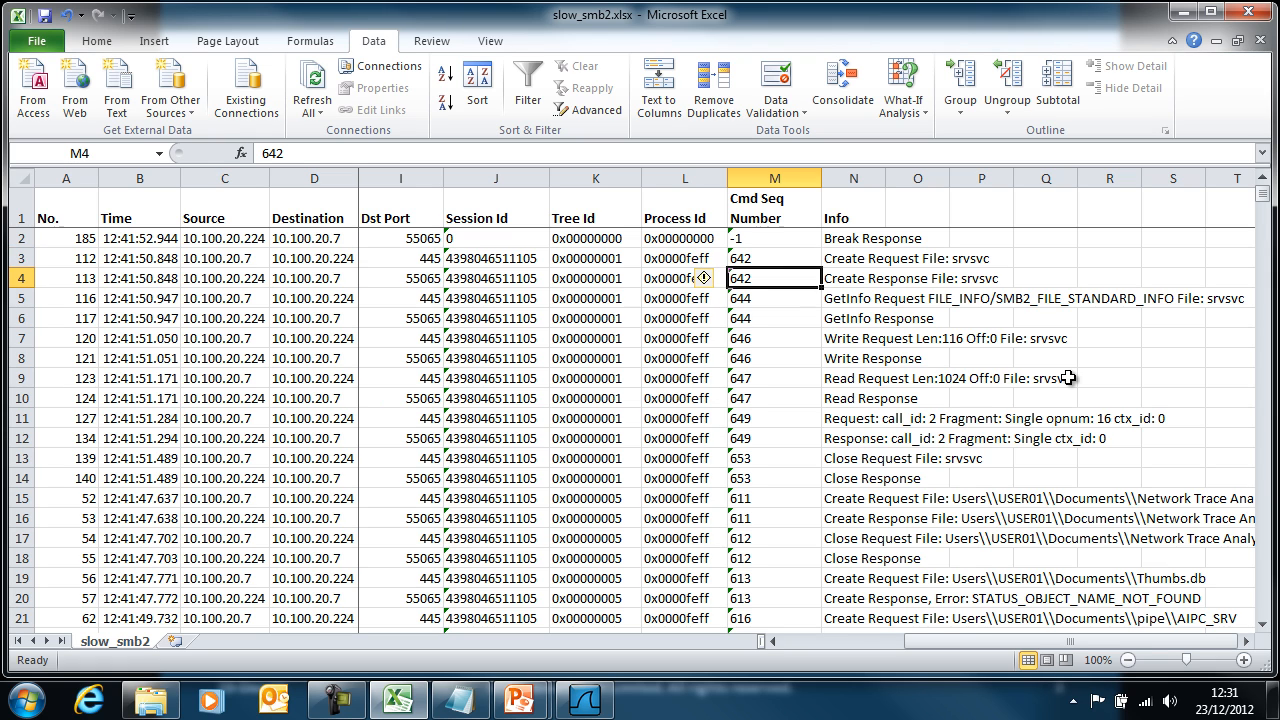
pyautogui.click(772, 358)
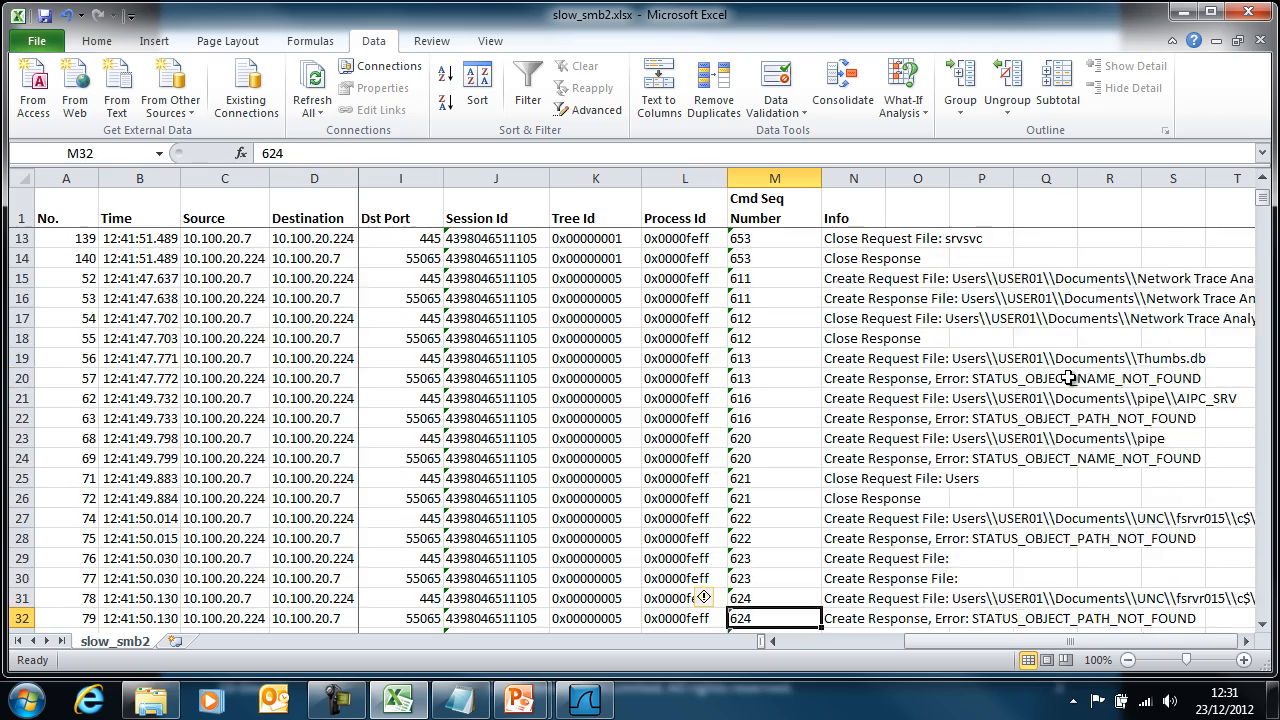
pyautogui.scroll(-3)
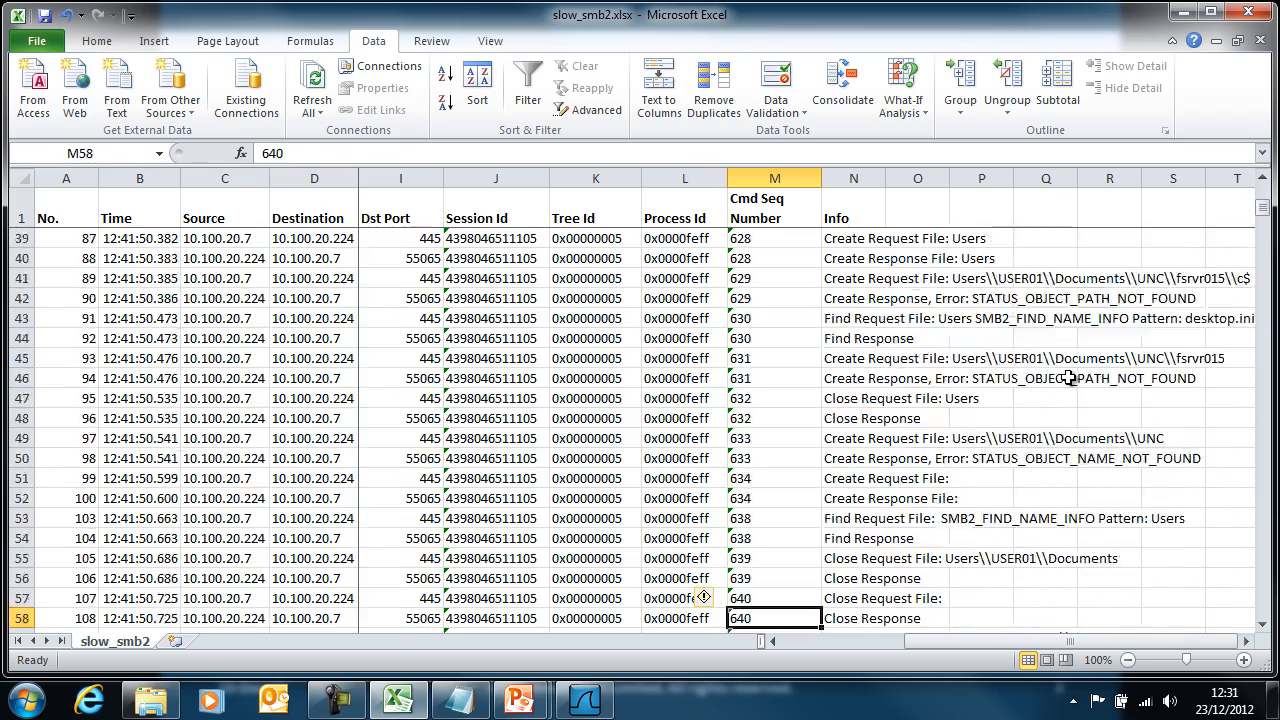
pyautogui.scroll(-3)
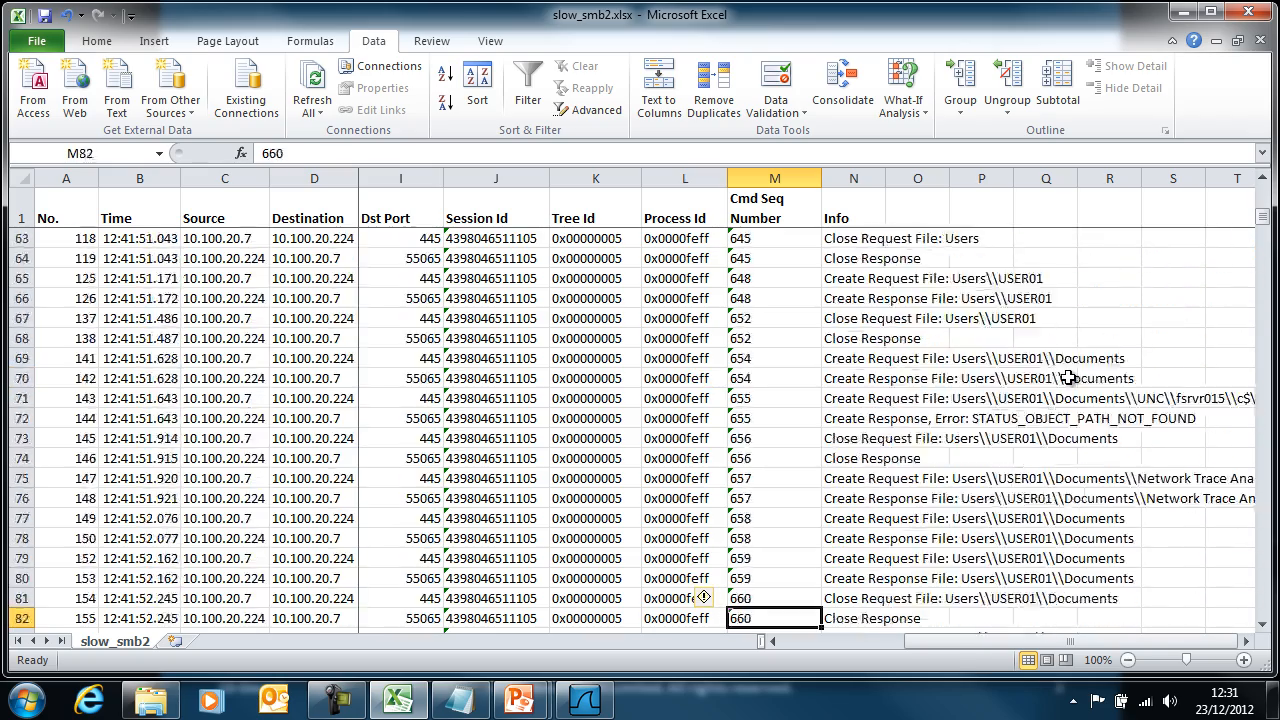
pyautogui.scroll(-3)
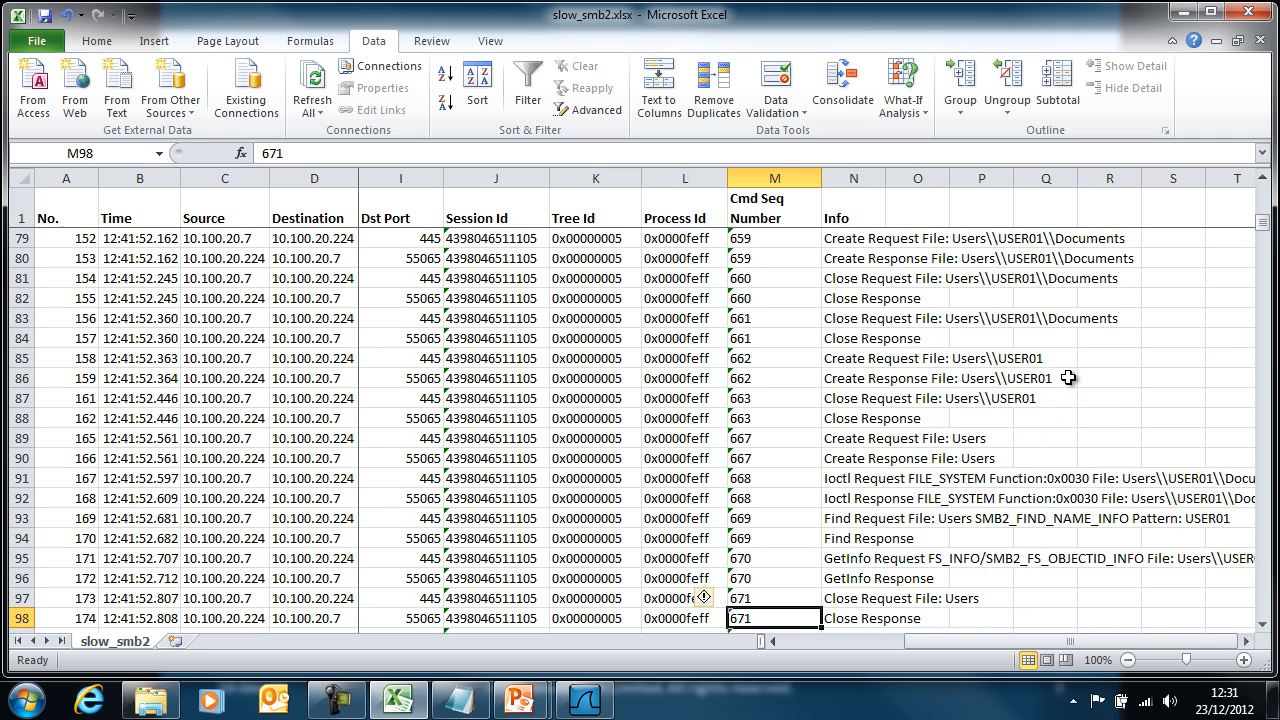
pyautogui.scroll(-3)
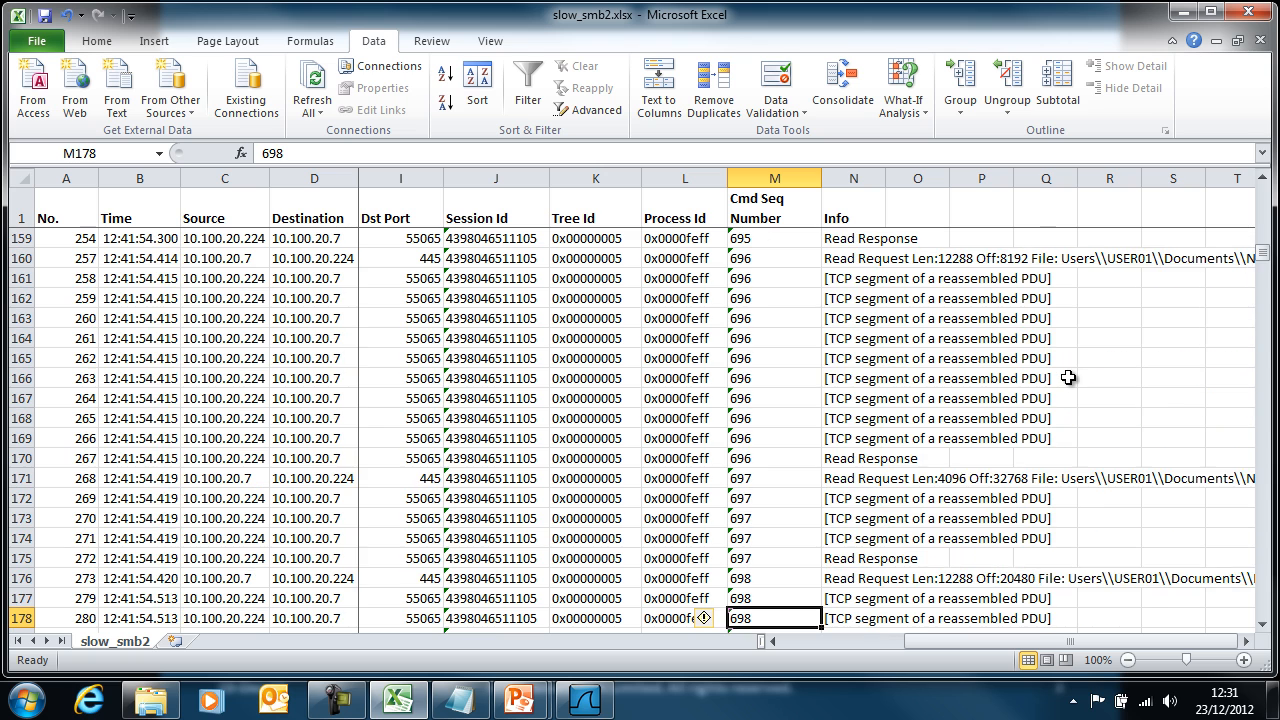
pyautogui.scroll(-3)
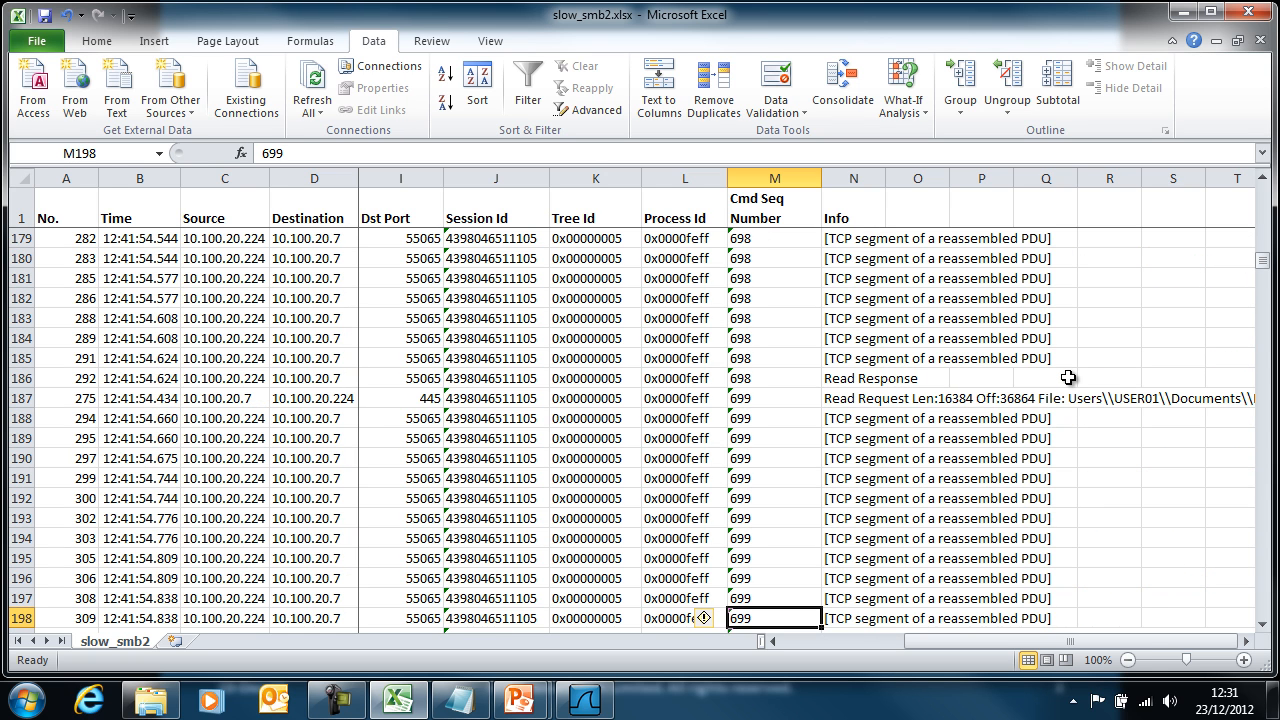
pyautogui.scroll(-3)
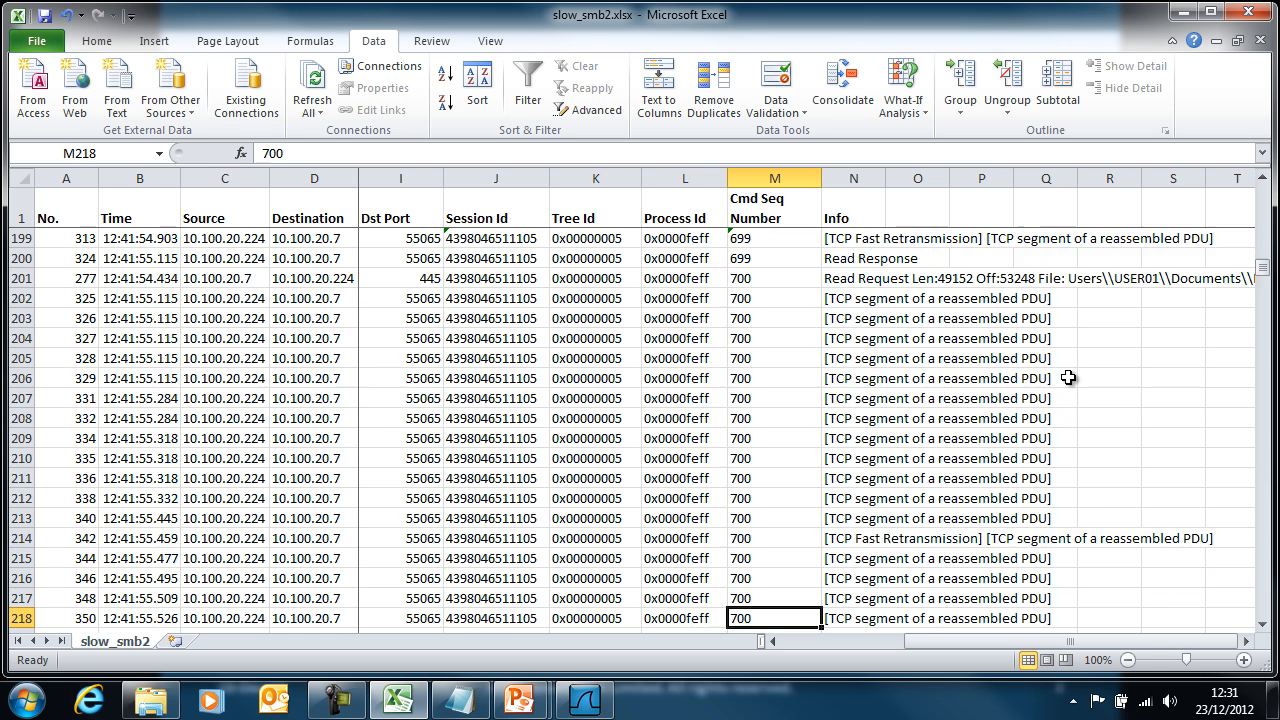
pyautogui.scroll(-3)
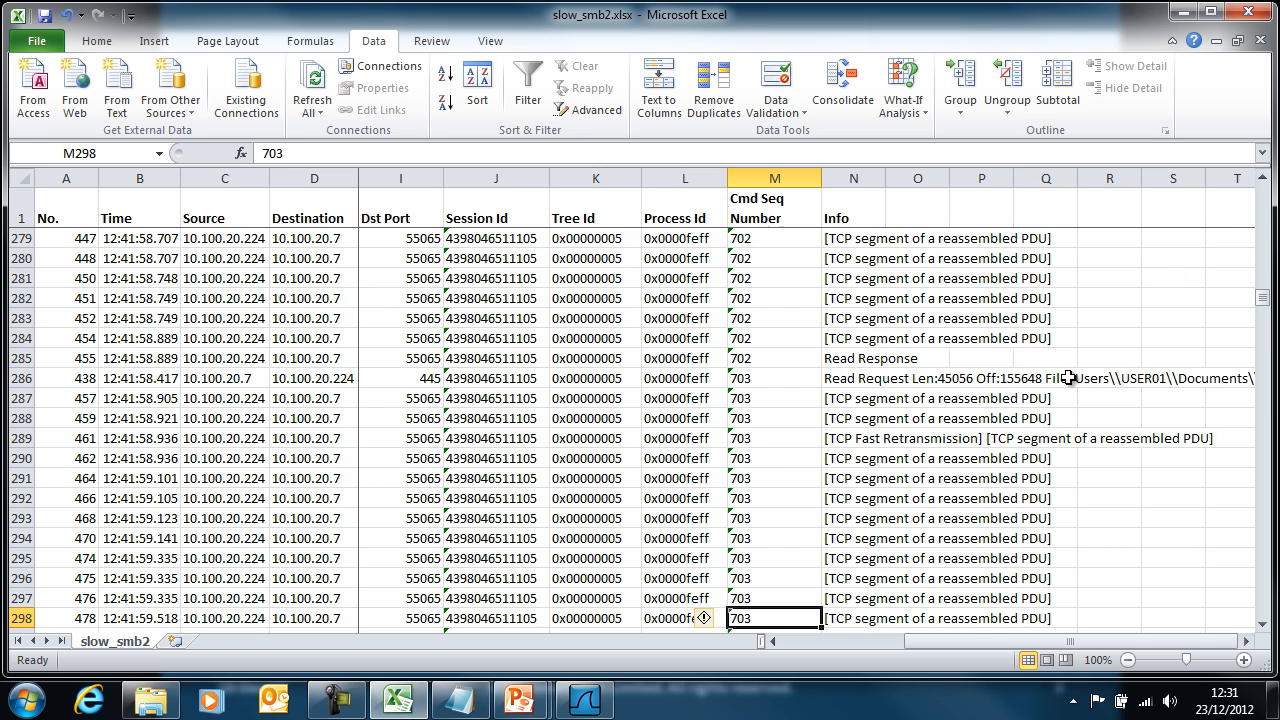
pyautogui.scroll(-3)
pyautogui.write('707')
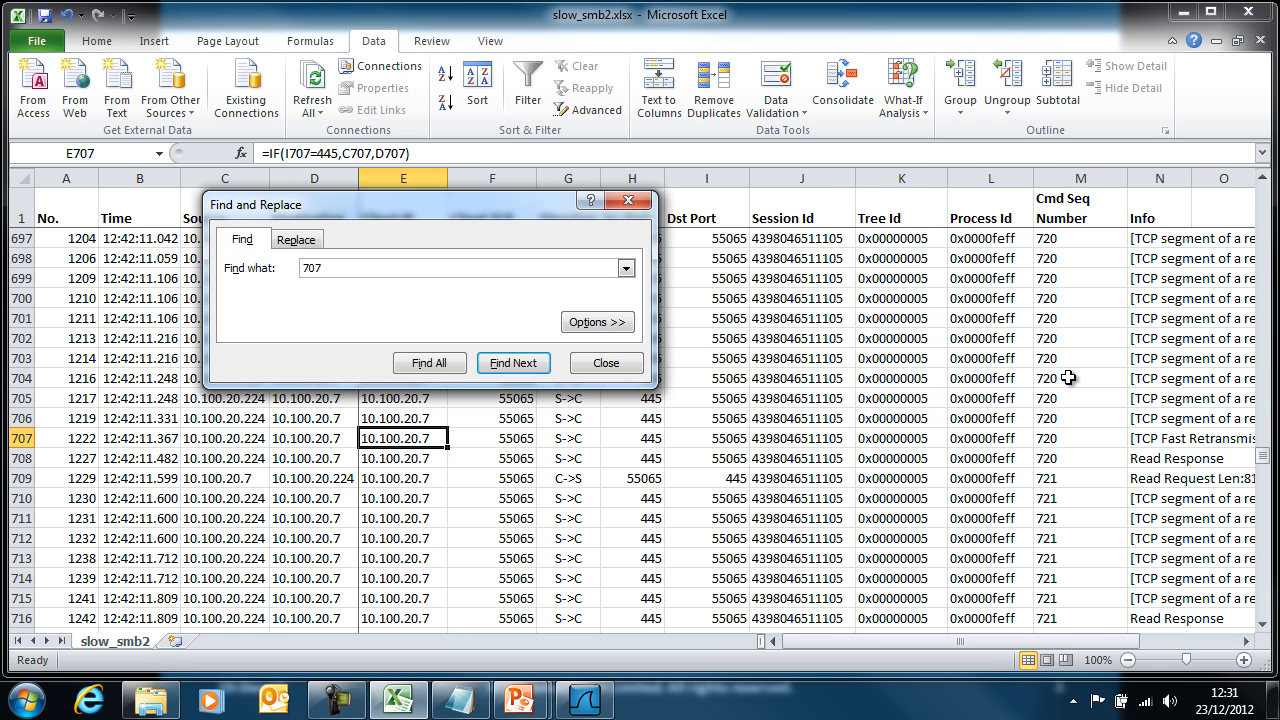
pyautogui.moveTo(688, 288)
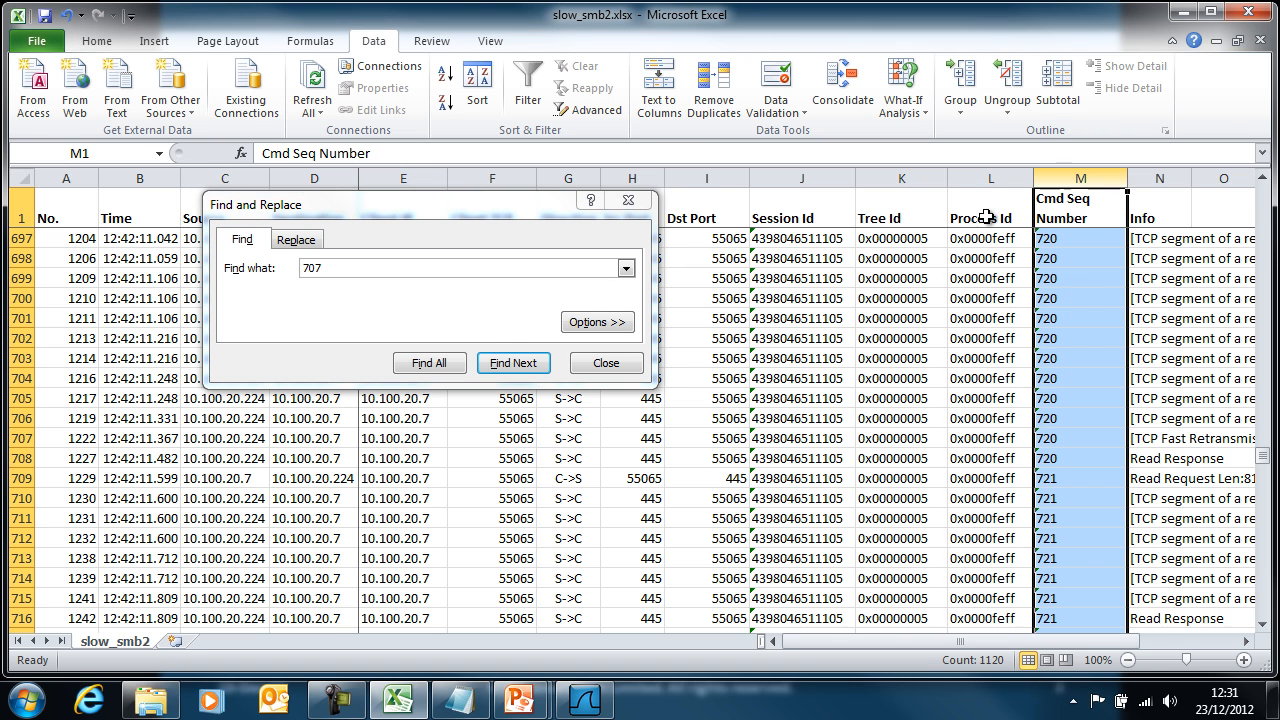
# Find the next 707 and inspect the comma-separated Cmd Seq Number values like 707,-1,708.
pyautogui.click(512, 362)
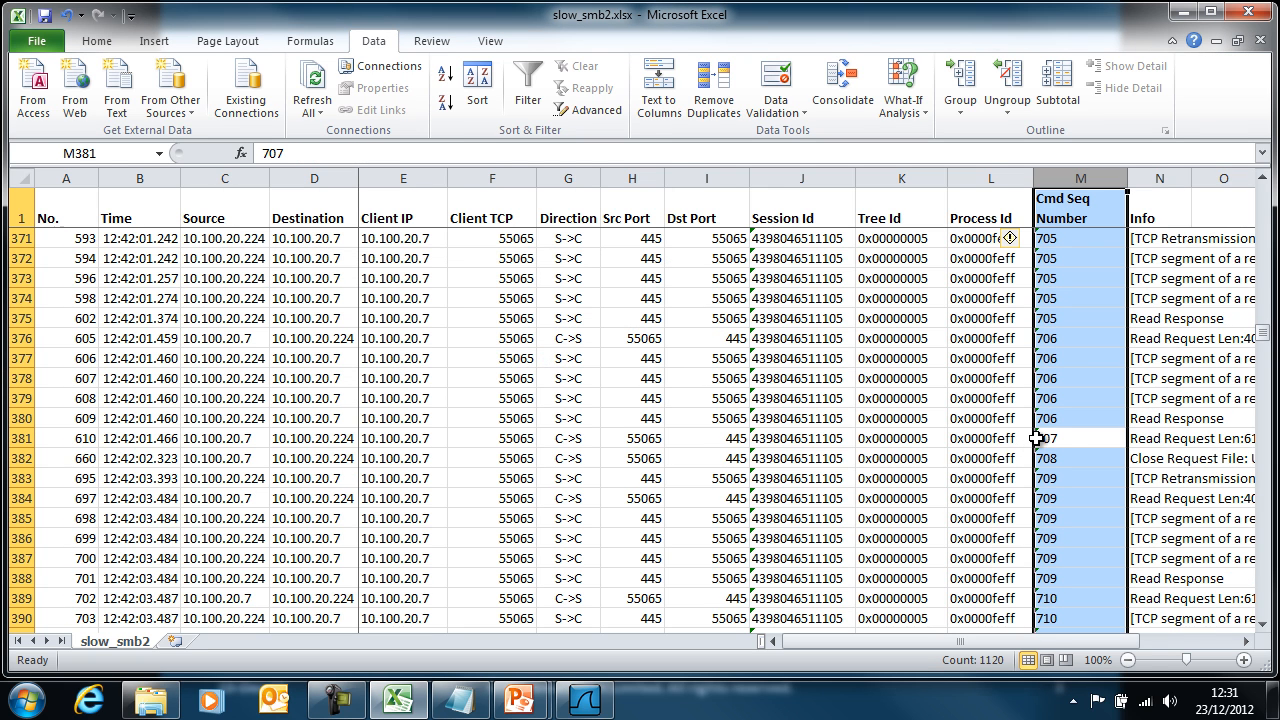
pyautogui.moveTo(1092, 488)
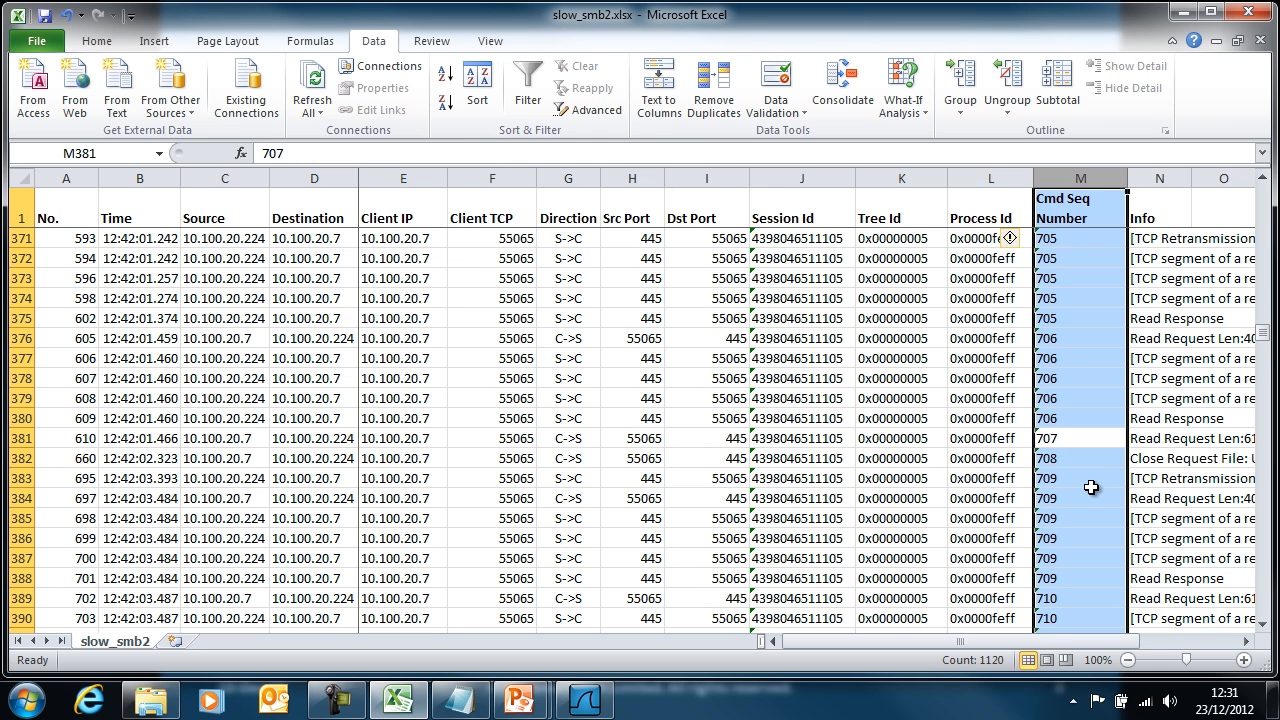
pyautogui.click(1048, 436)
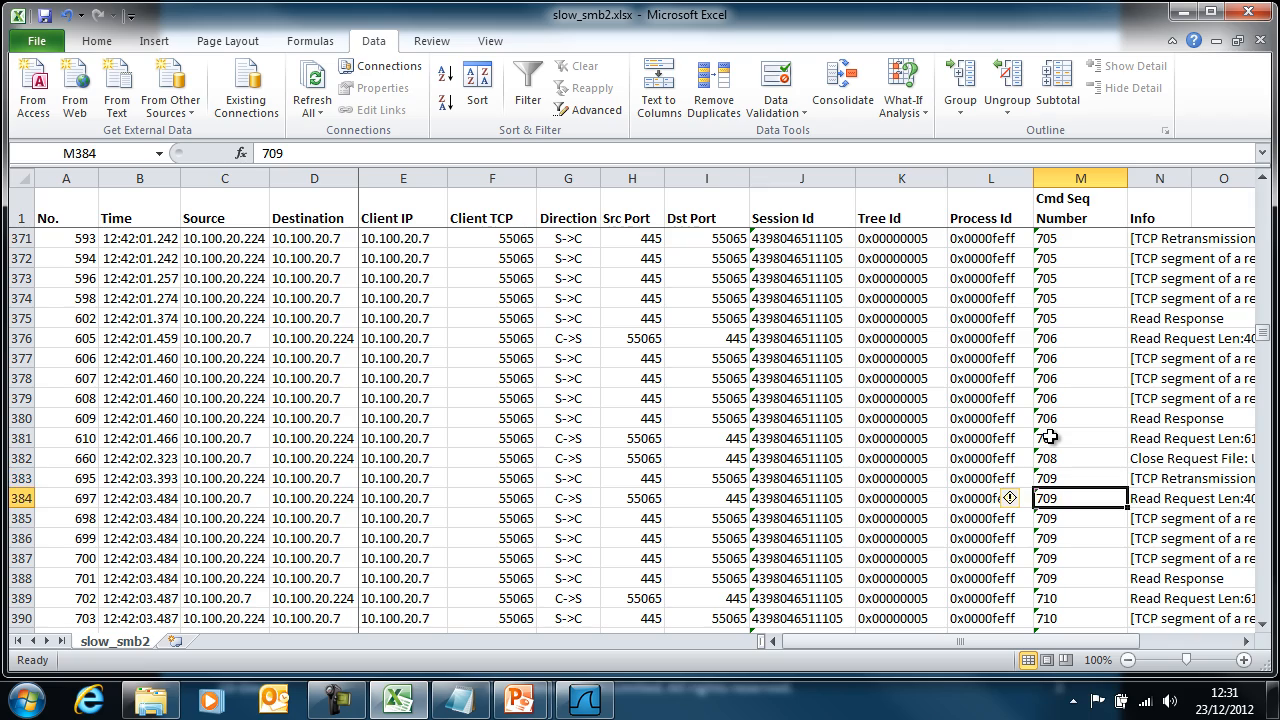
pyautogui.scroll(-3)
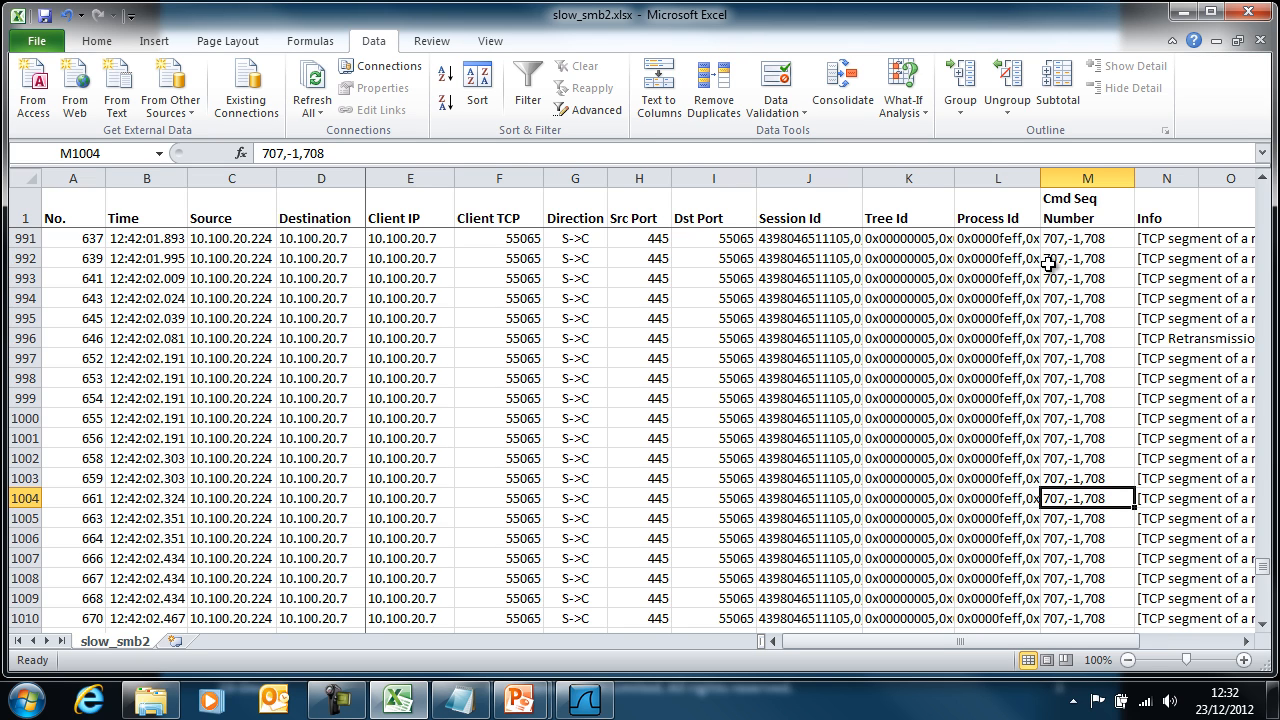
pyautogui.click(1084, 338)
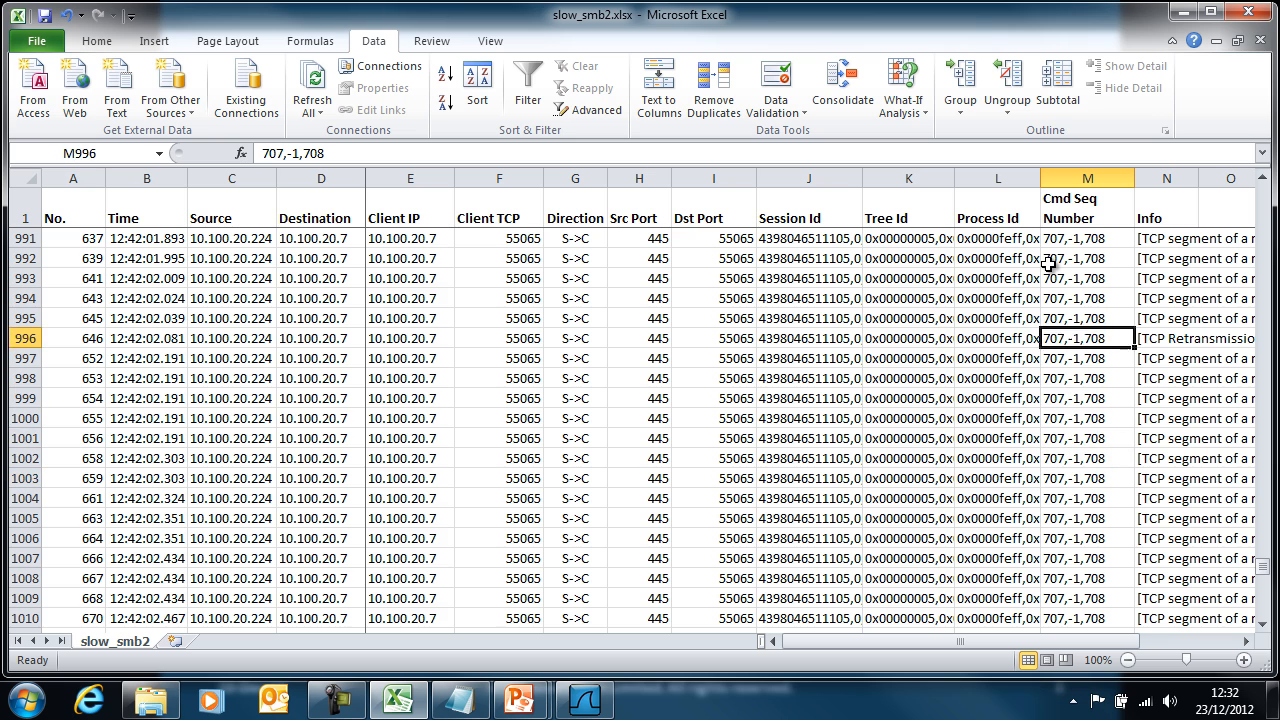
pyautogui.scroll(3)
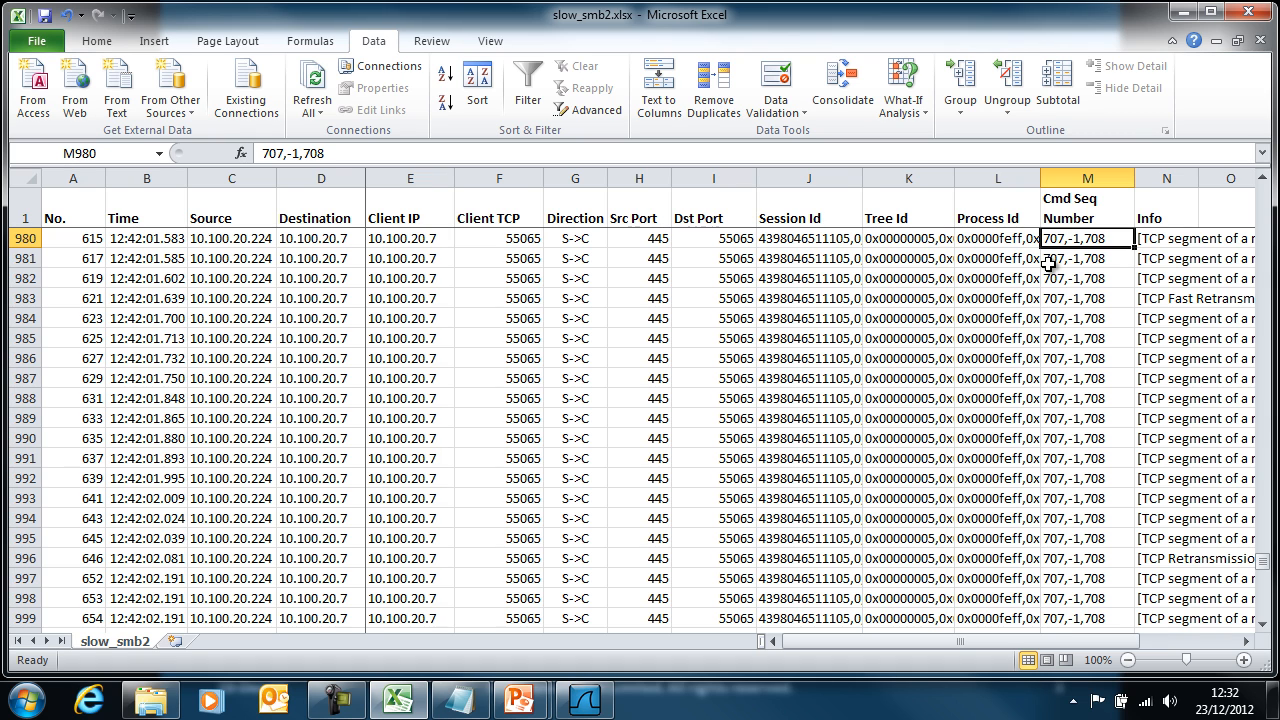
pyautogui.scroll(3)
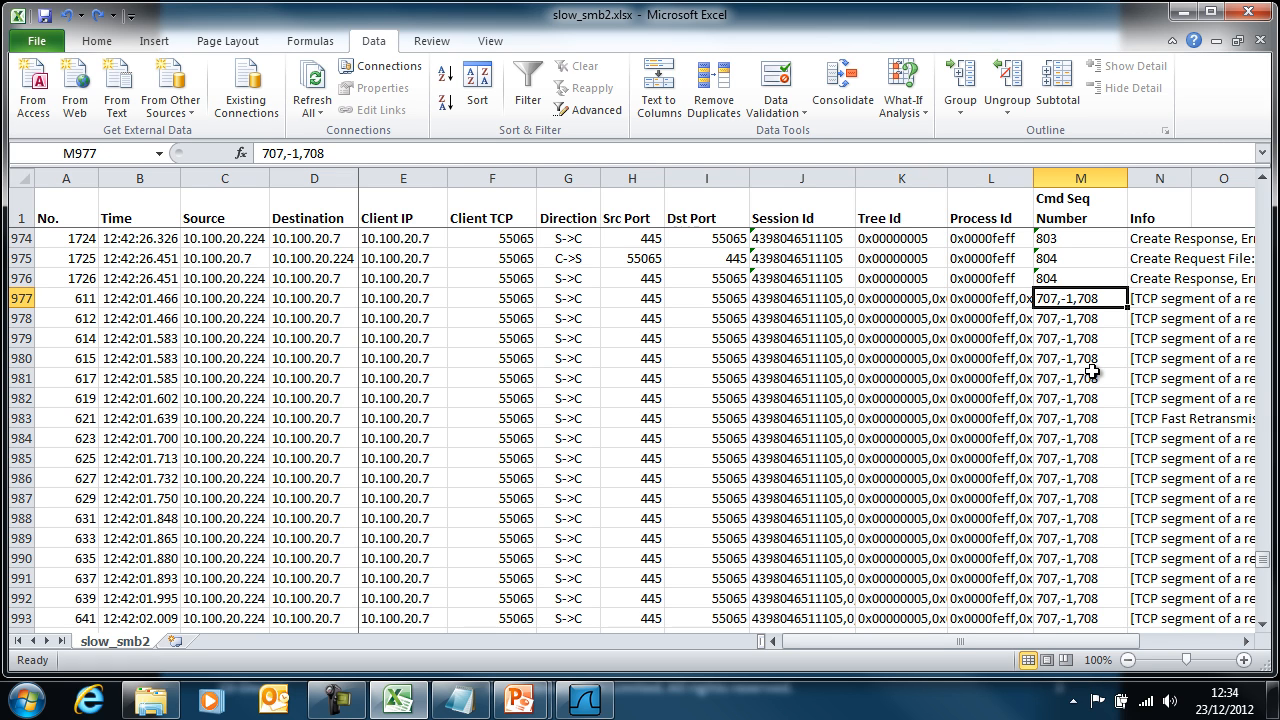
pyautogui.moveTo(1082, 330)
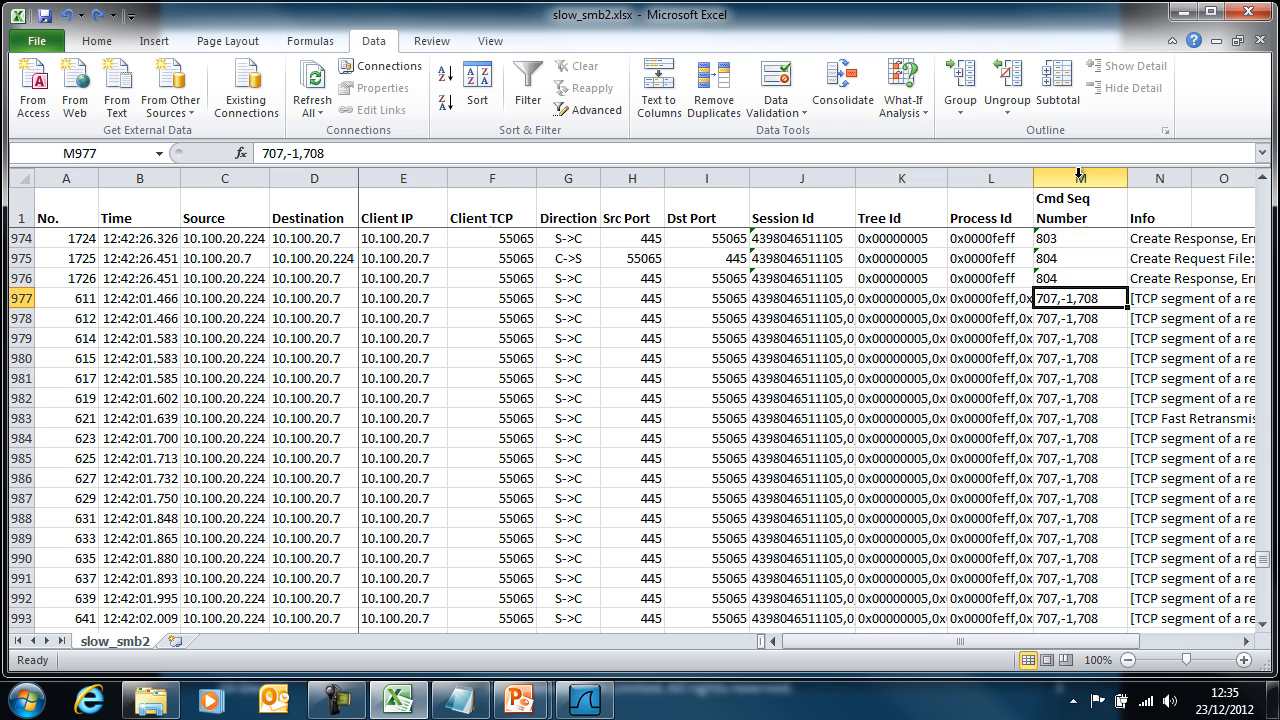
# Insert a new column before Cmd Seq Number and head it First Cmd Seq Number.
pyautogui.click(1080, 176)
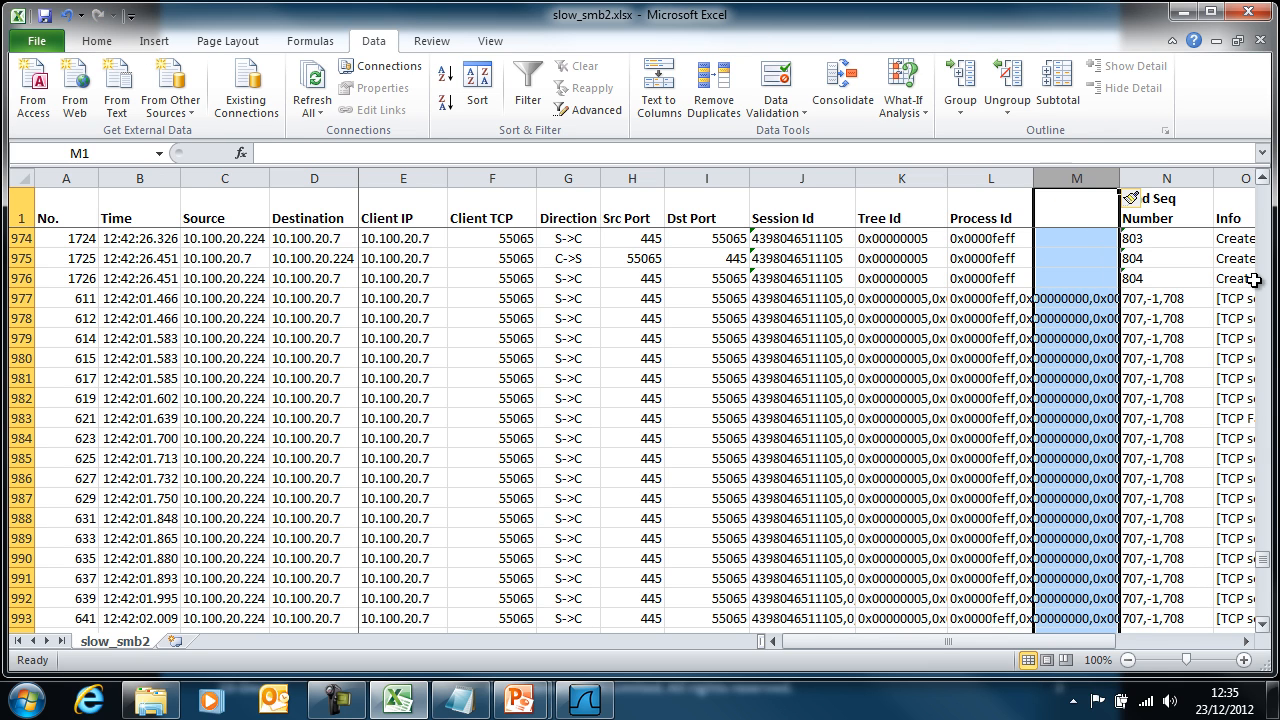
pyautogui.click(1164, 204)
pyautogui.write('Cmd Seq Number')
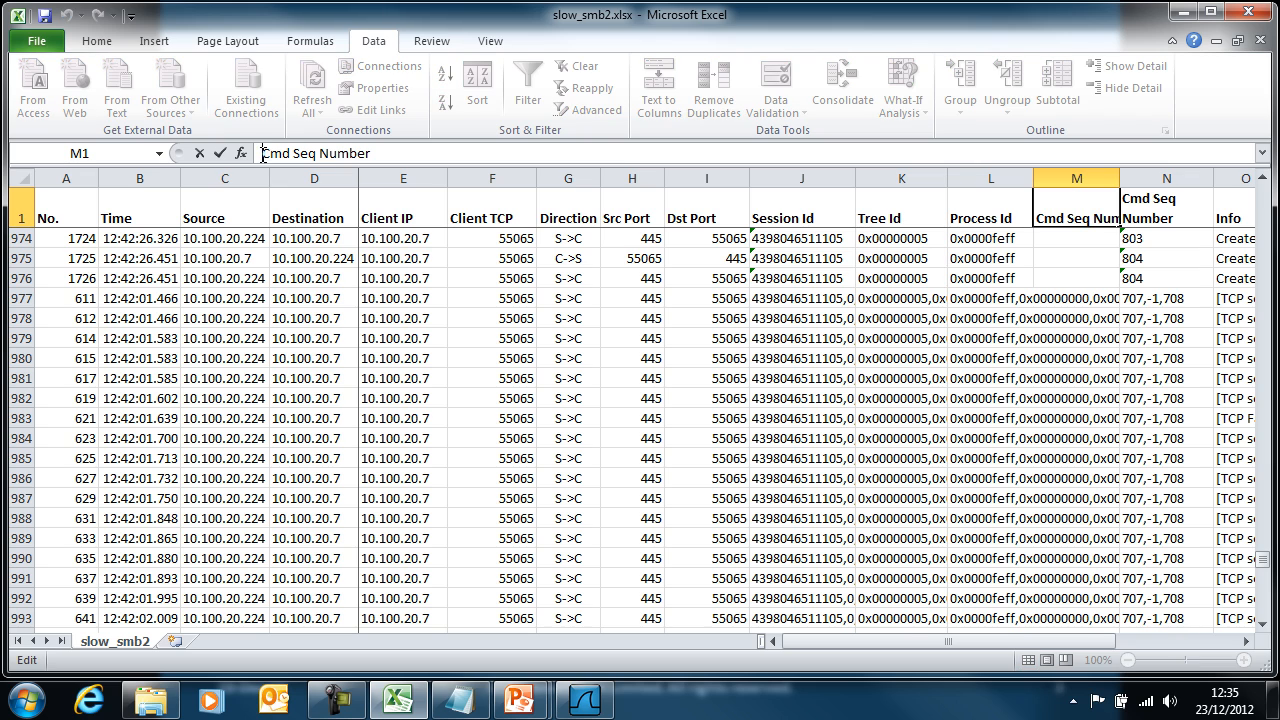
pyautogui.write('First')
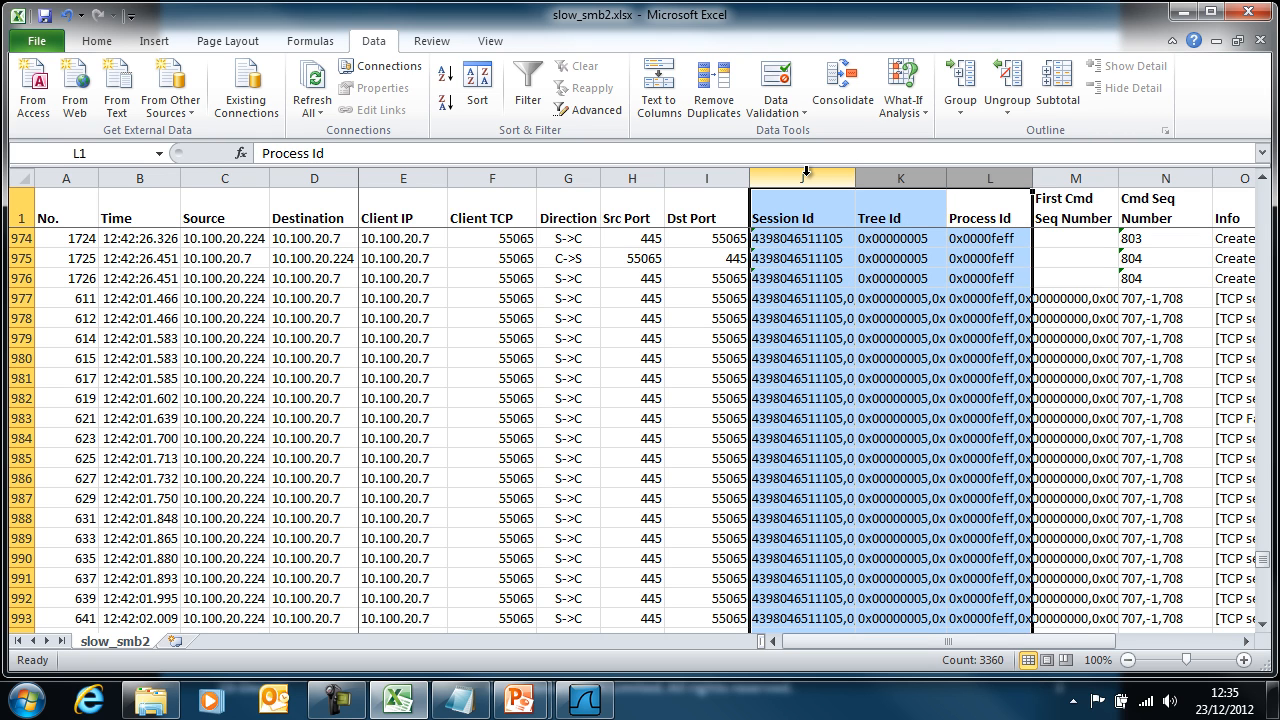
# Hide the Session, Tree and Process Id columns and widen First Cmd Seq Number.
pyautogui.rightClick(800, 196)
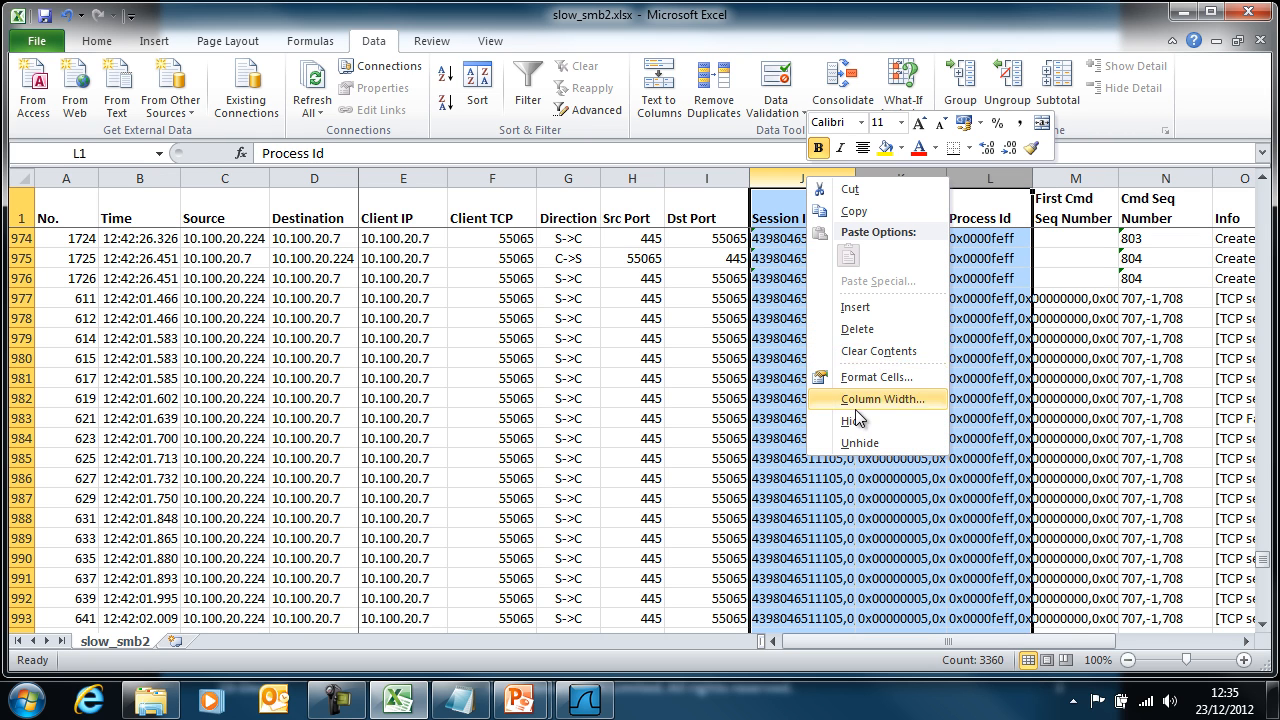
pyautogui.click(848, 420)
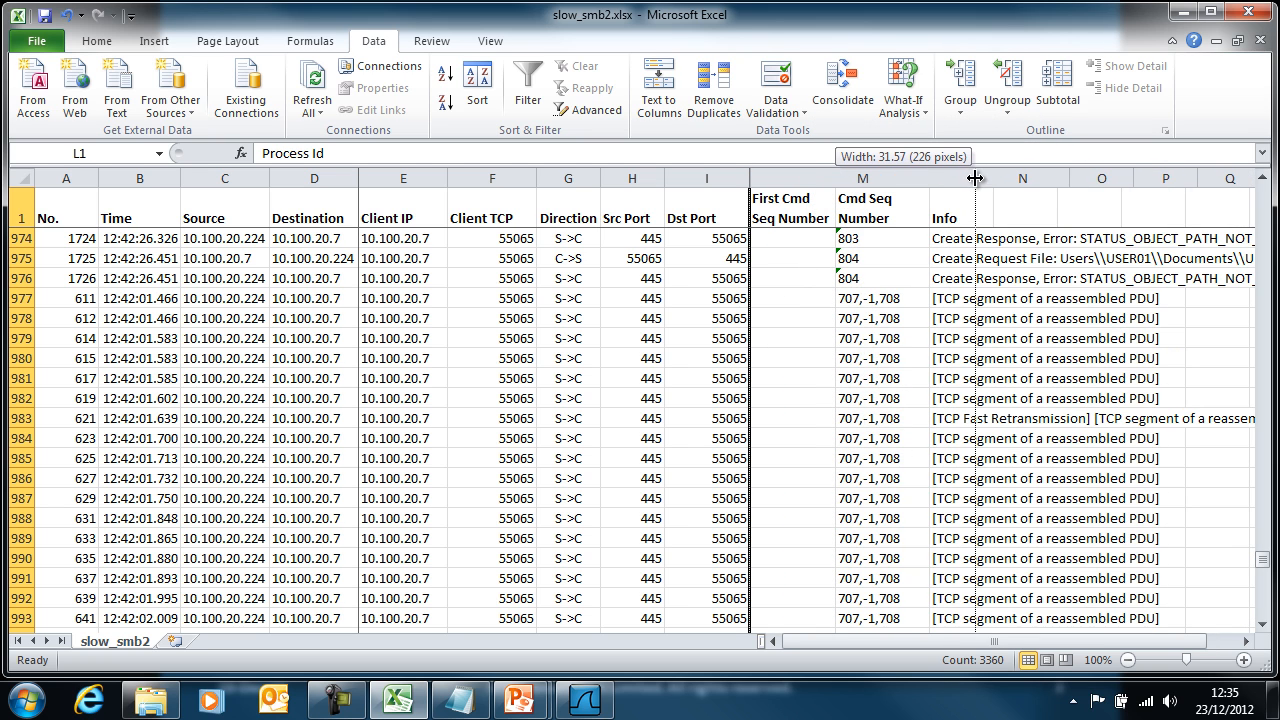
pyautogui.moveTo(976, 178); pyautogui.dragTo(1012, 178)
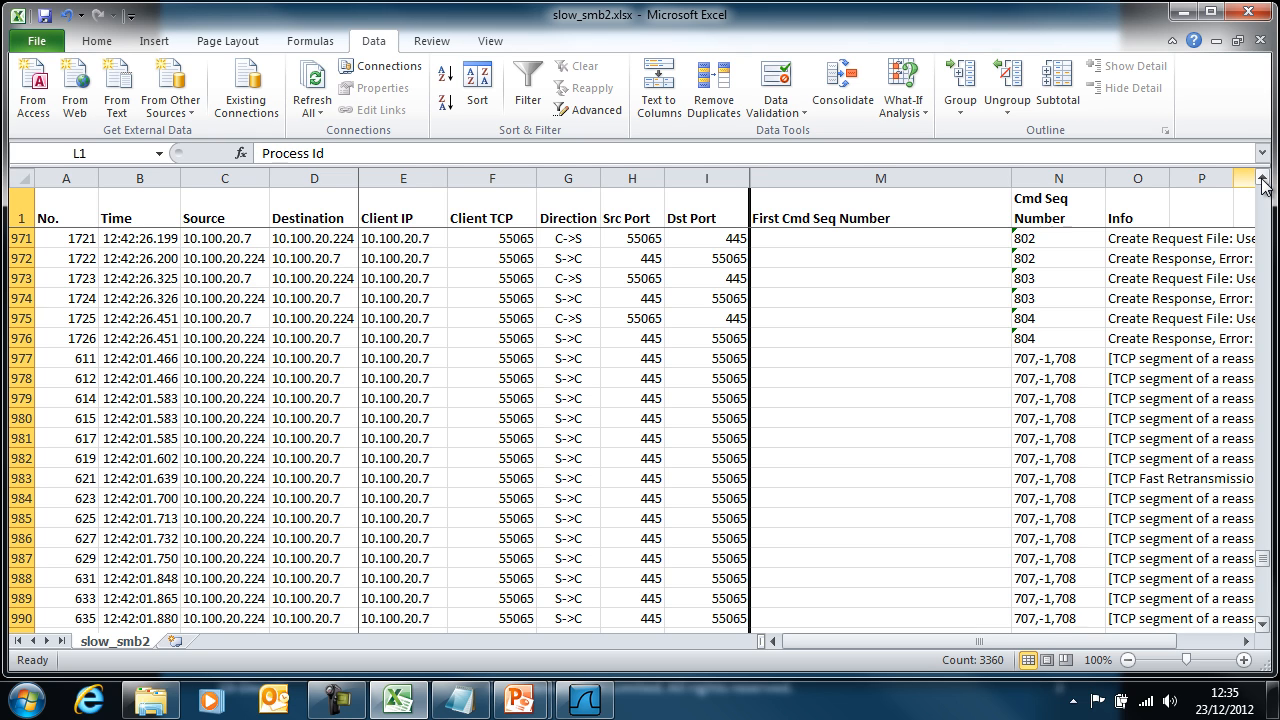
pyautogui.click(878, 298)
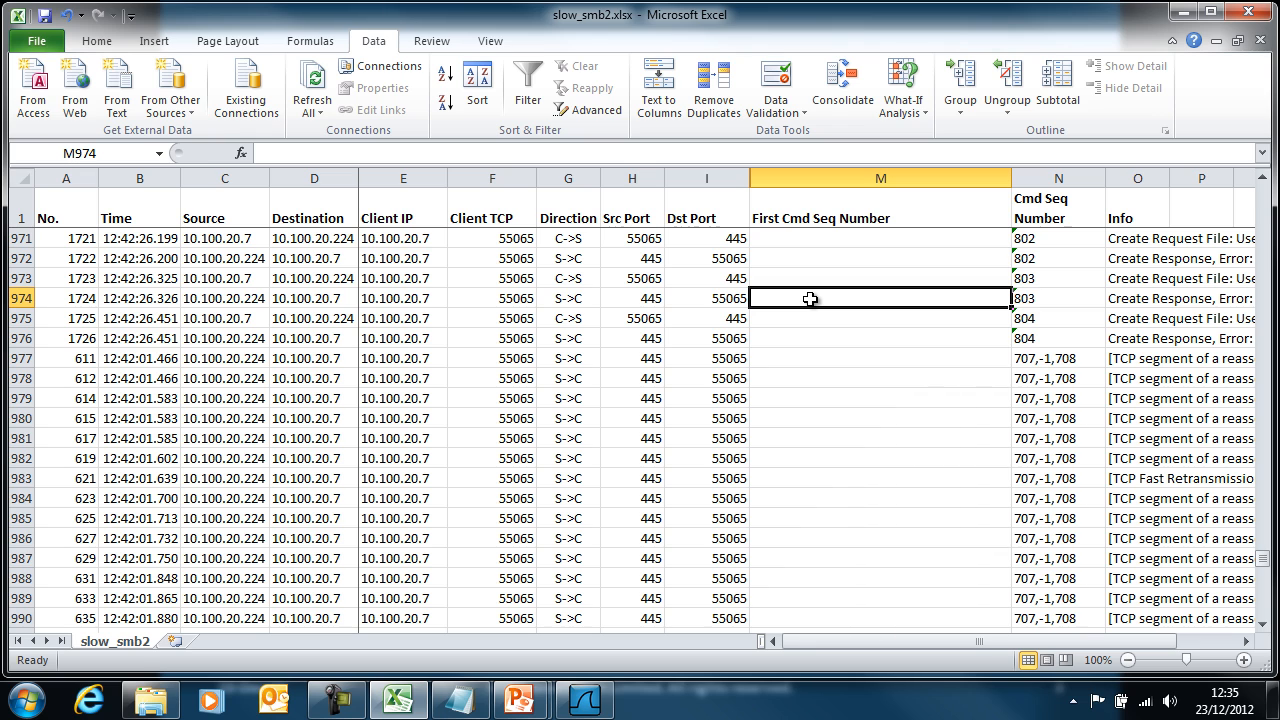
pyautogui.moveTo(816, 302)
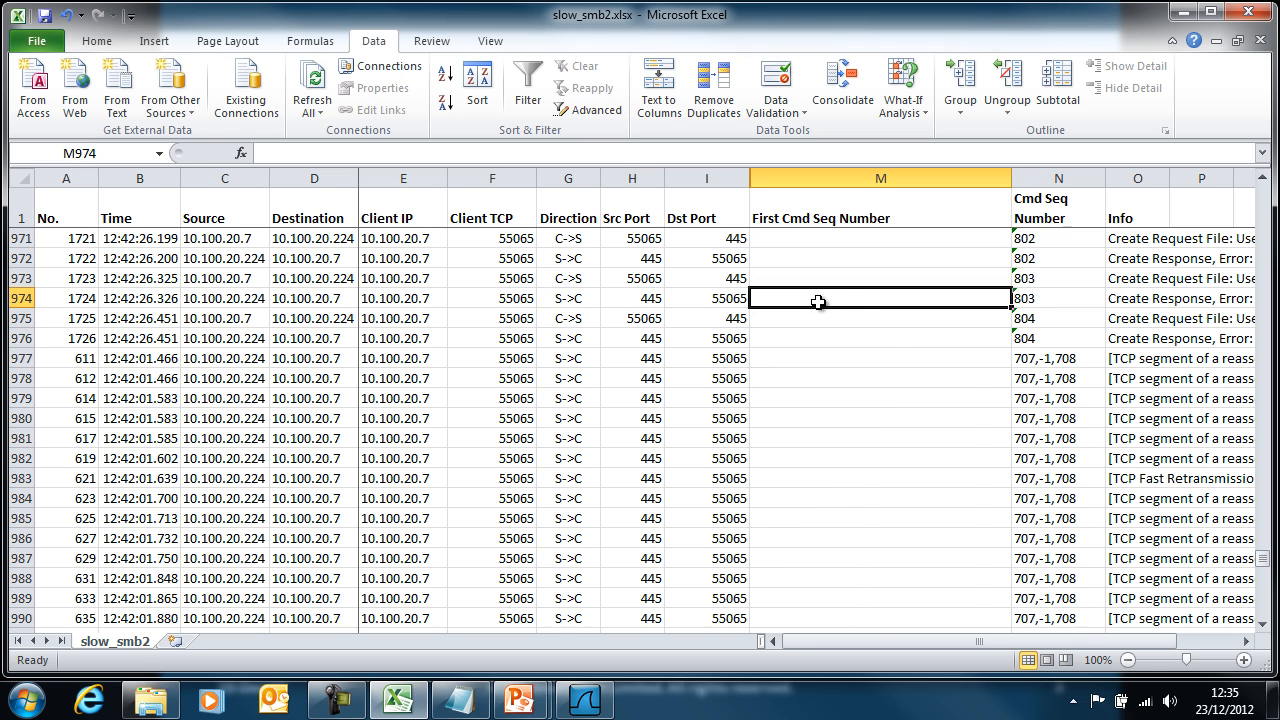
# Enter =FIND(",",N973) in First Cmd Seq Number for row 973.
pyautogui.click(1056, 358)
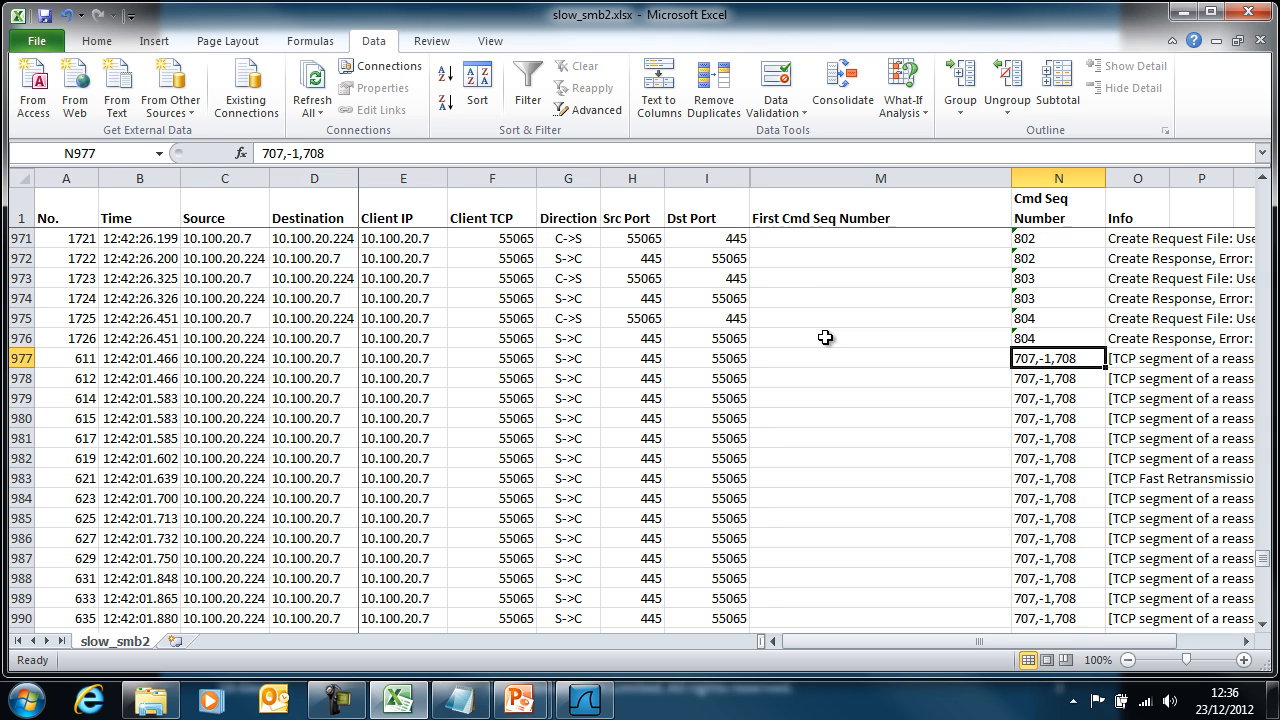
pyautogui.click(880, 278)
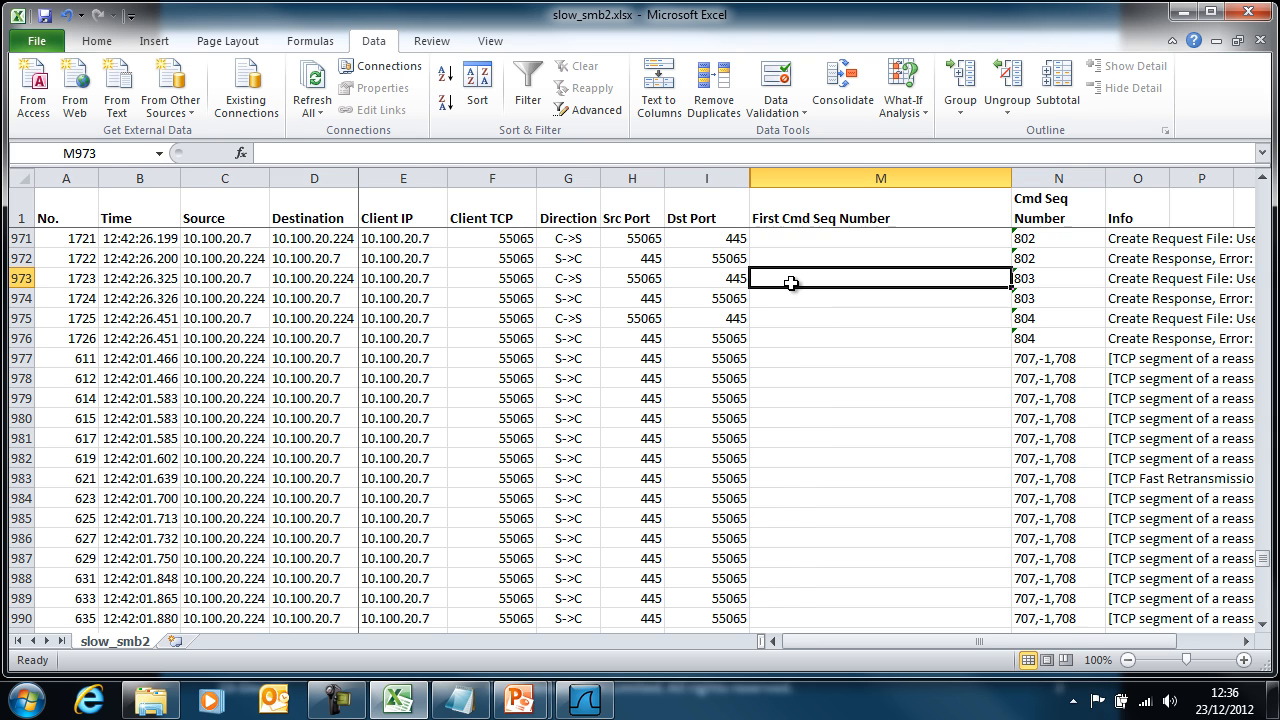
pyautogui.write('=find(')
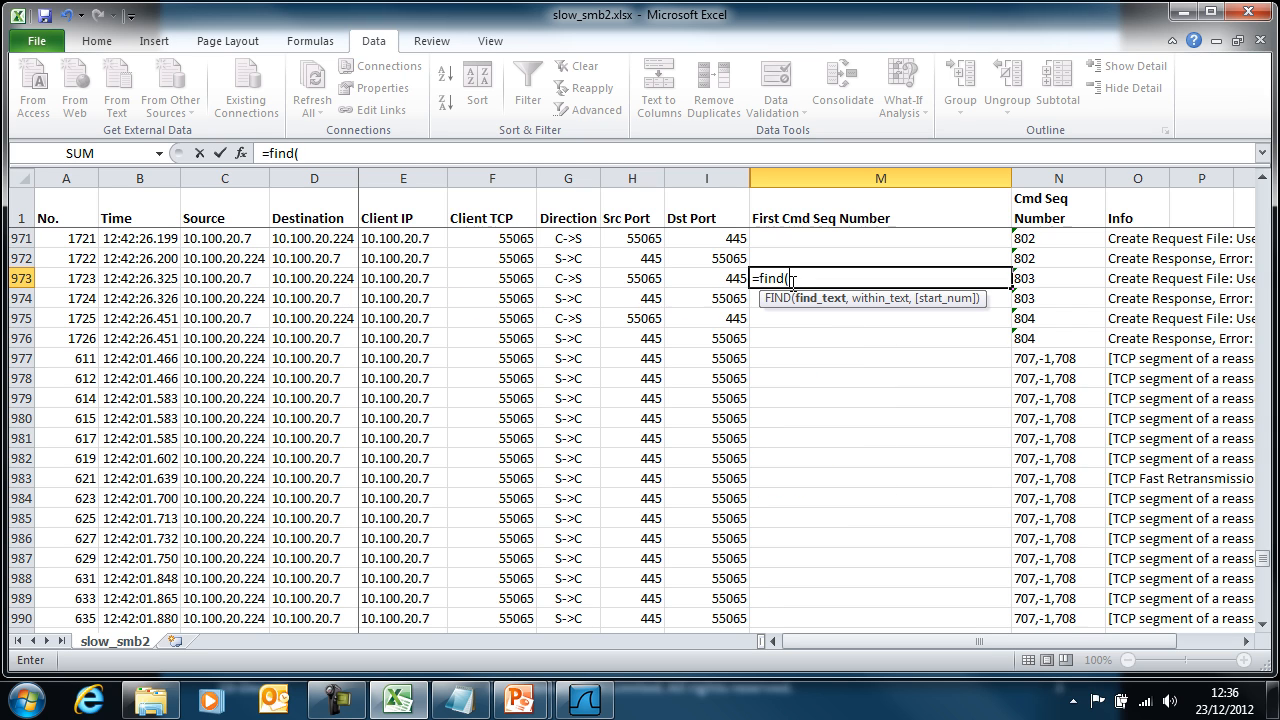
pyautogui.write('","')
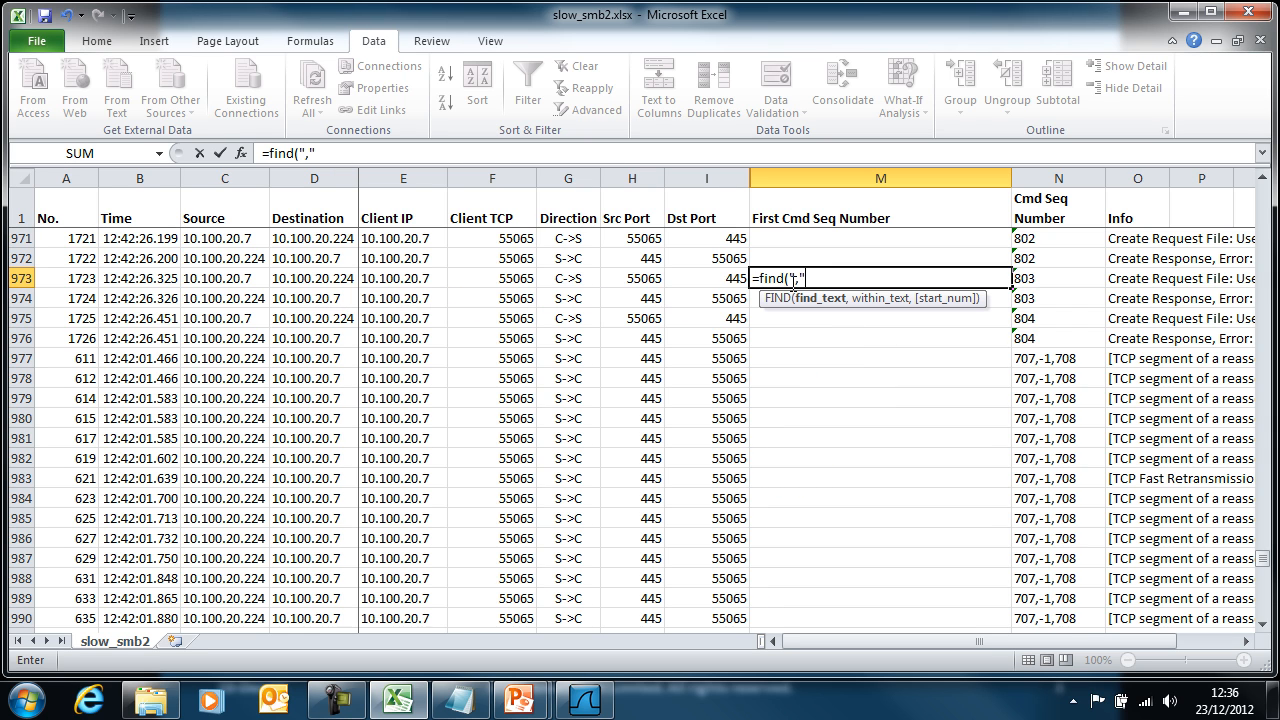
pyautogui.write(',')
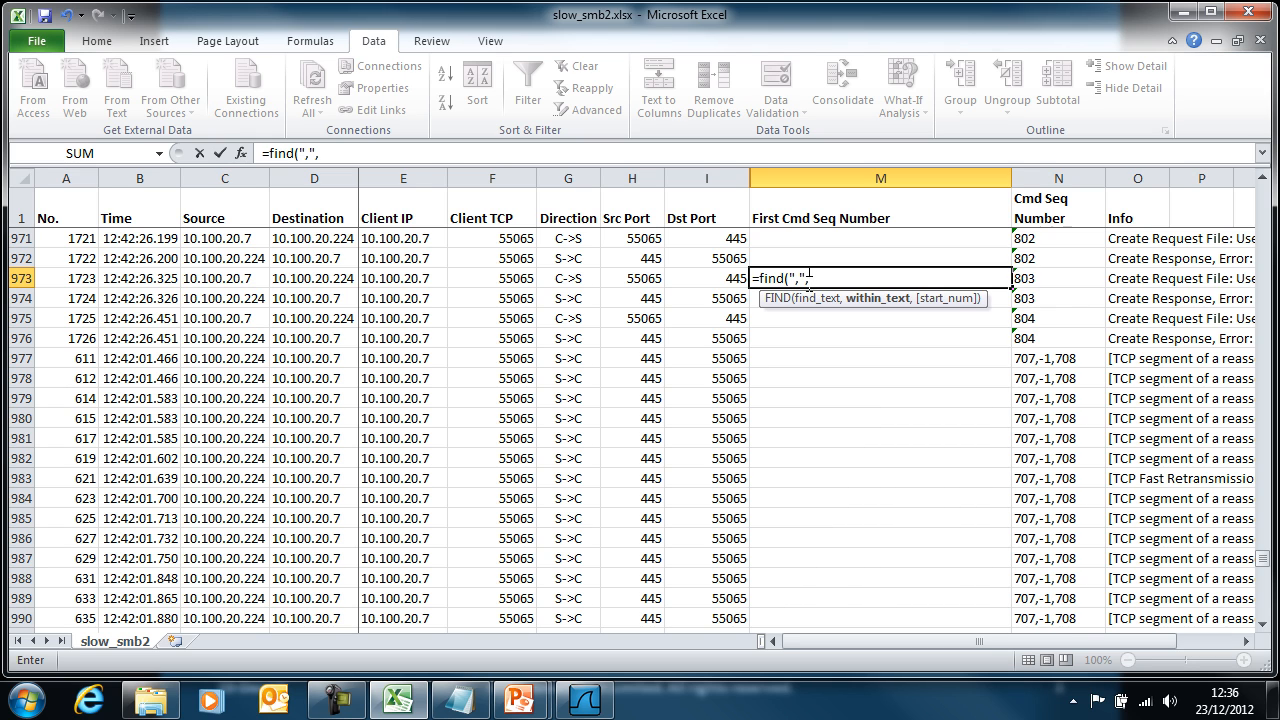
pyautogui.click(1056, 278)
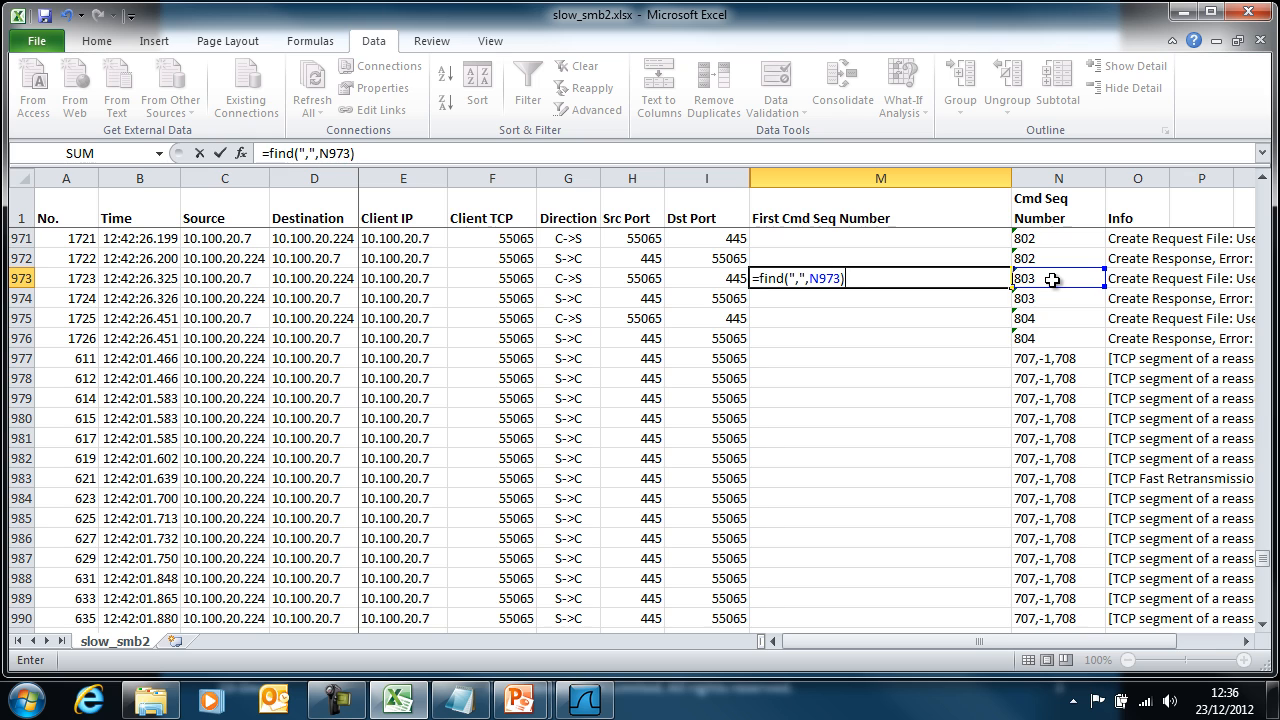
pyautogui.press('Return')
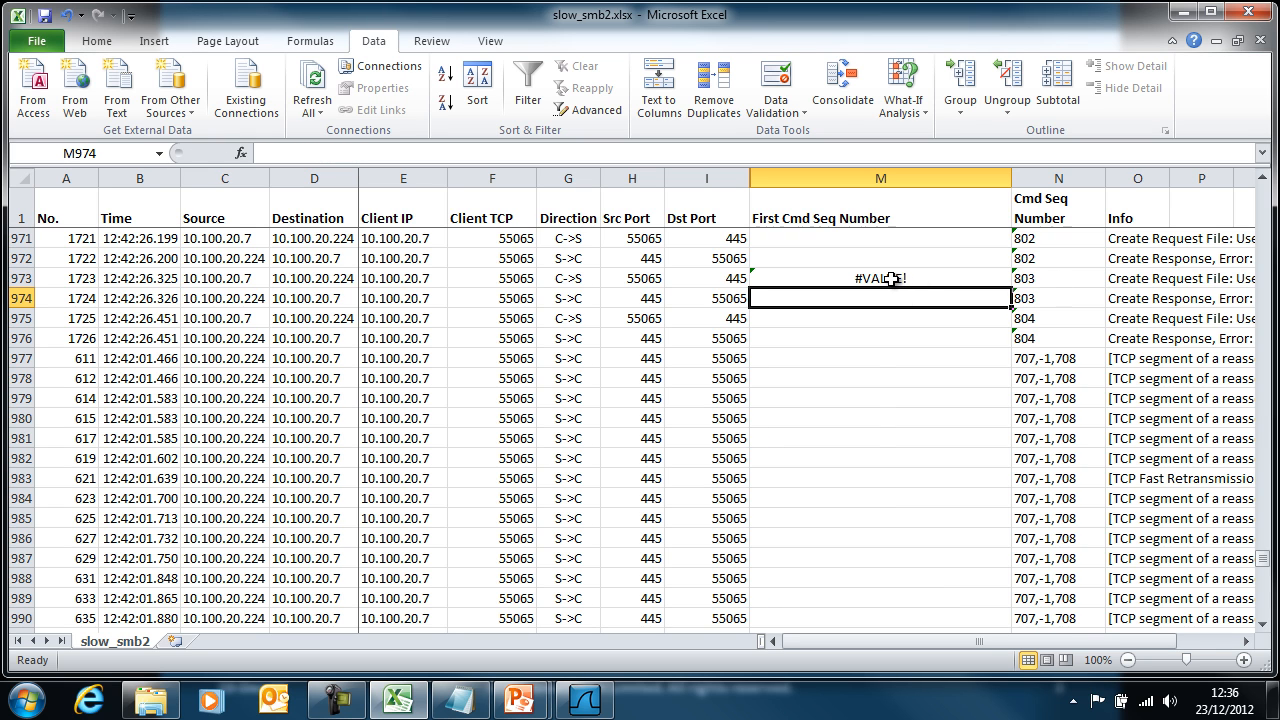
# Fill the FIND formula down to row 978, giving #VALUE! for single numbers and 4 for lists.
pyautogui.click(880, 278)
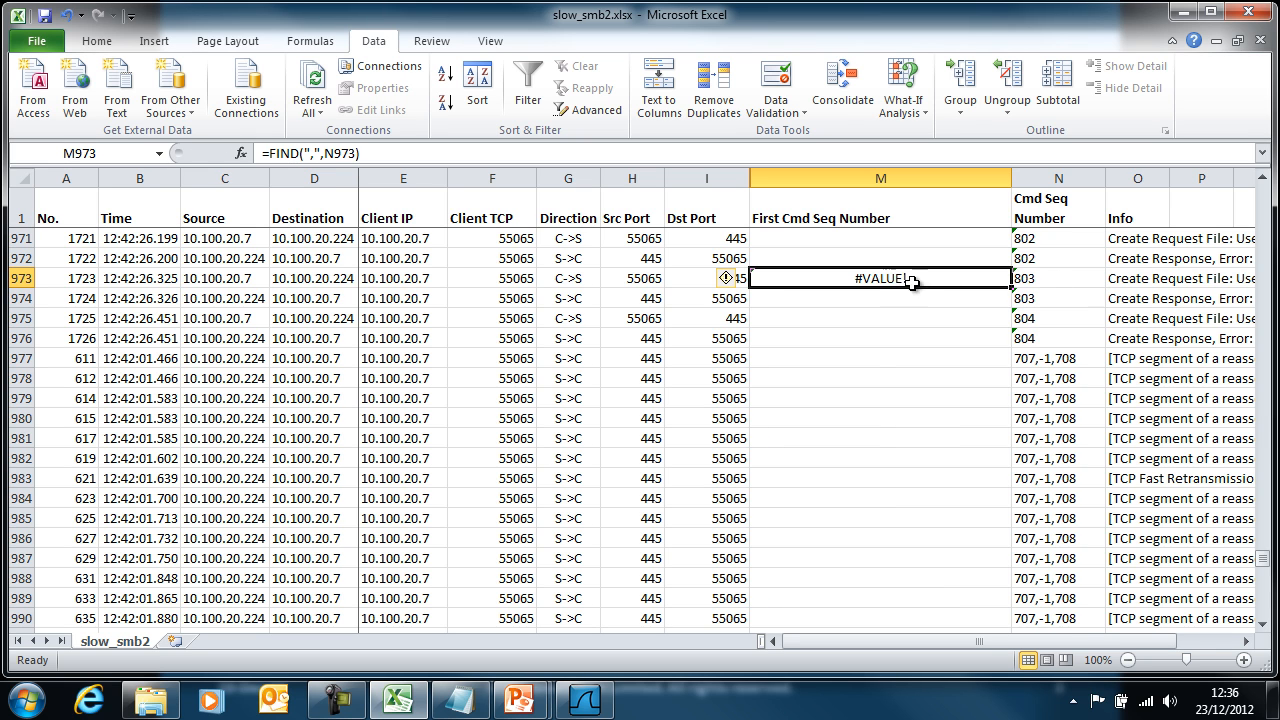
pyautogui.moveTo(1008, 284); pyautogui.dragTo(1012, 352)
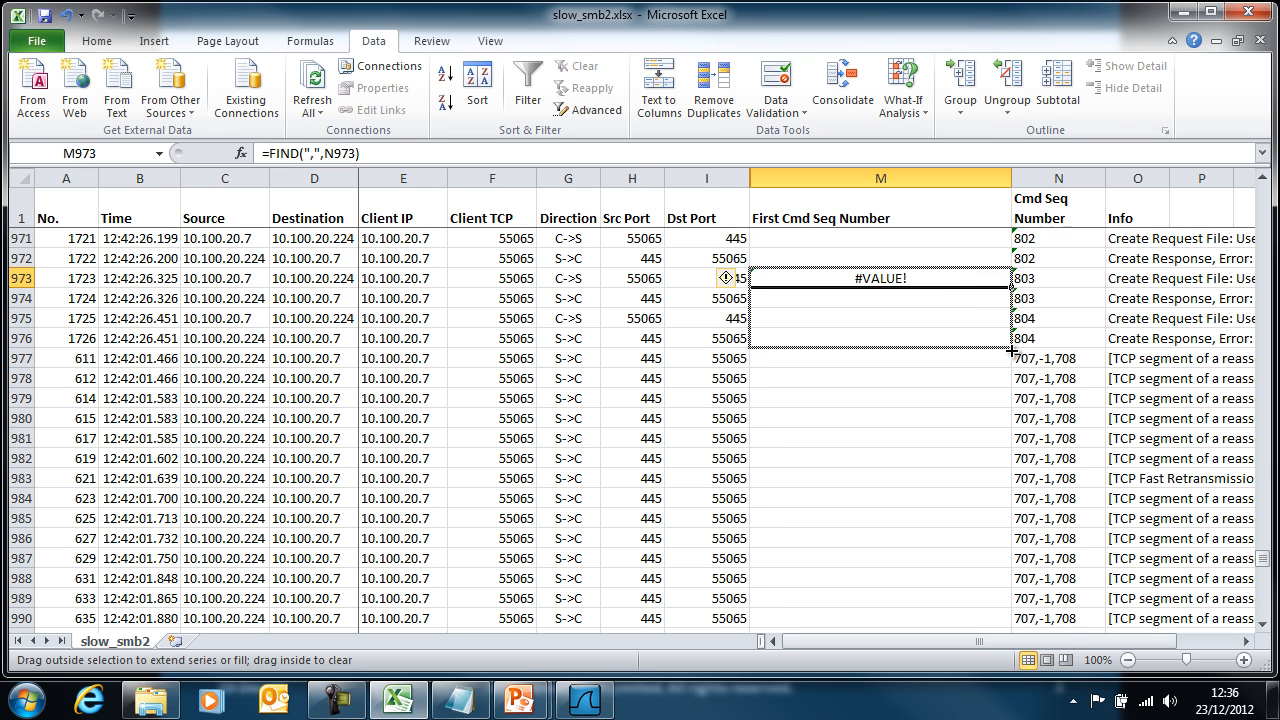
pyautogui.moveTo(880, 278); pyautogui.dragTo(880, 378)
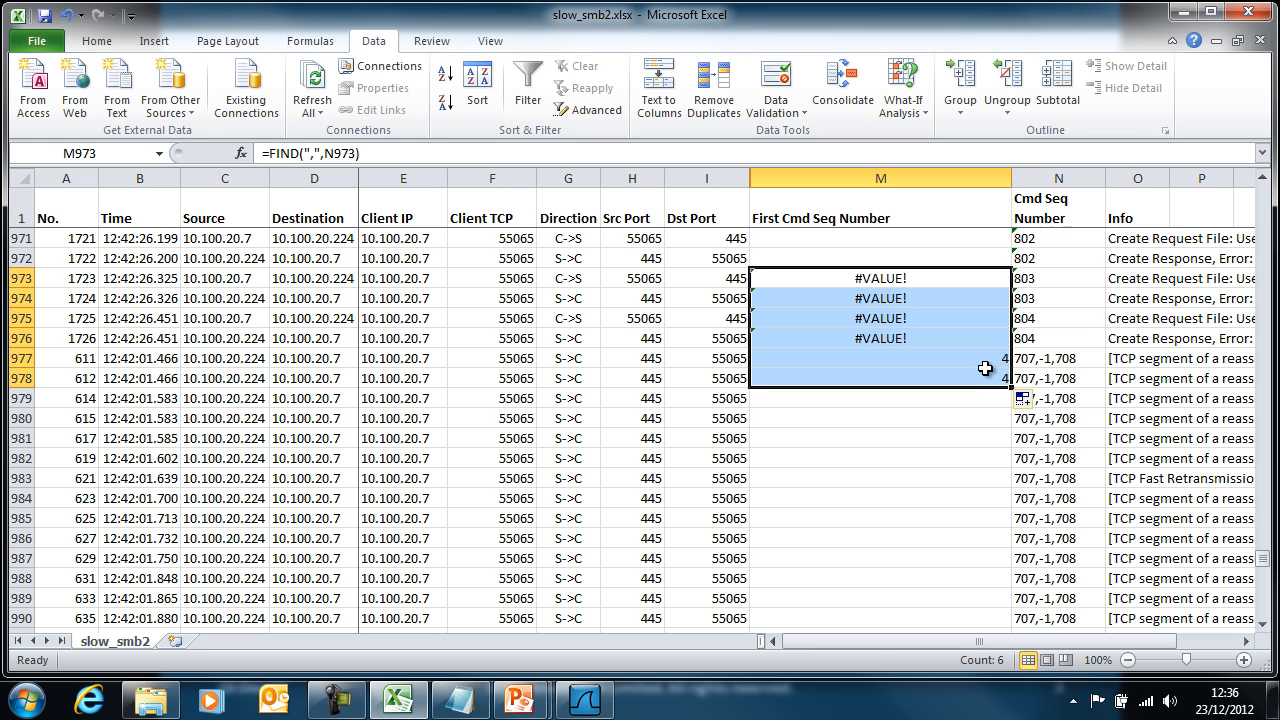
pyautogui.click(880, 358)
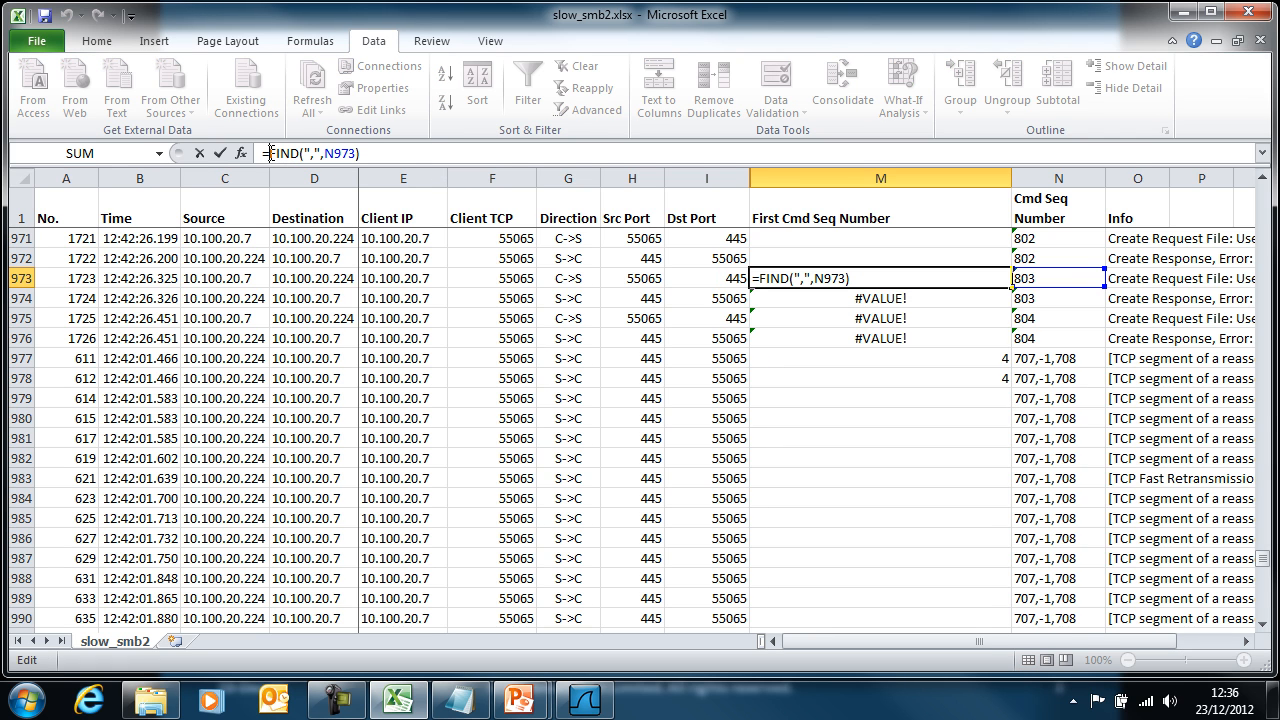
# Wrap the formula in ISERROR and fill it to row 978, showing TRUE/FALSE for comma presence.
pyautogui.write('is')
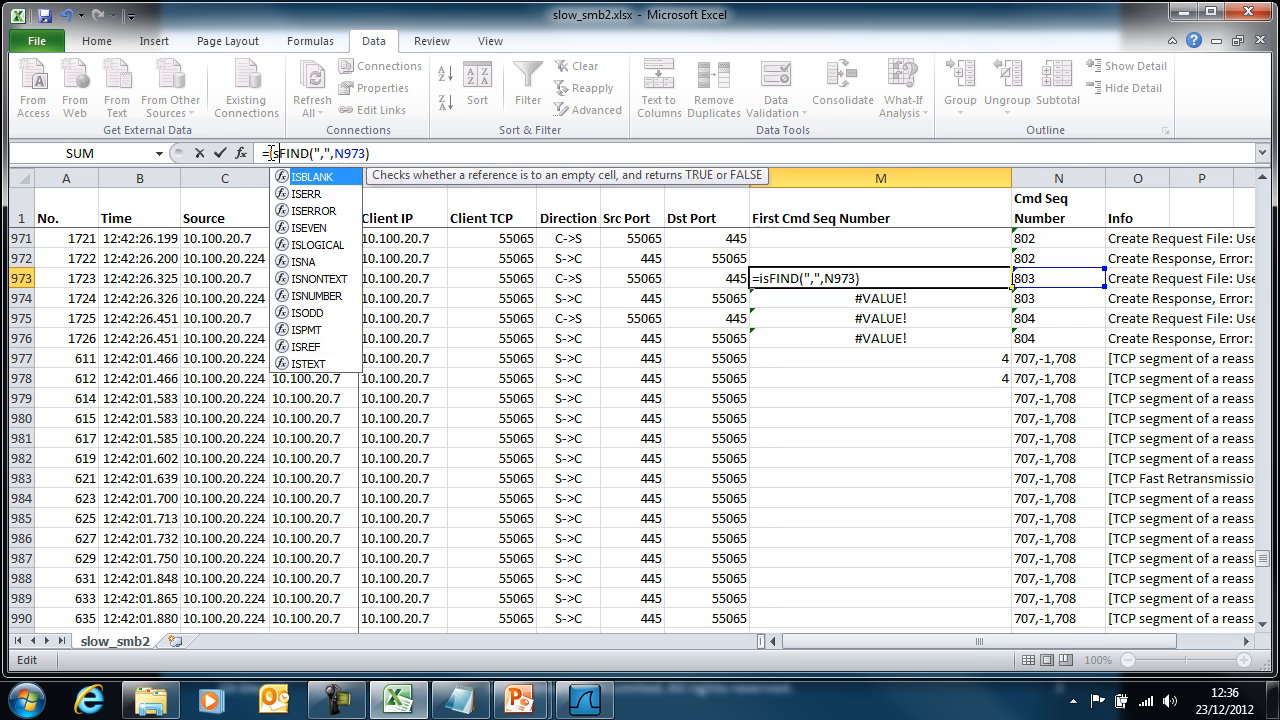
pyautogui.write('eeror')
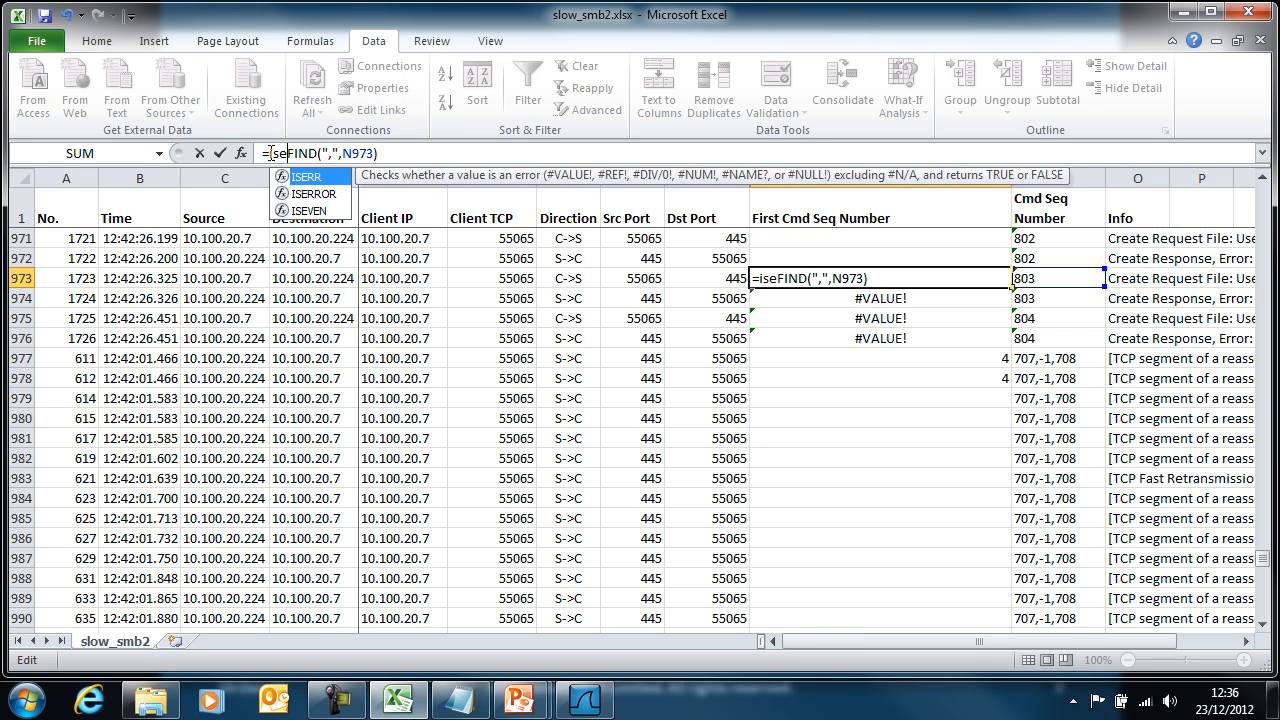
pyautogui.moveTo(268, 188)
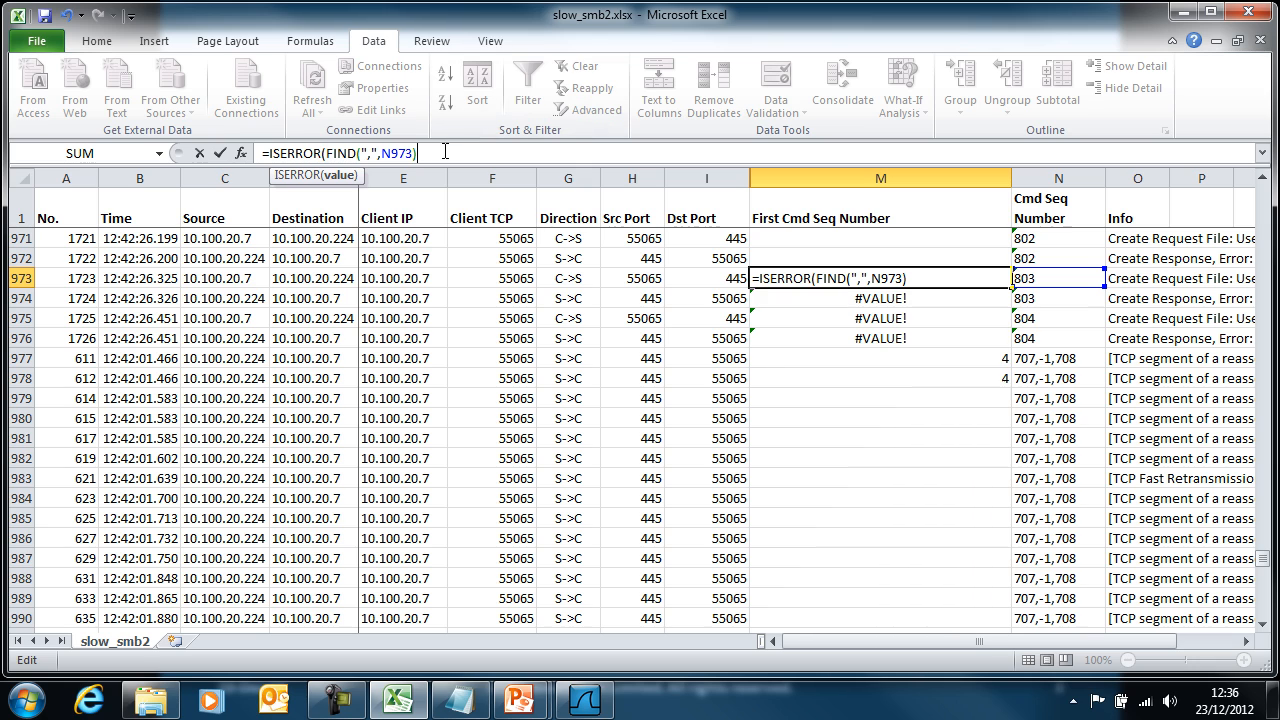
pyautogui.write(')')
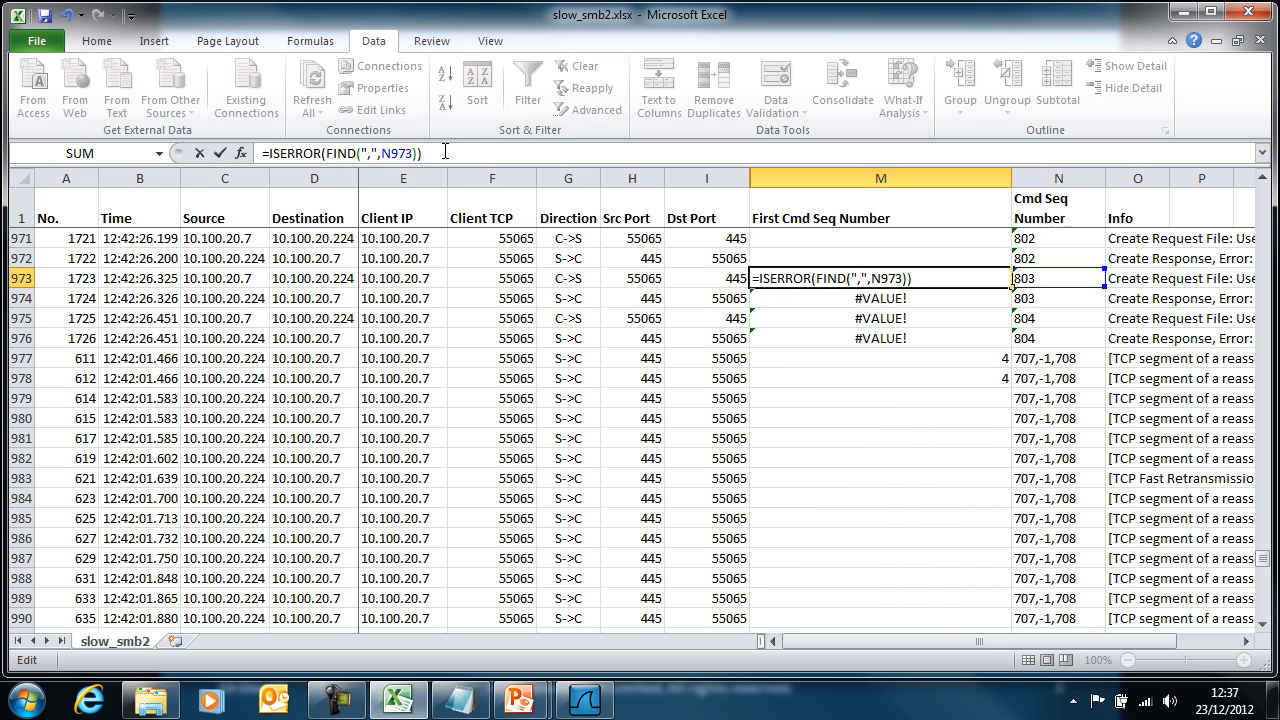
pyautogui.press('Return')
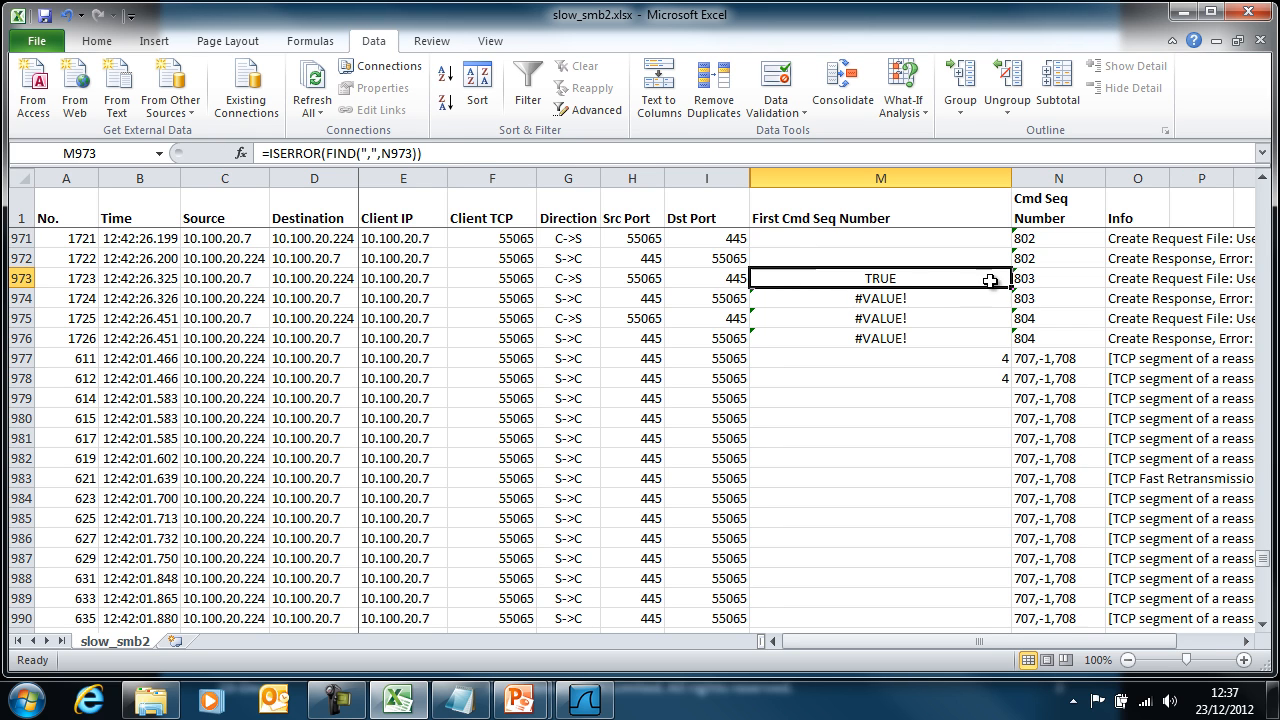
pyautogui.moveTo(990, 280); pyautogui.dragTo(1012, 384)
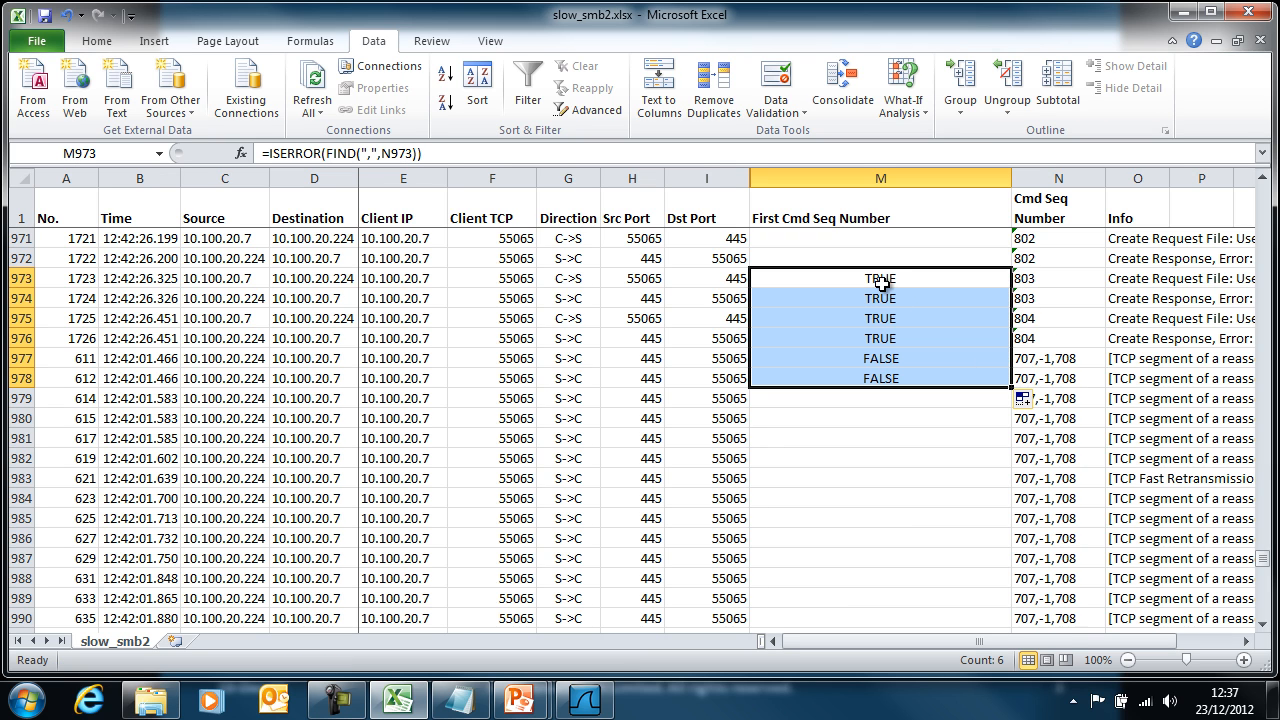
pyautogui.click(880, 278)
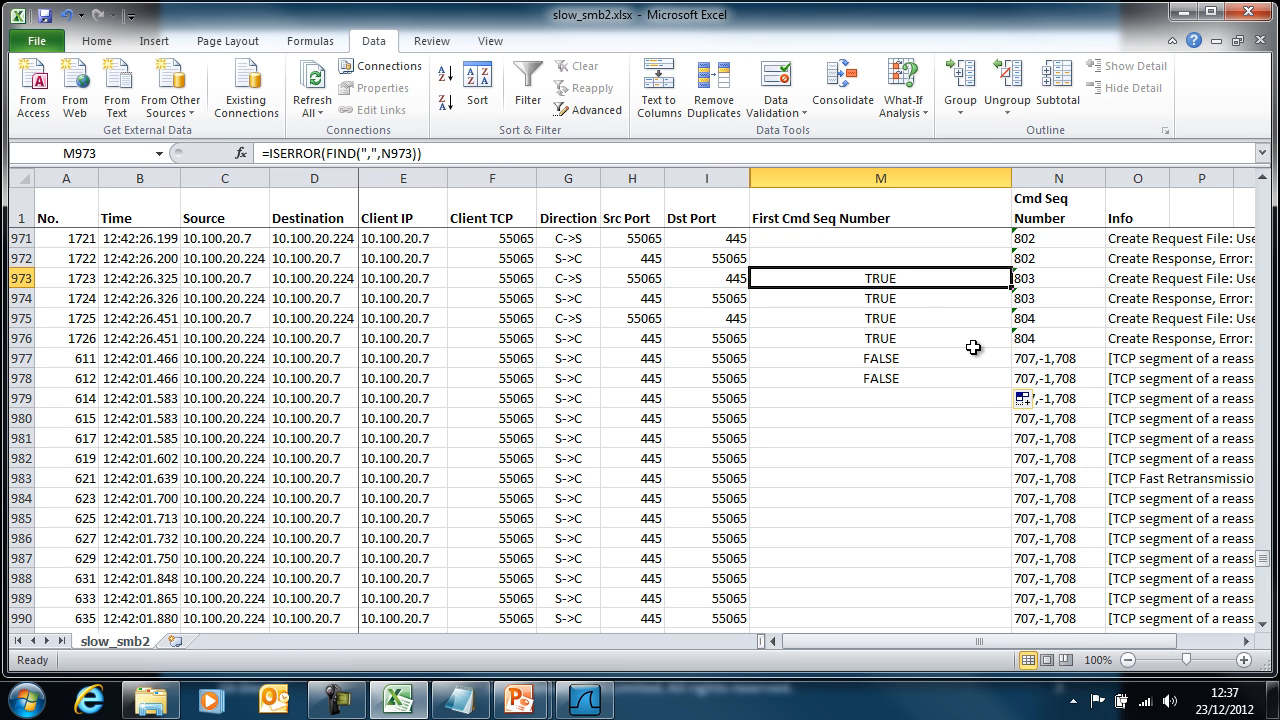
pyautogui.moveTo(1056, 284)
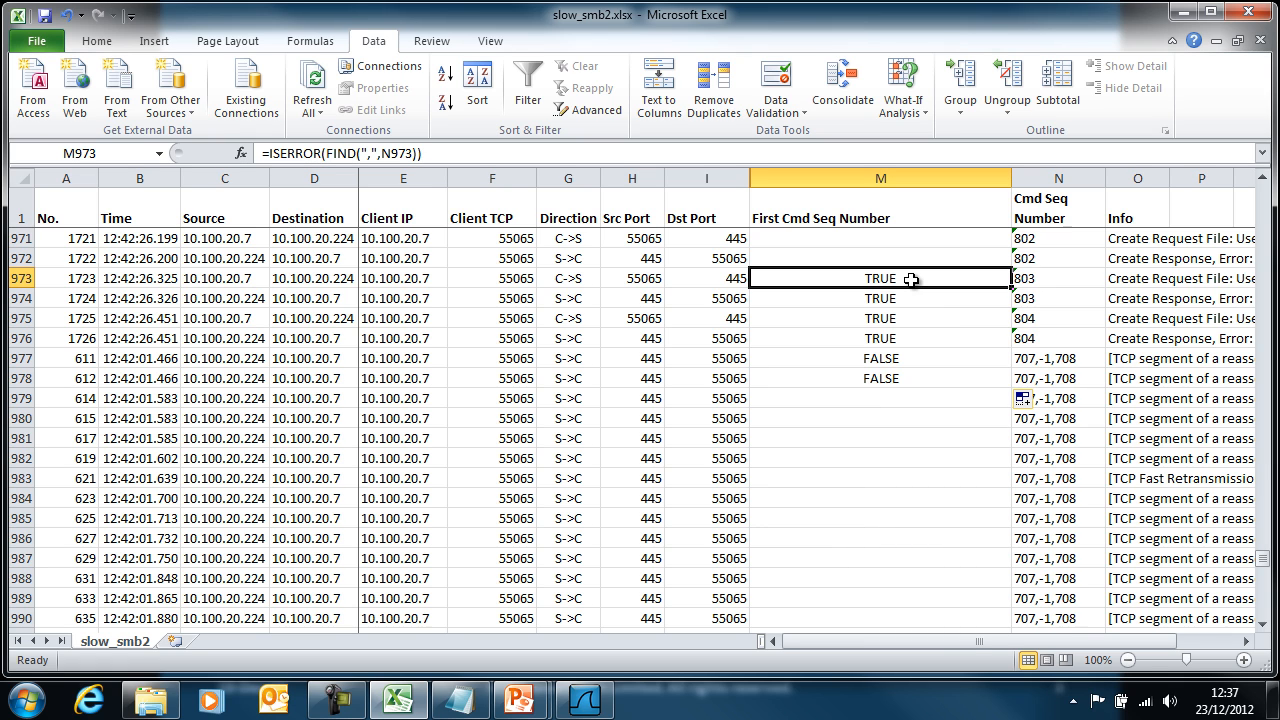
pyautogui.click(880, 358)
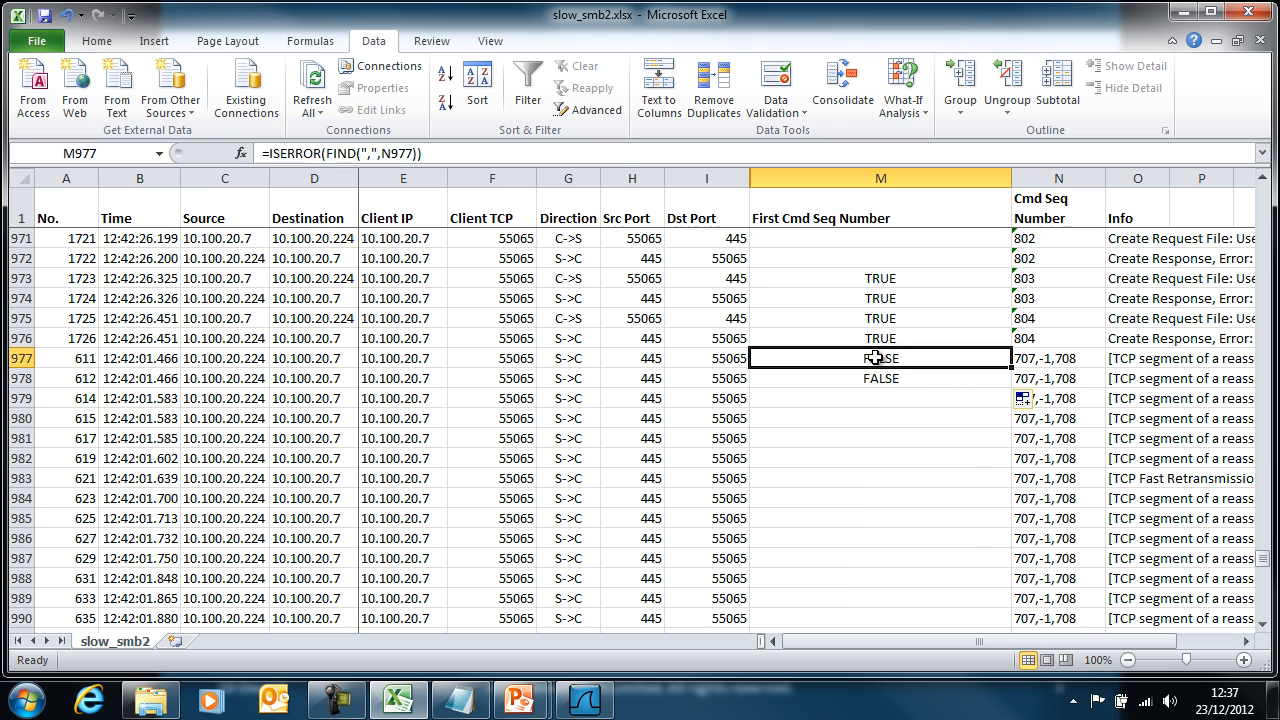
pyautogui.moveTo(856, 284)
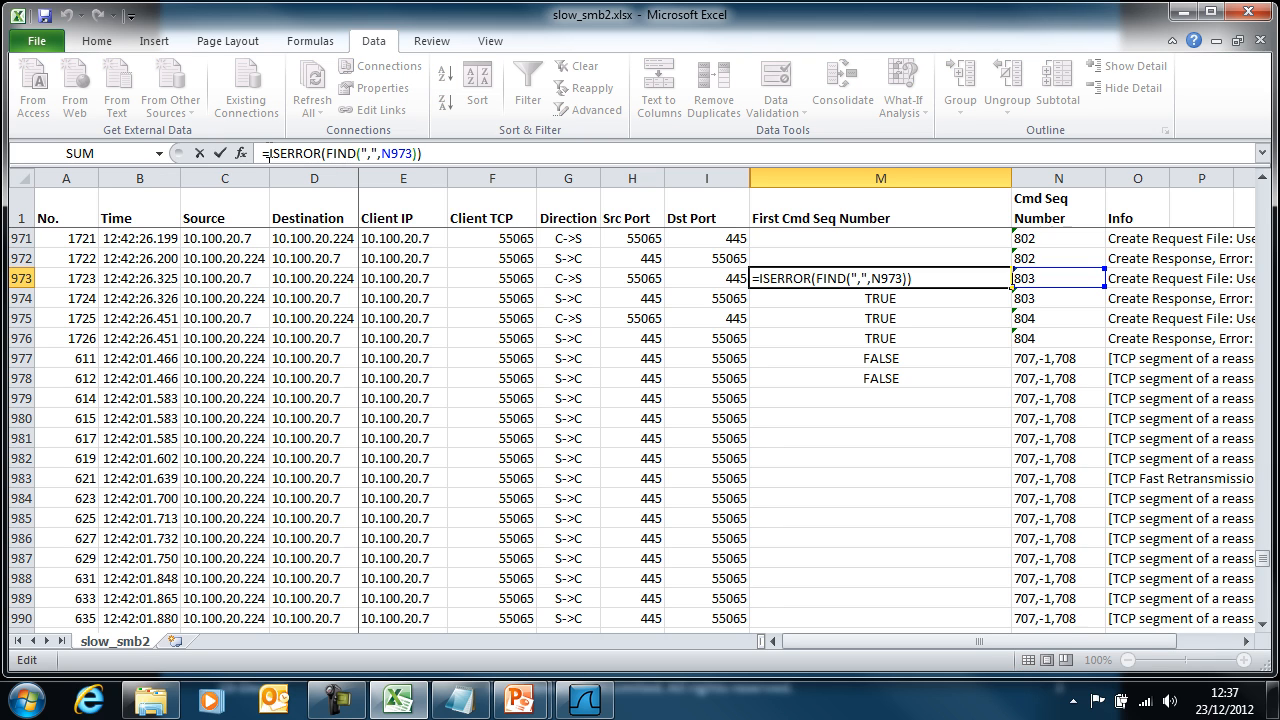
# Make M973 an IF returning N973 when no comma is found, else 0.
pyautogui.write('if(')
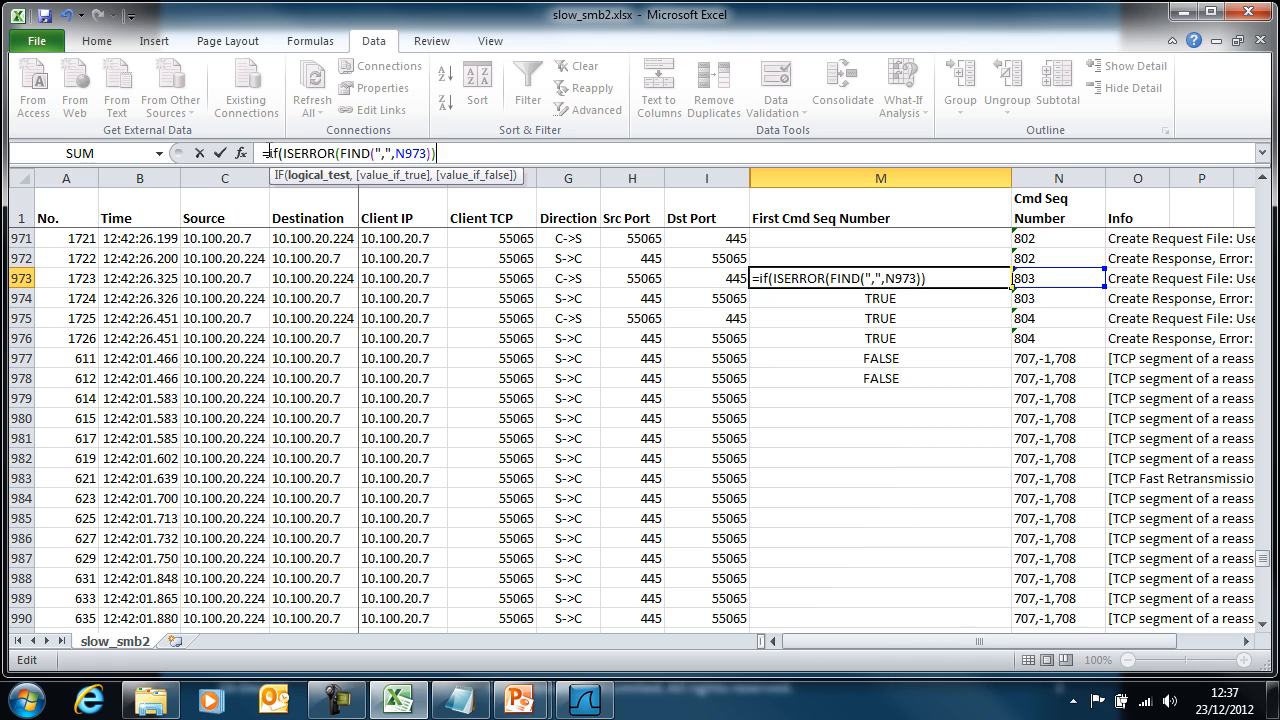
pyautogui.write(',N973')
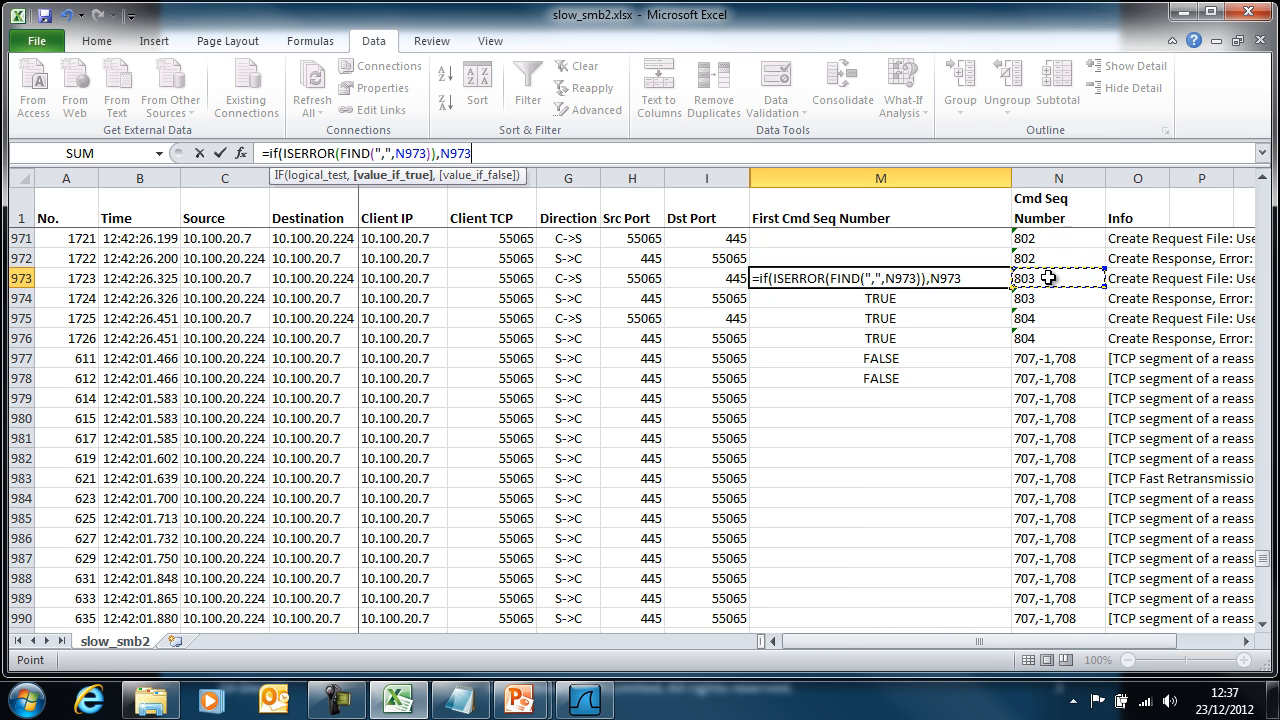
pyautogui.write(',')
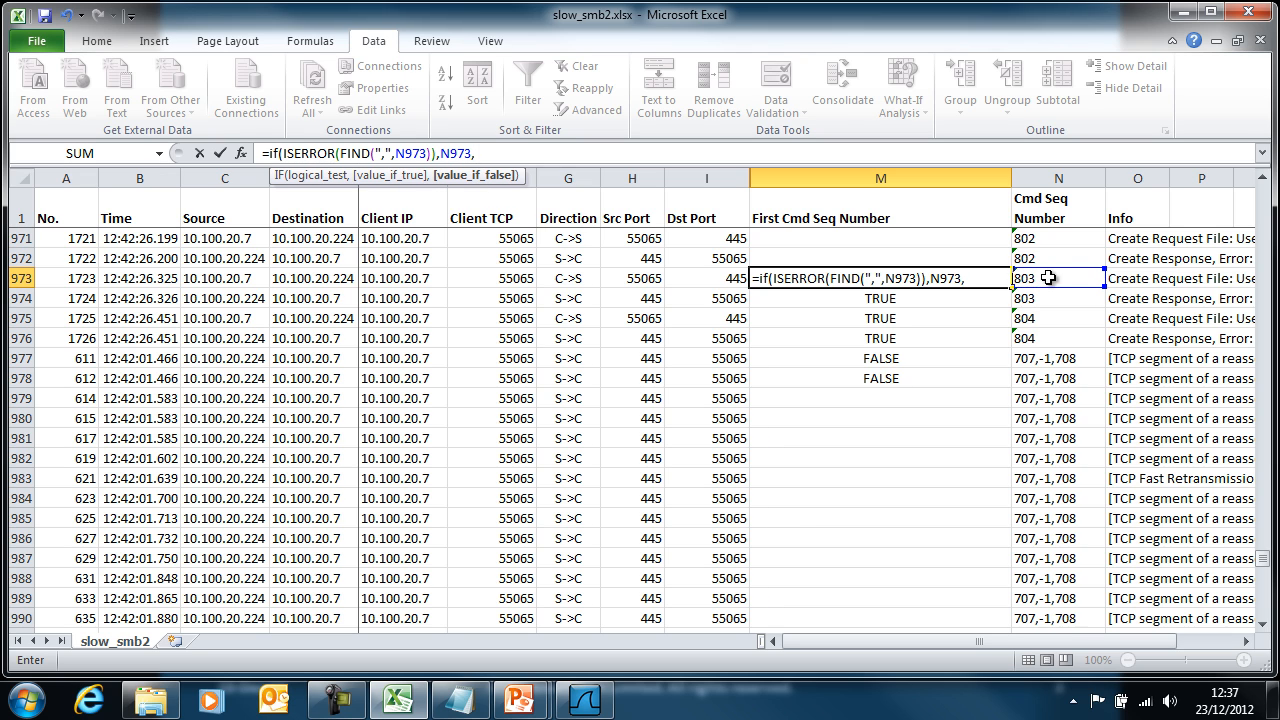
pyautogui.write('0)')
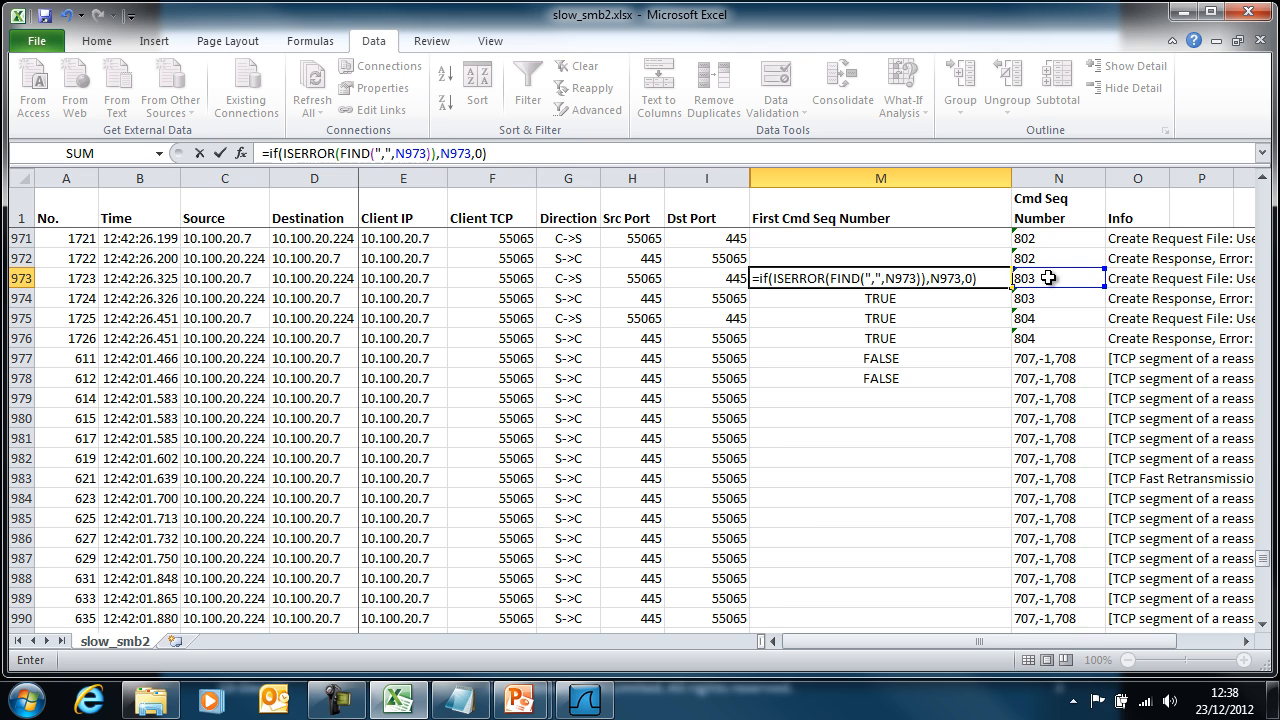
pyautogui.press('Return')
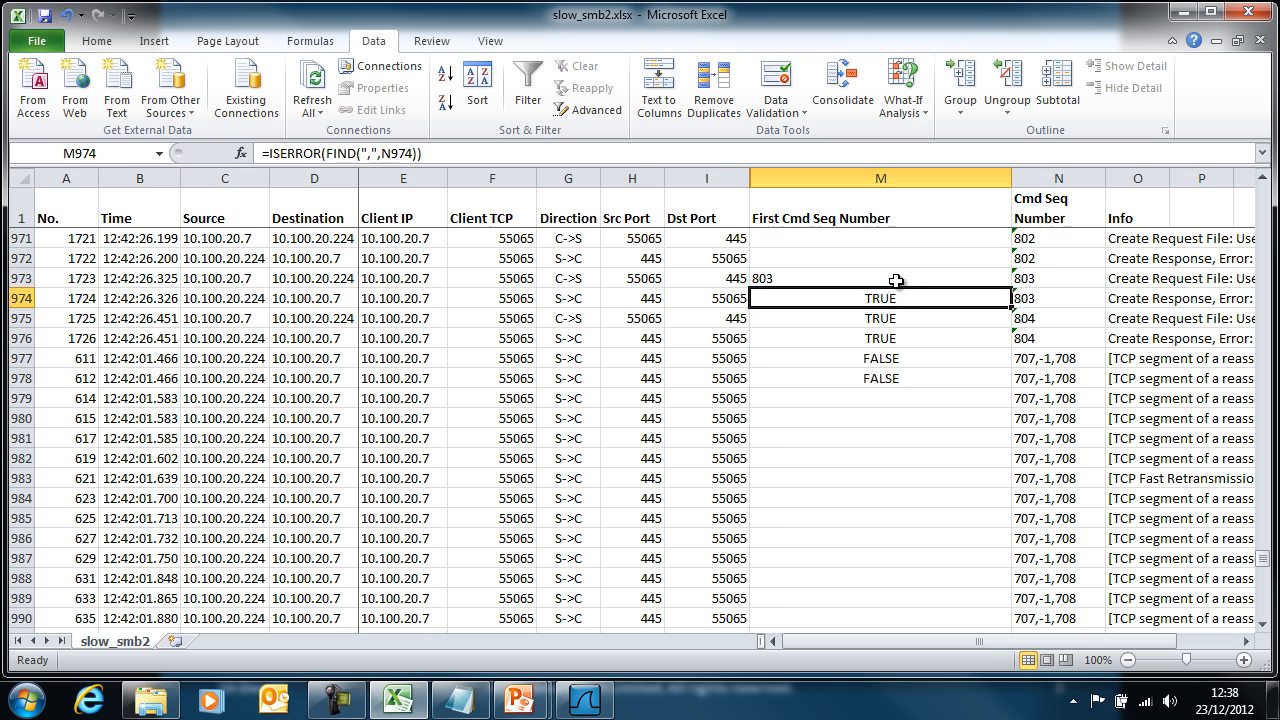
pyautogui.click(880, 278)
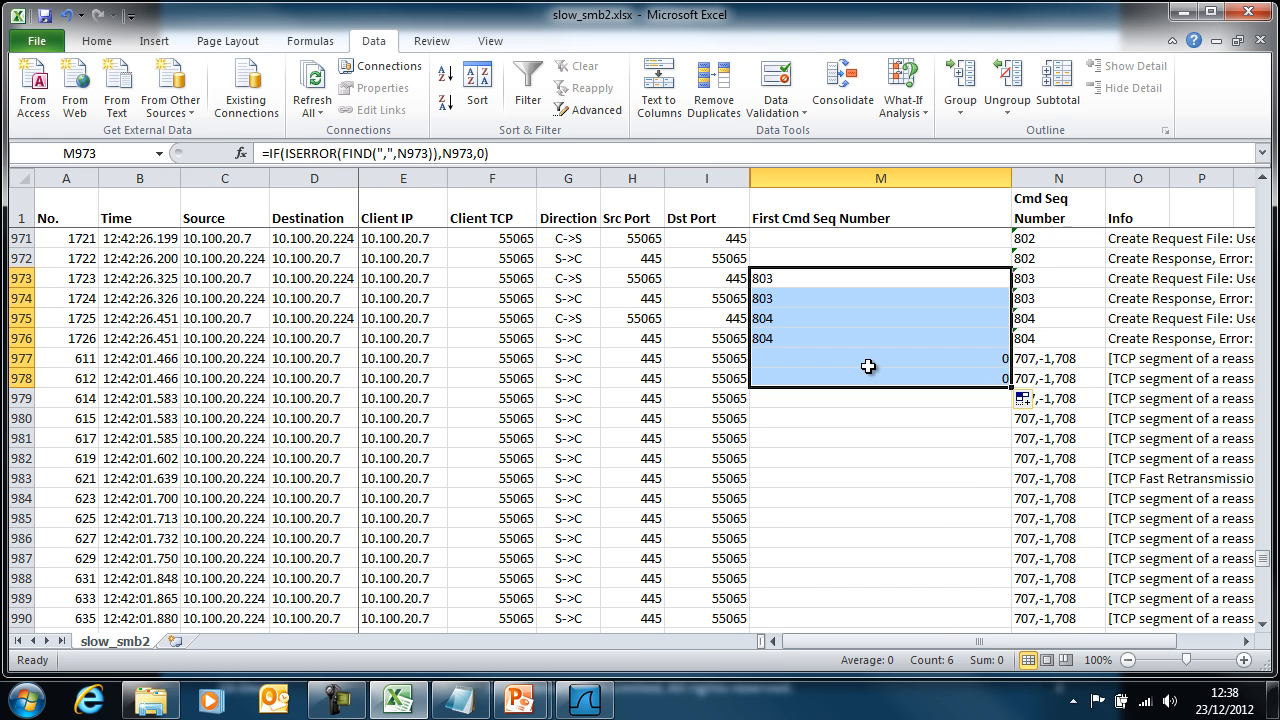
pyautogui.moveTo(1030, 368)
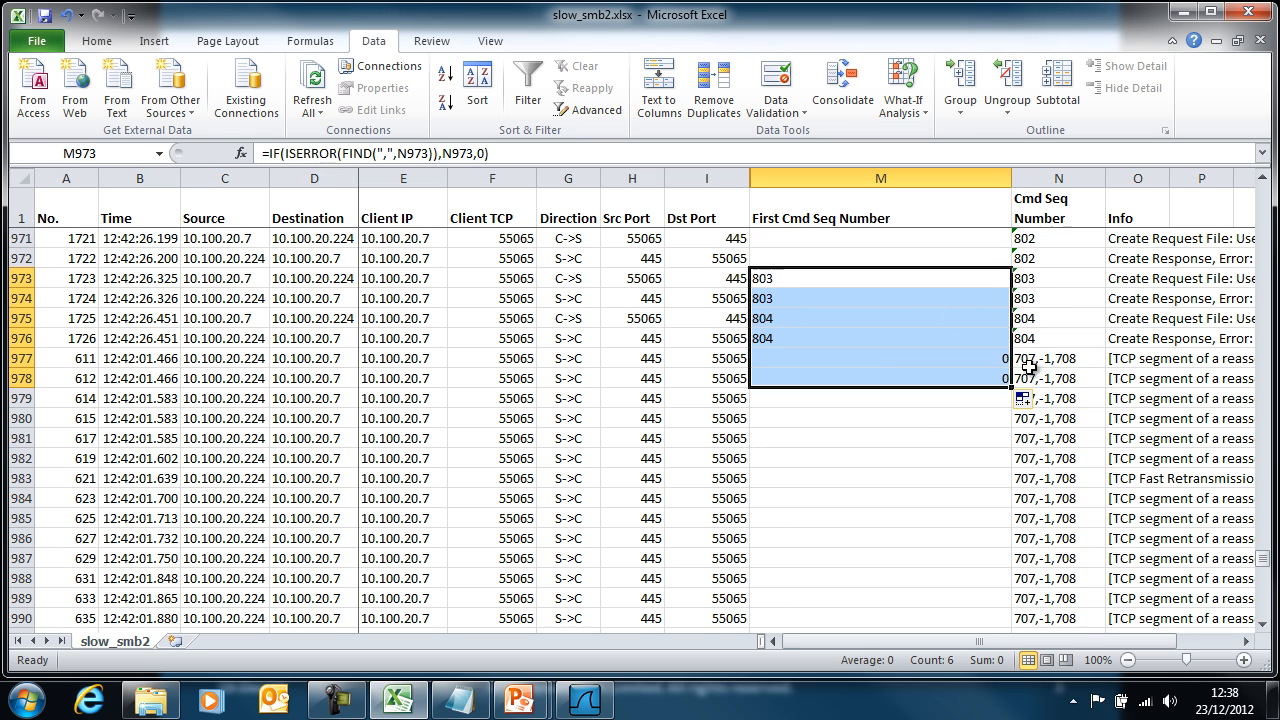
pyautogui.moveTo(1036, 282)
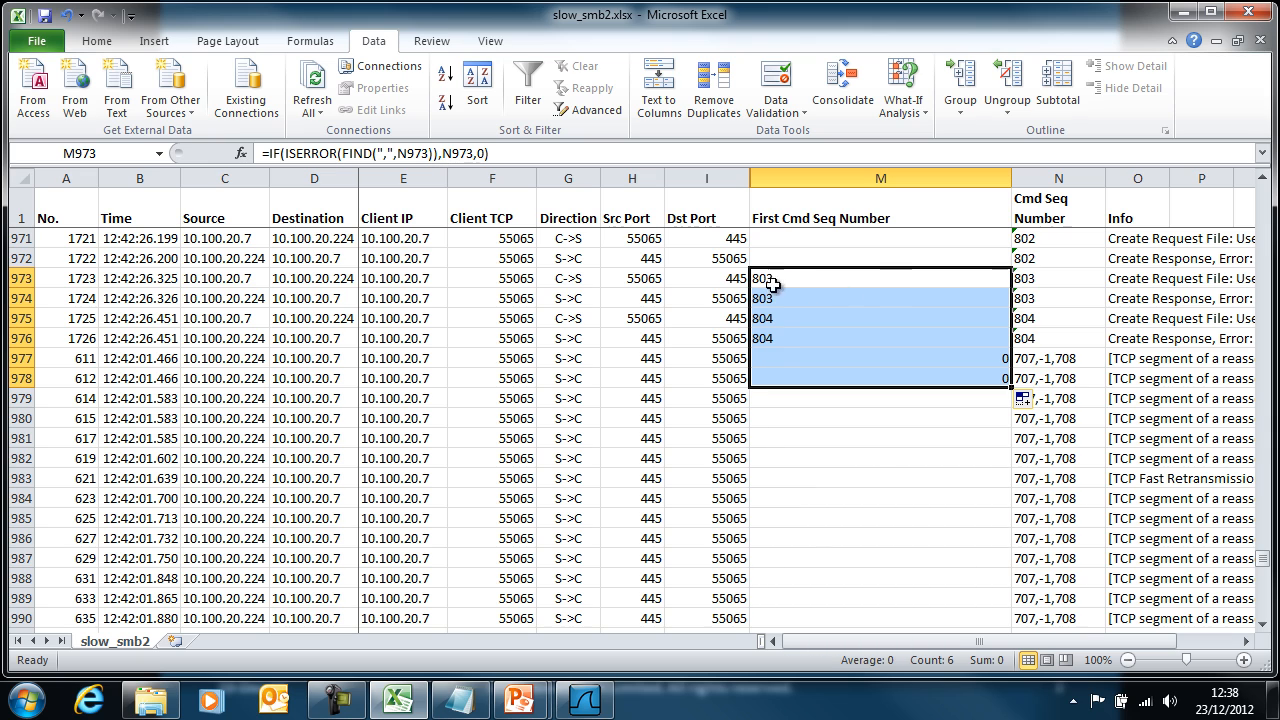
pyautogui.moveTo(768, 358)
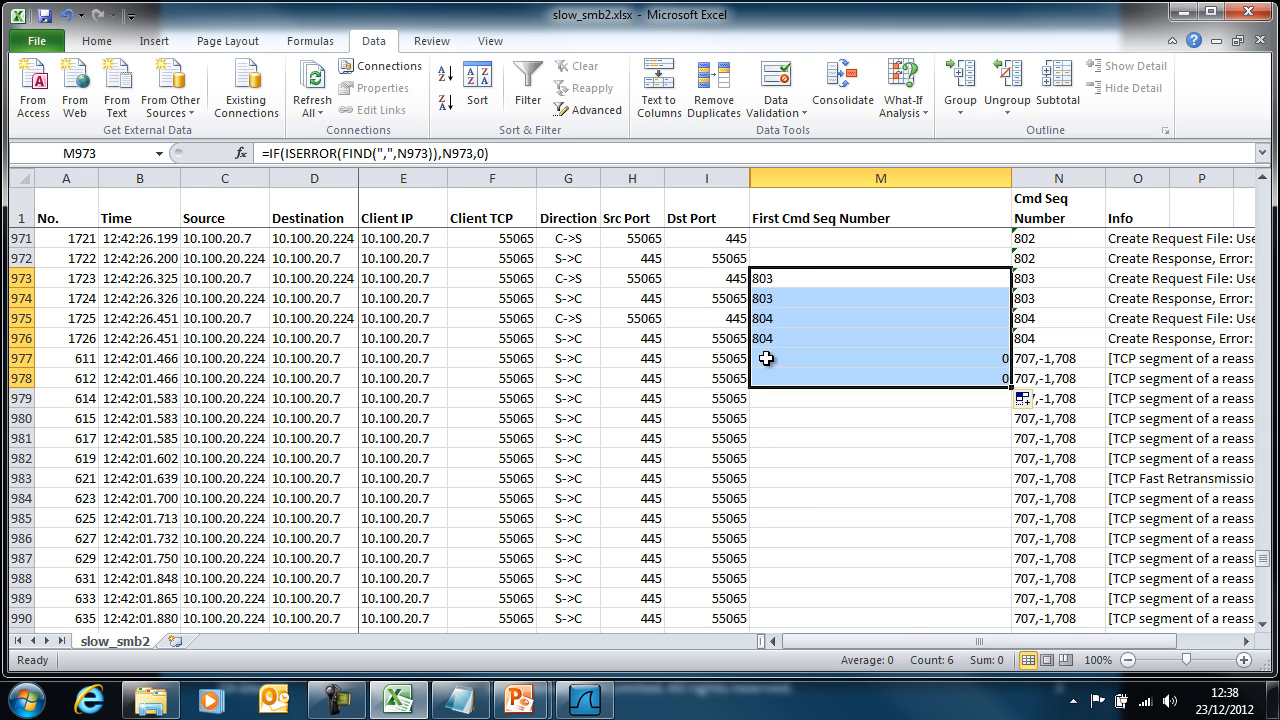
pyautogui.moveTo(1050, 358)
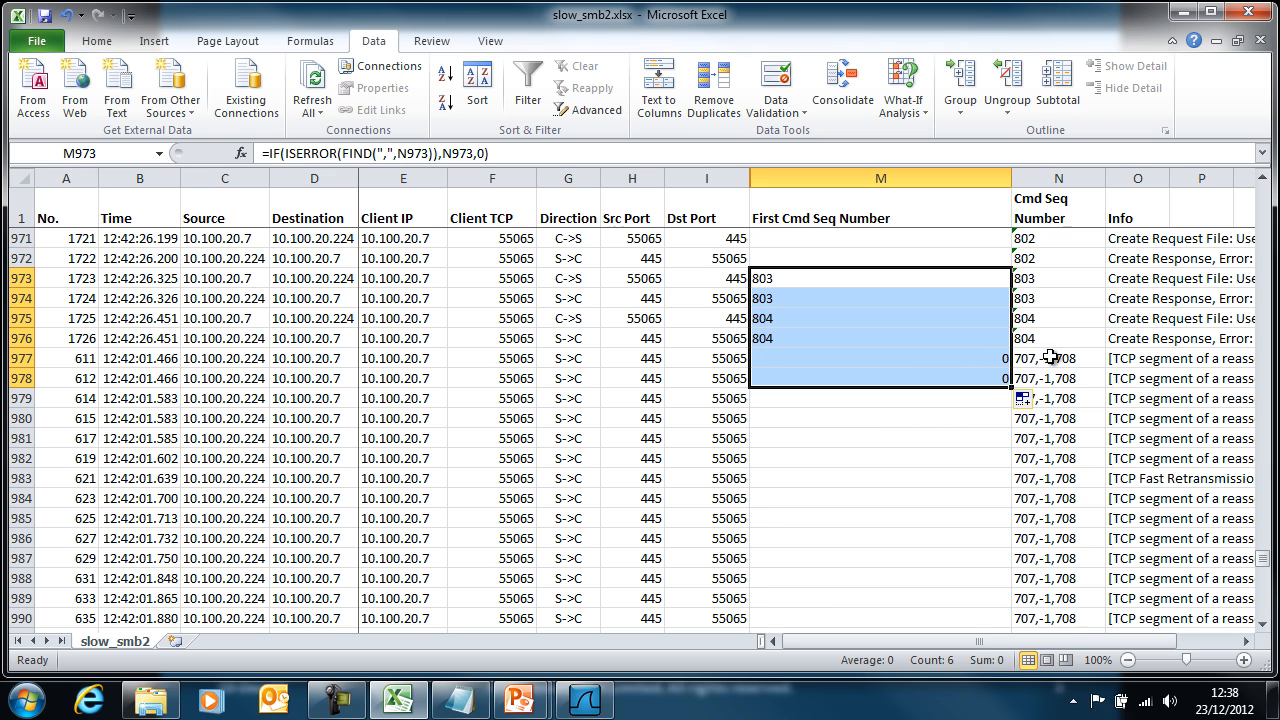
pyautogui.moveTo(1030, 368)
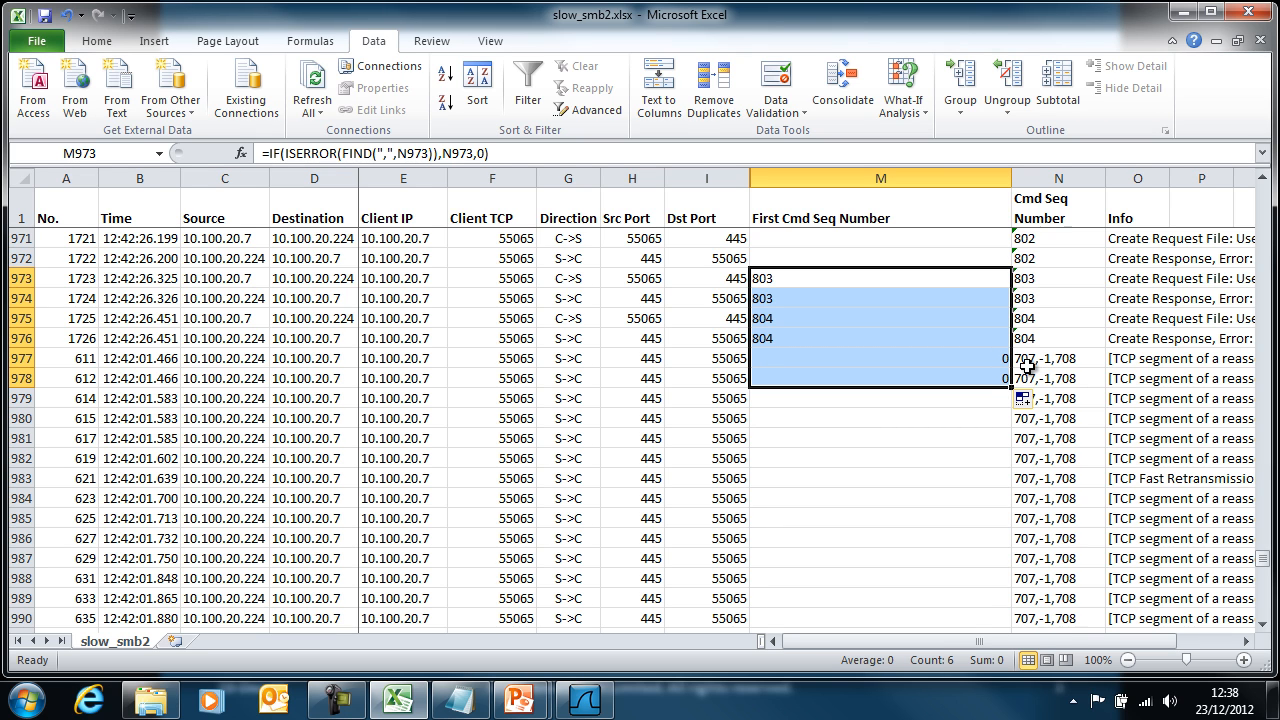
pyautogui.moveTo(936, 350)
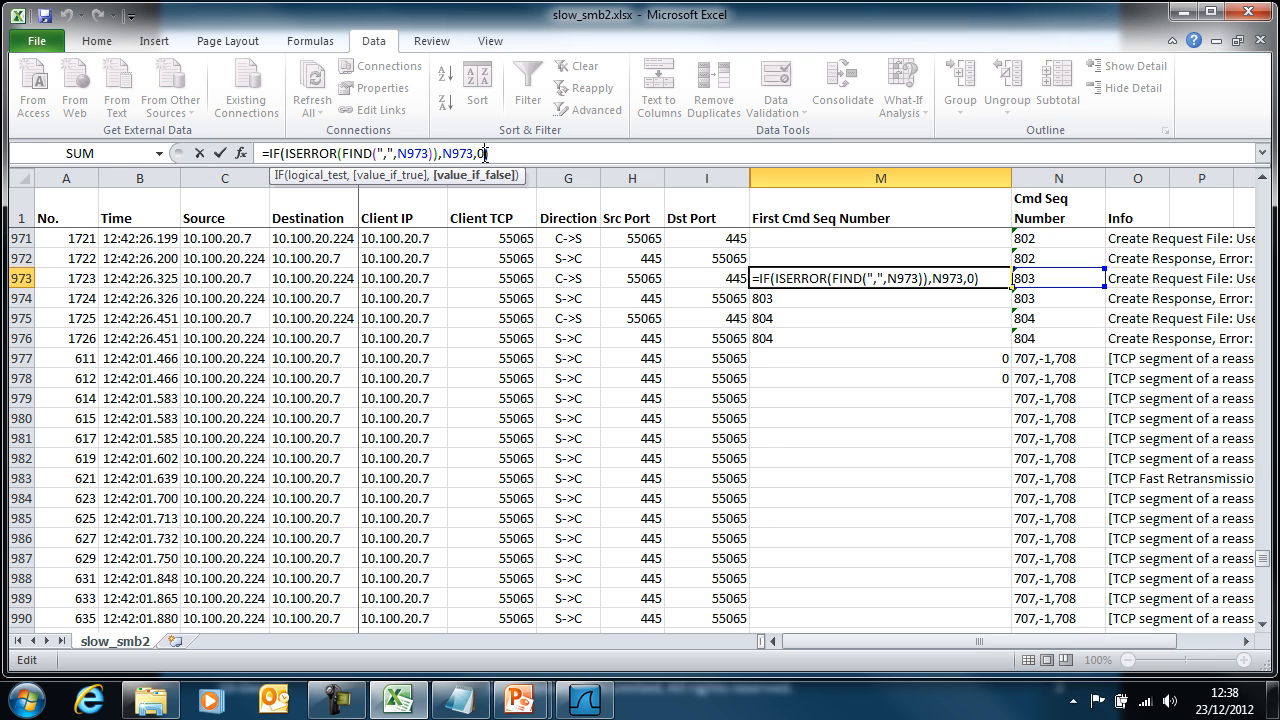
# Replace the 0 branch with LEFT(N973,4), giving "707," for list rows.
pyautogui.press('BackSpace')
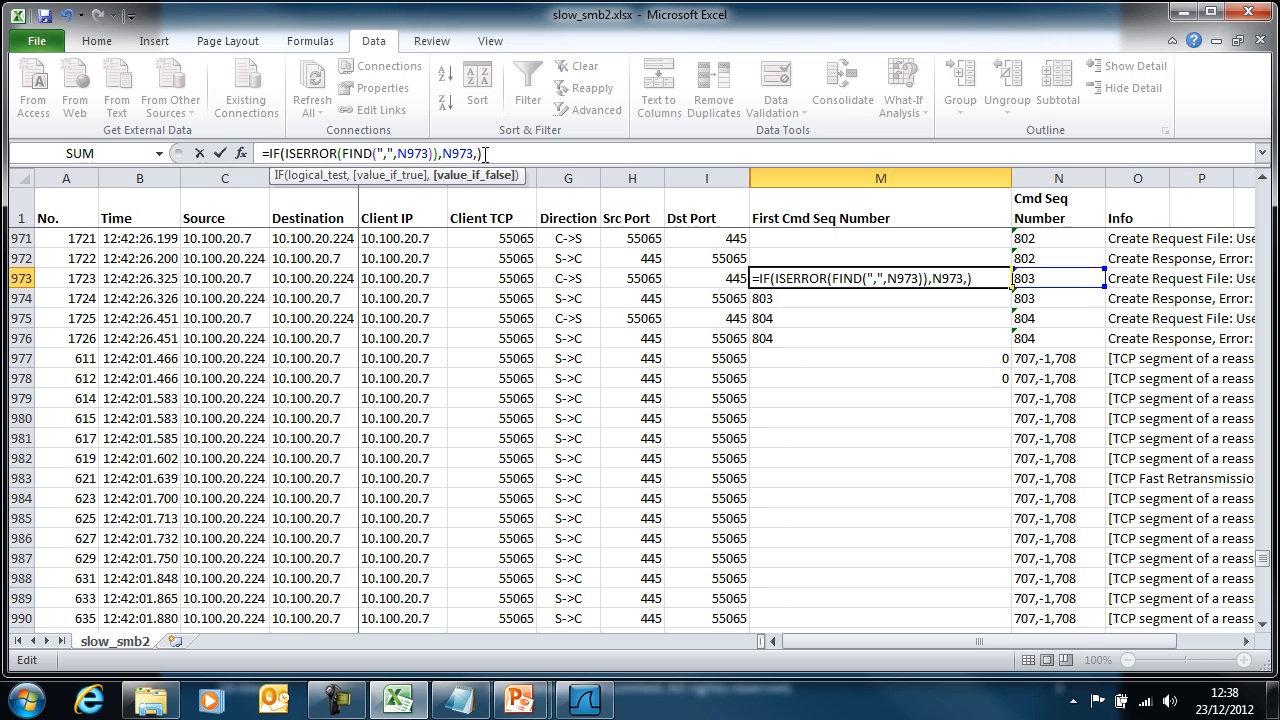
pyautogui.write('left')
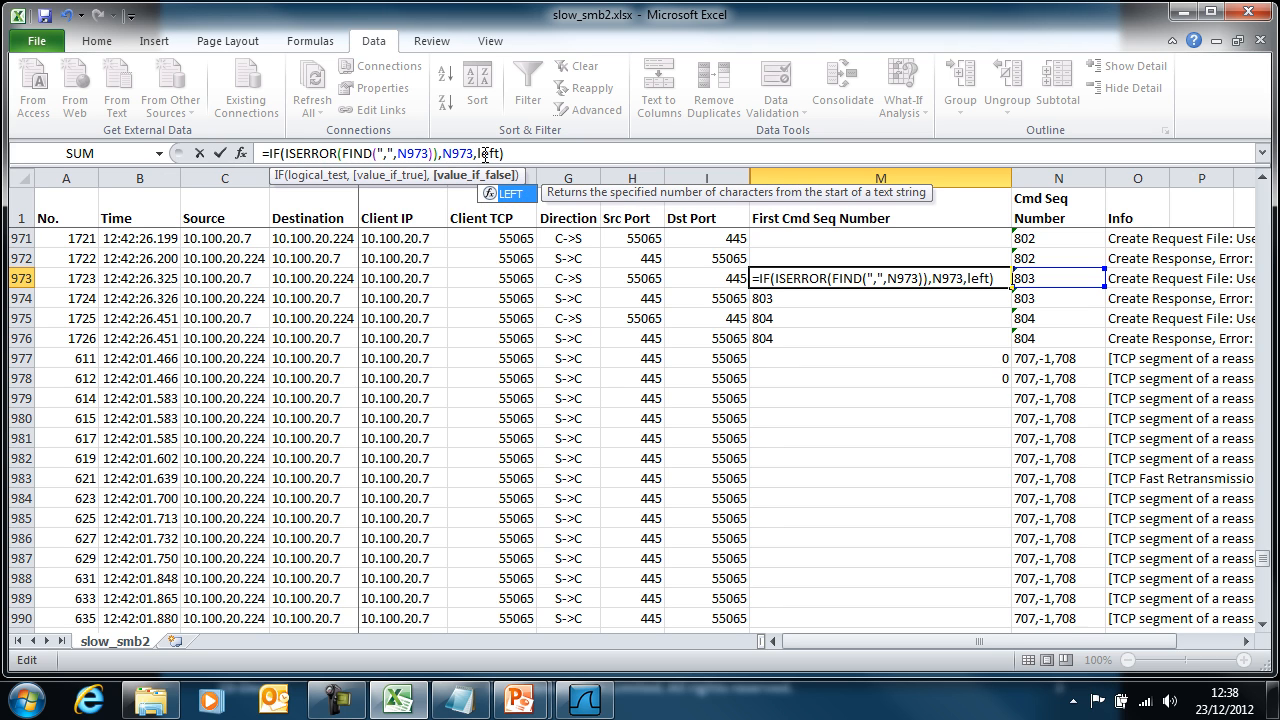
pyautogui.write('(N973')
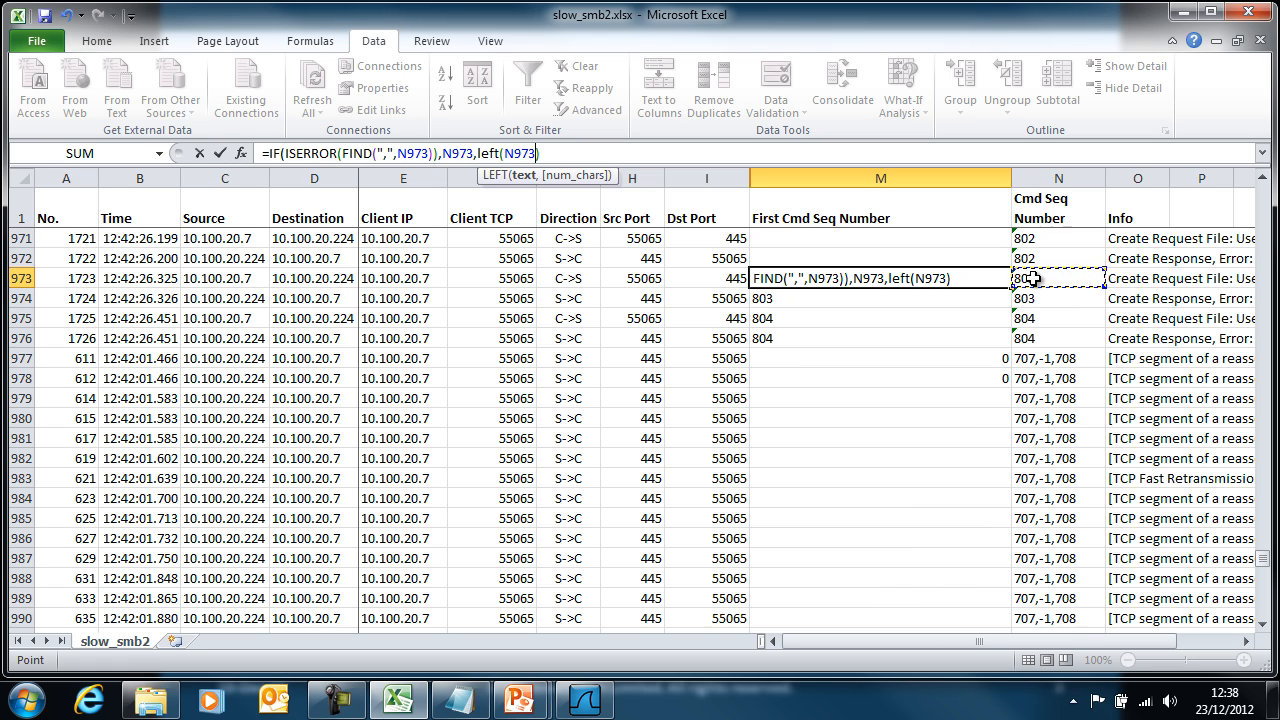
pyautogui.write(',4')
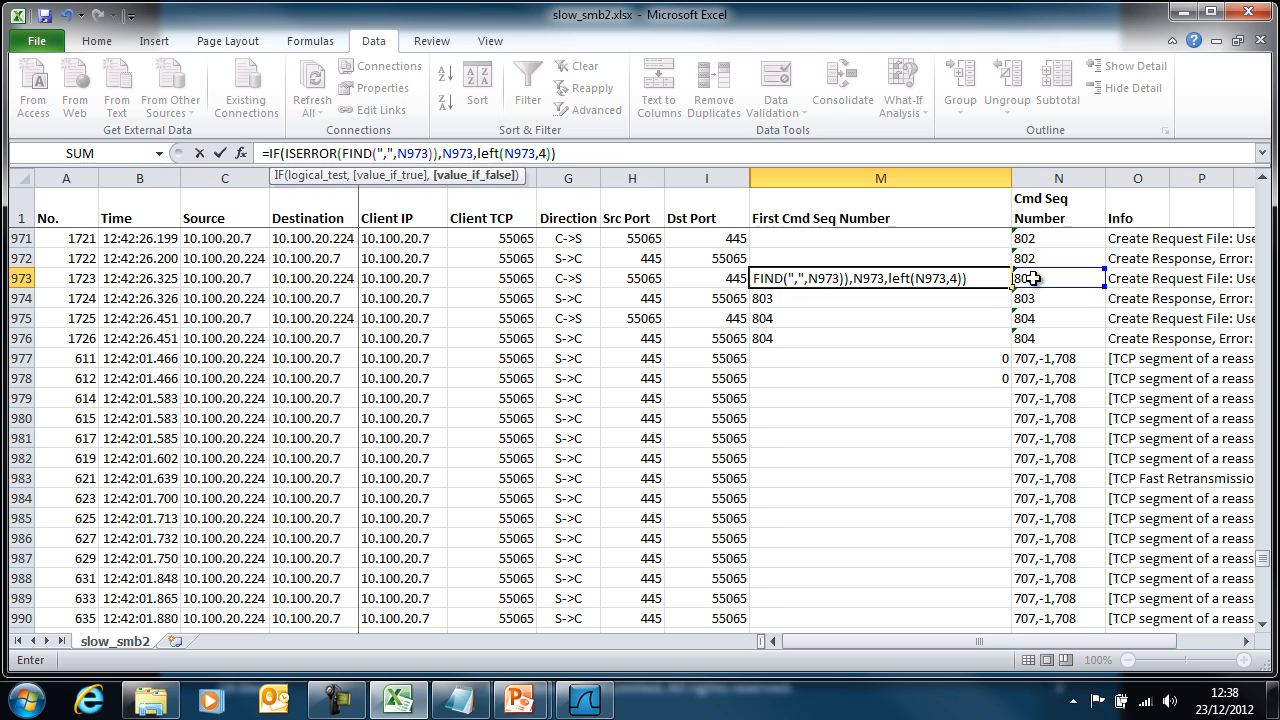
pyautogui.press('Return')
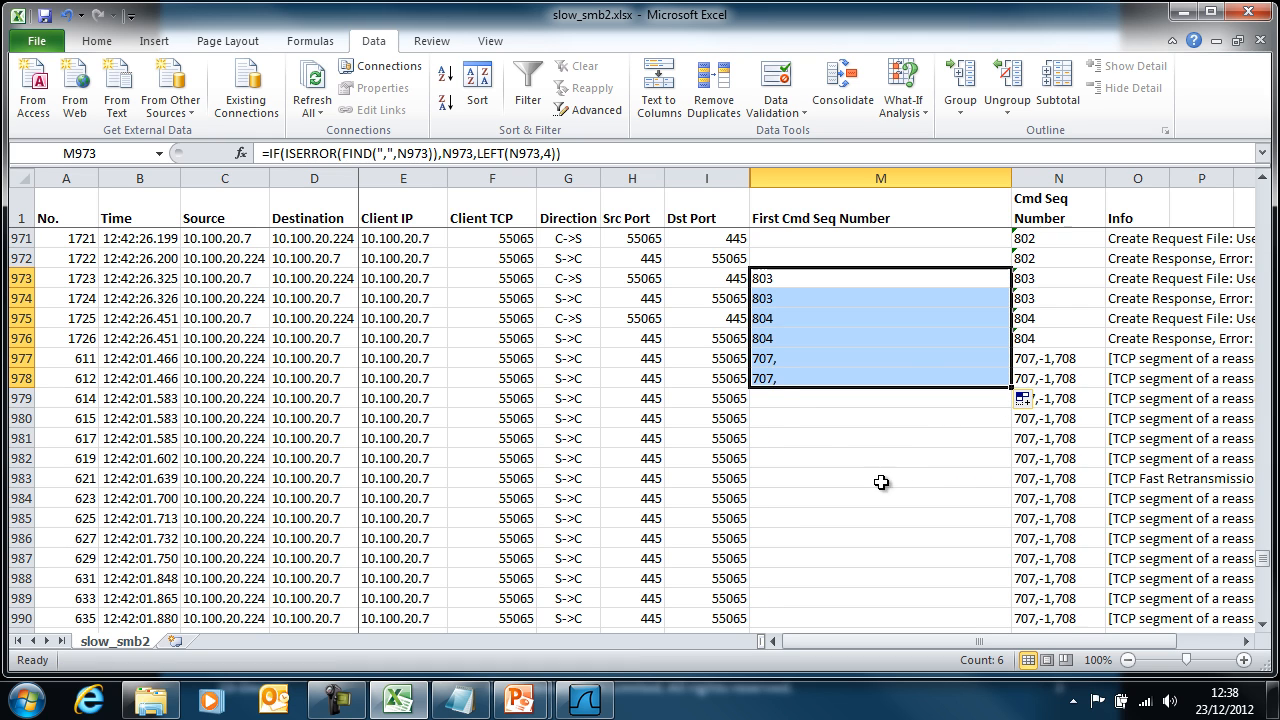
pyautogui.moveTo(1036, 358)
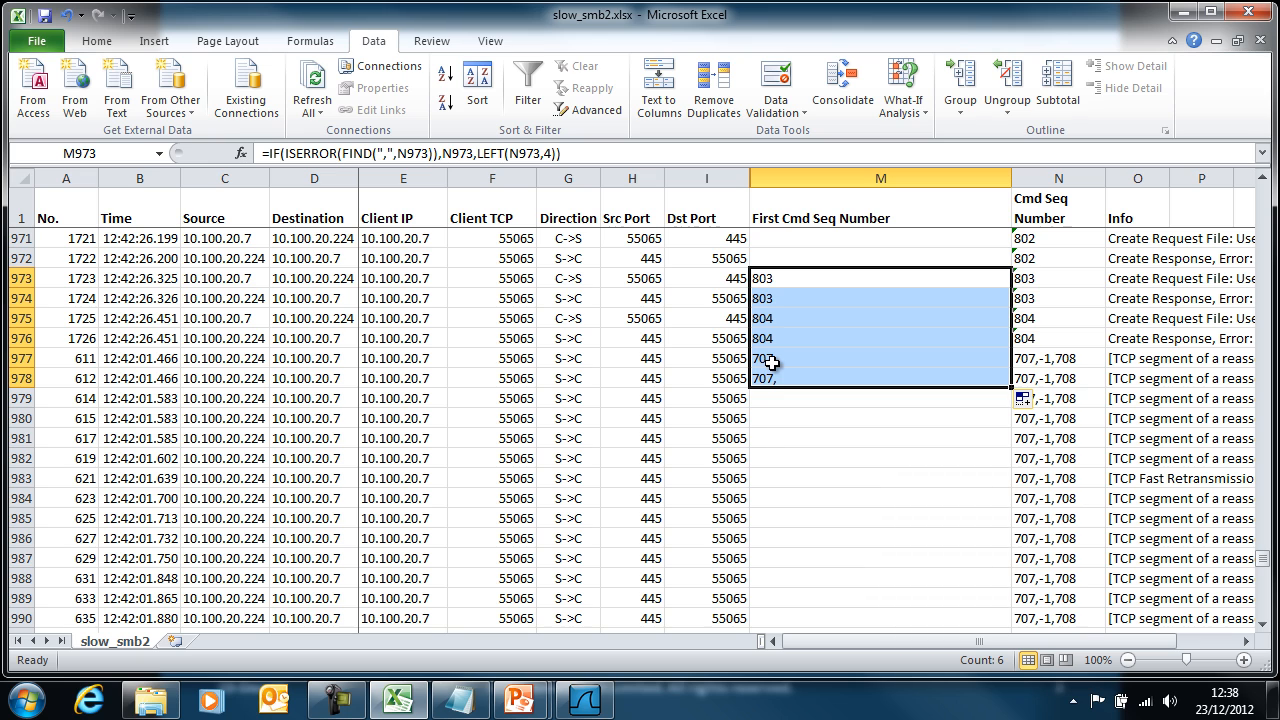
pyautogui.moveTo(802, 370)
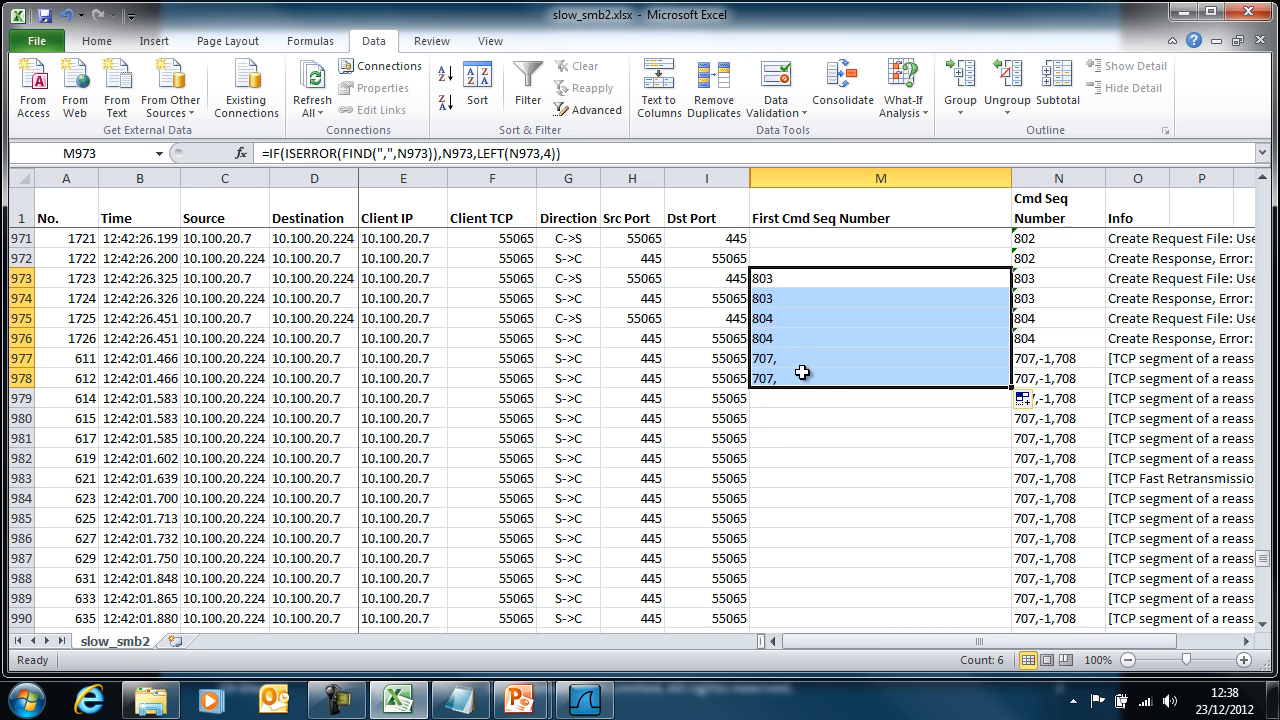
pyautogui.moveTo(1032, 358)
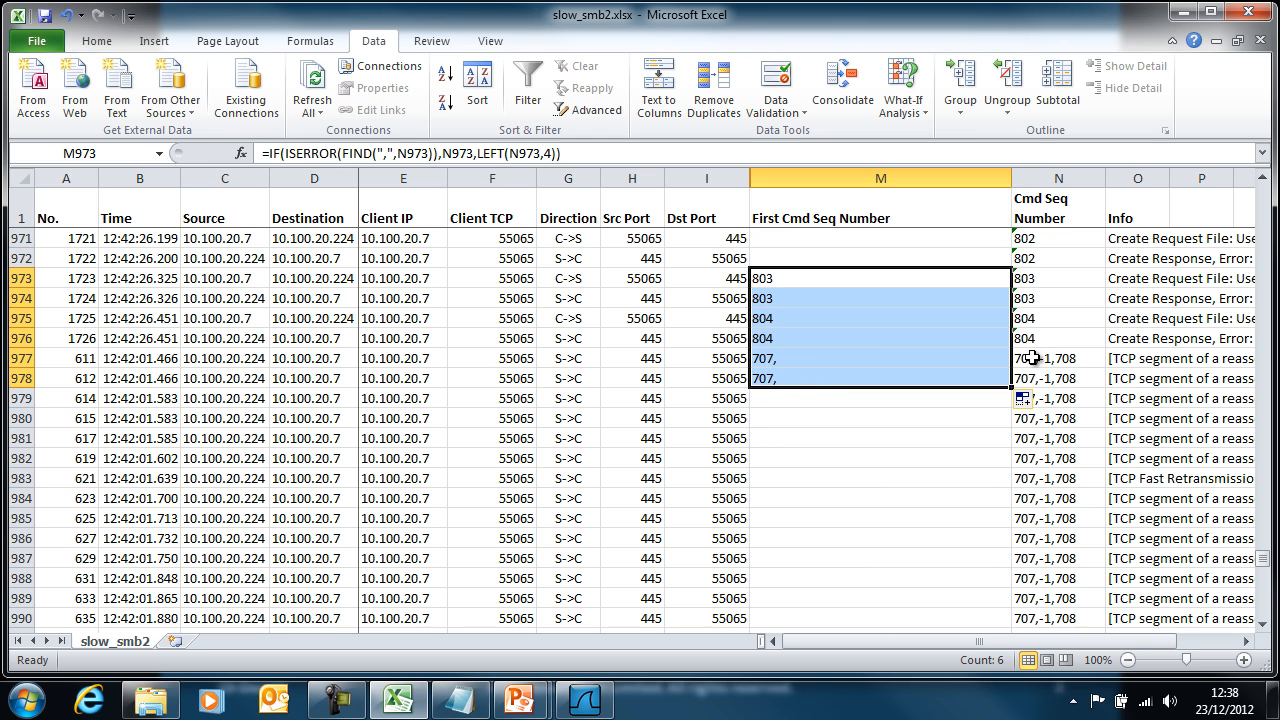
pyautogui.moveTo(936, 368)
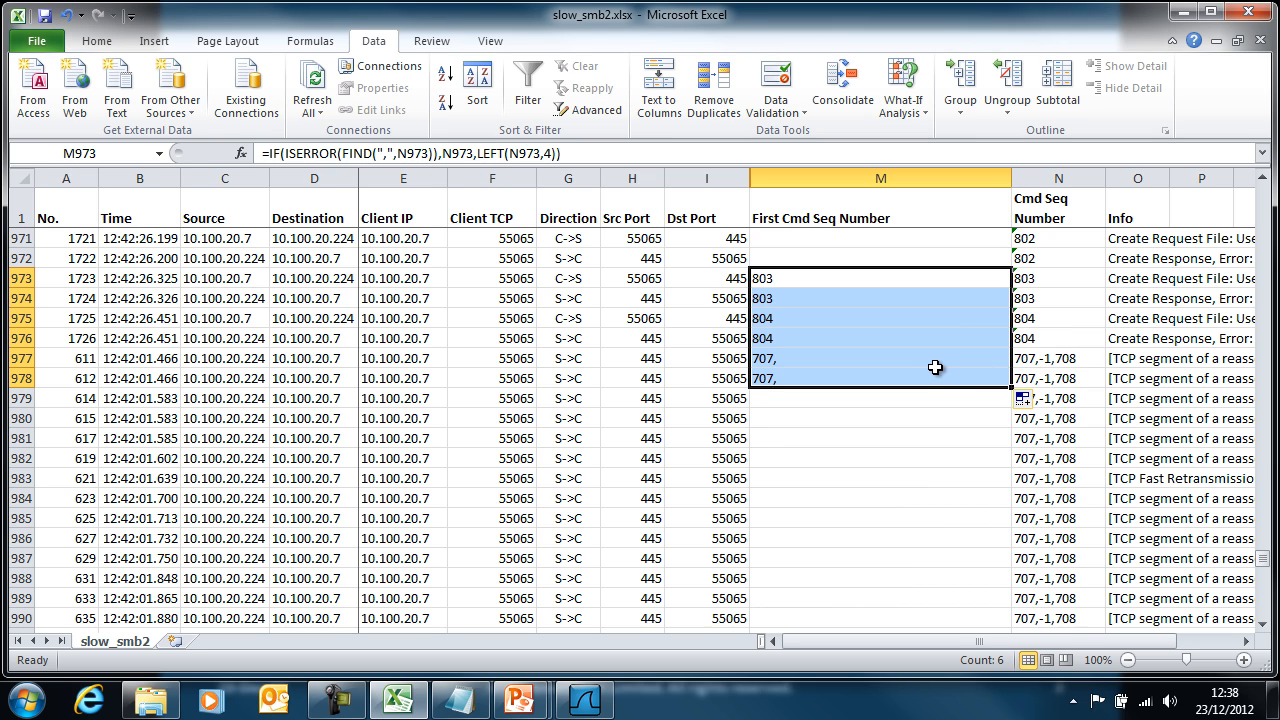
pyautogui.moveTo(776, 390)
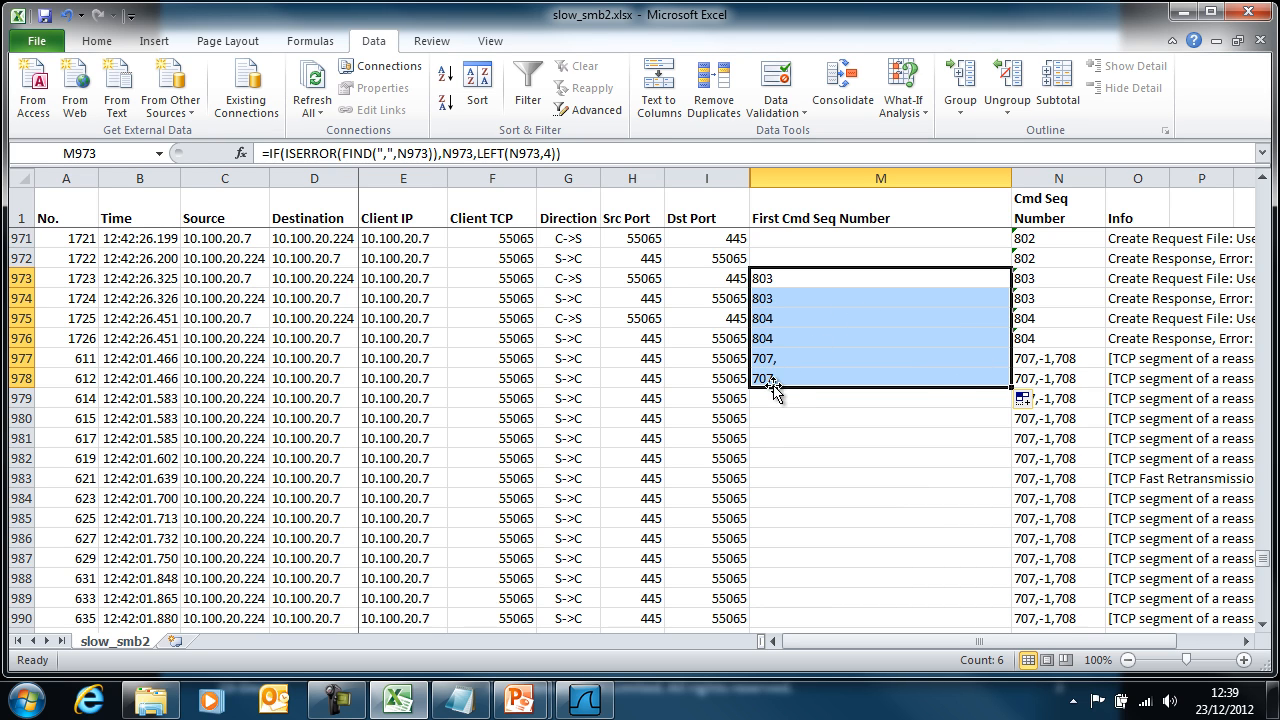
pyautogui.moveTo(800, 392)
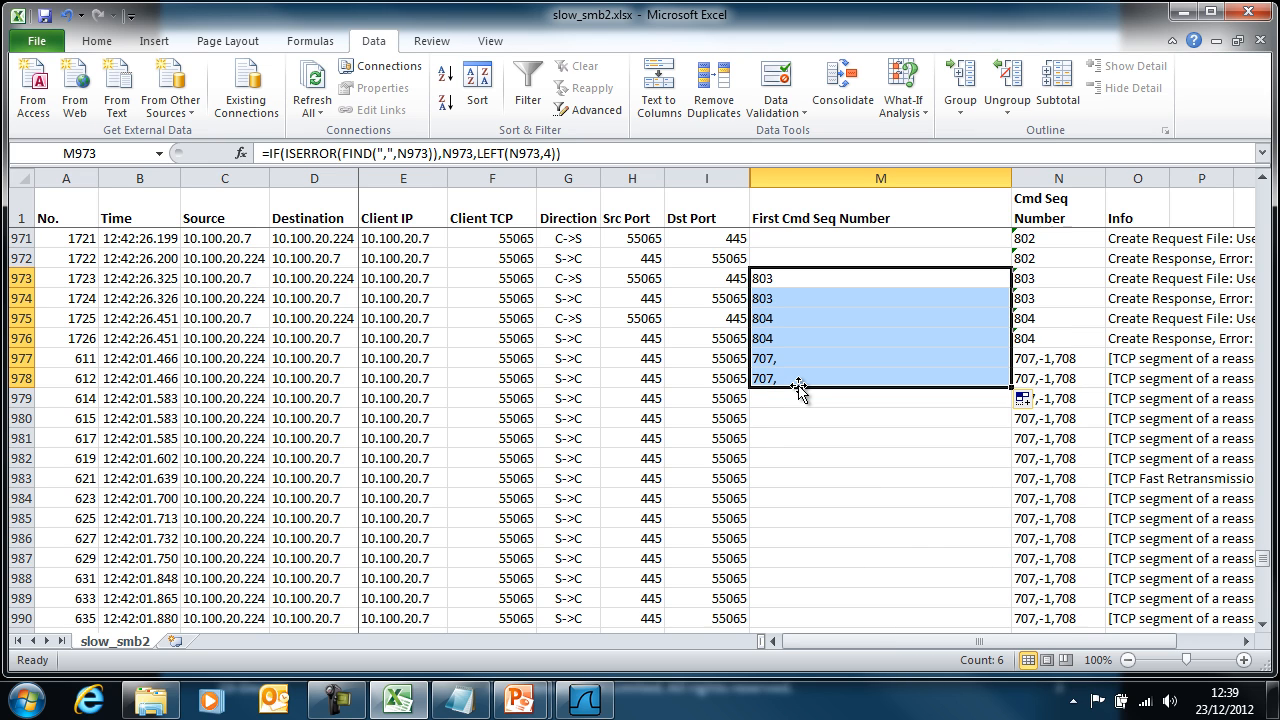
pyautogui.moveTo(1020, 524)
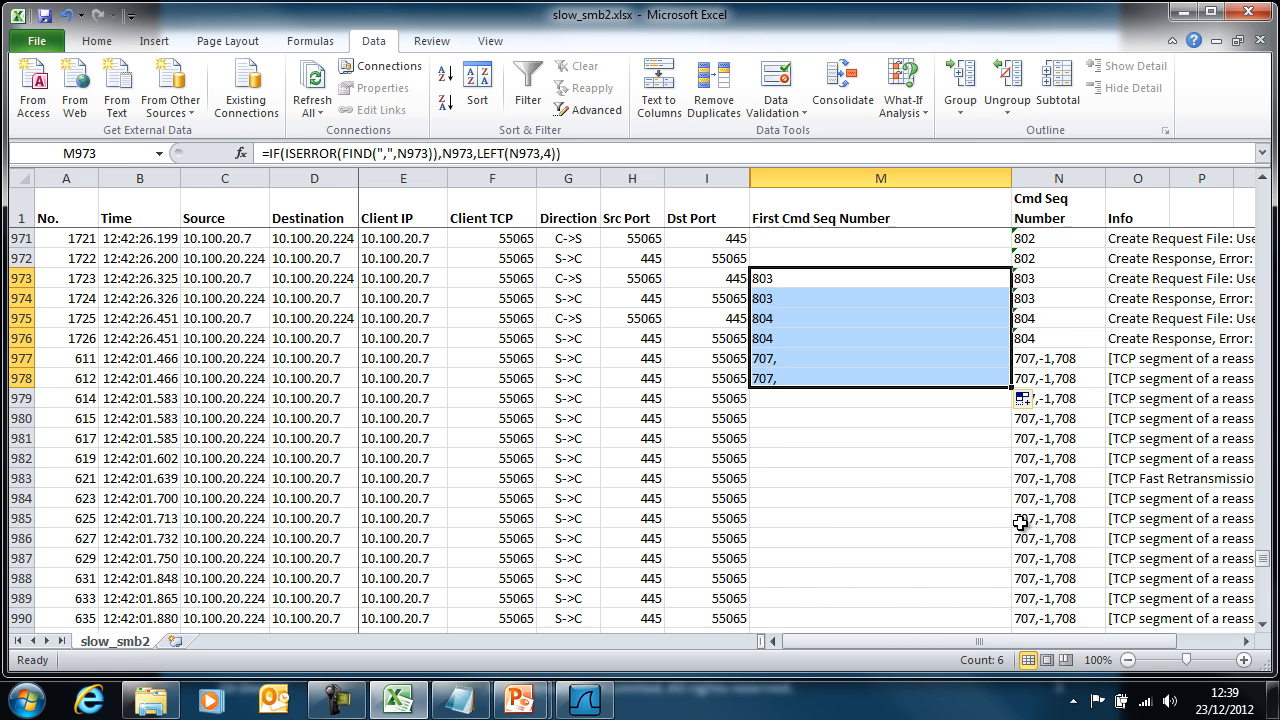
pyautogui.moveTo(904, 418)
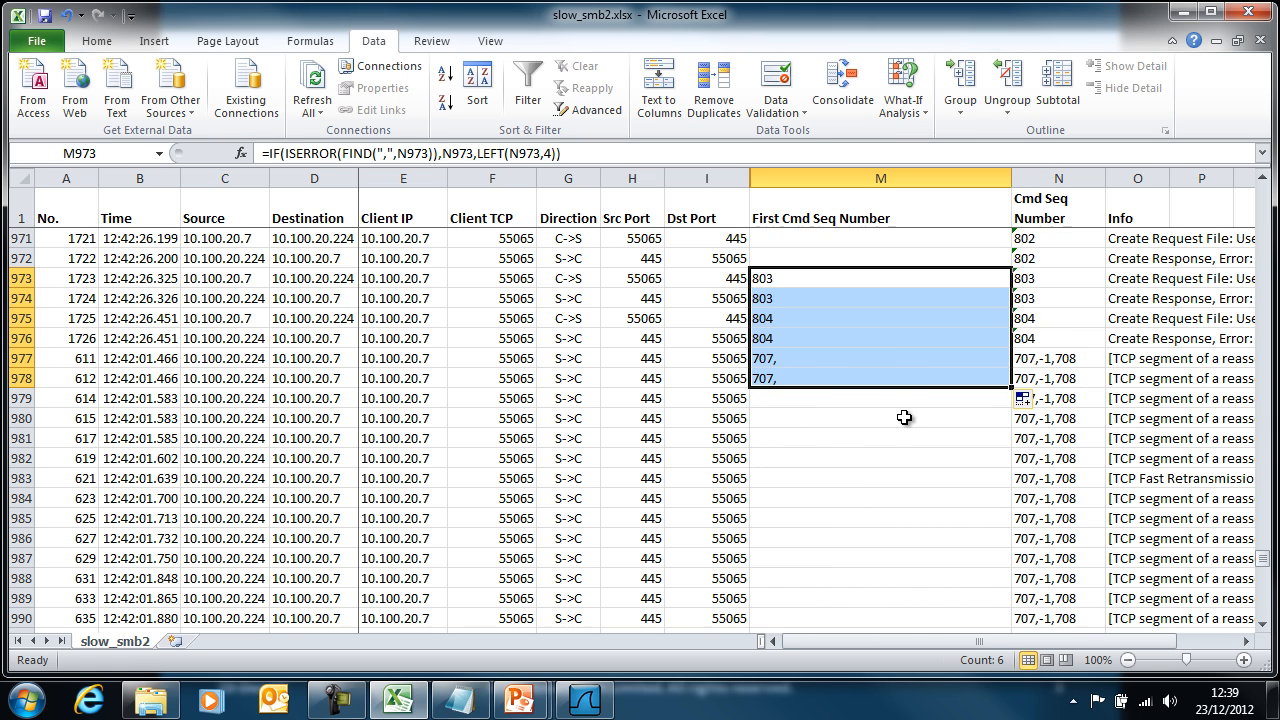
pyautogui.moveTo(832, 368)
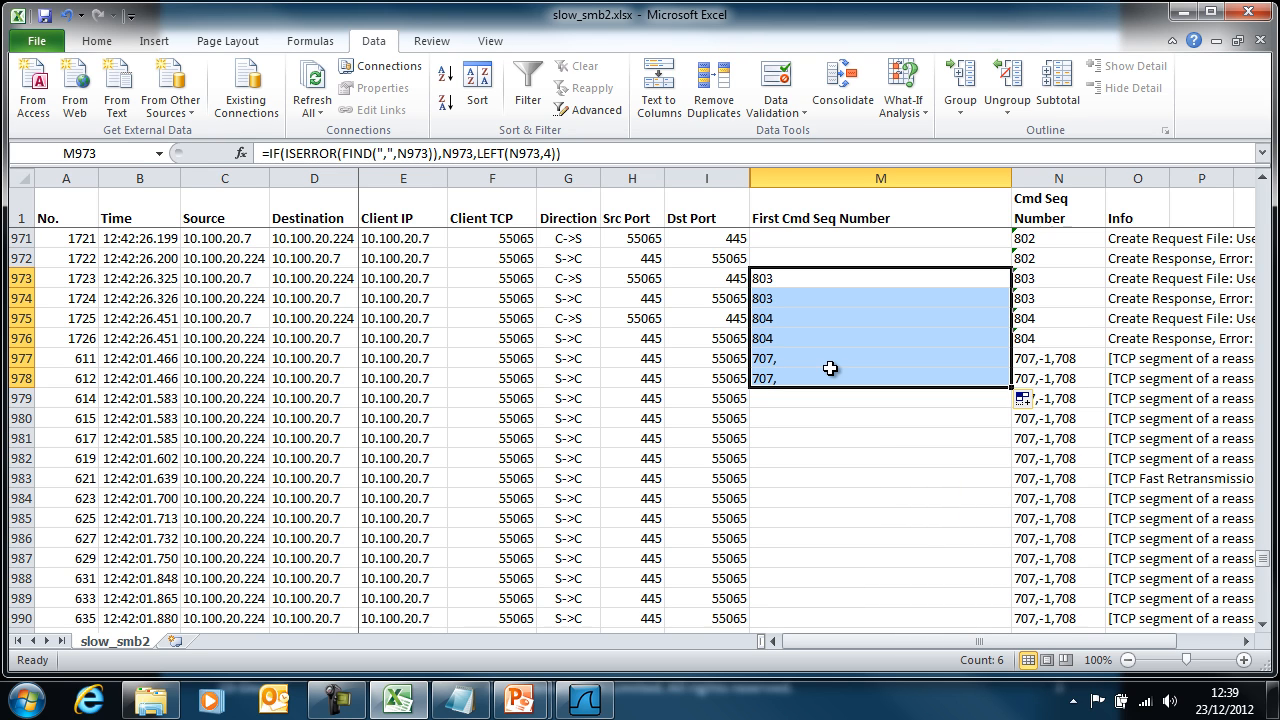
# Change LEFT to cut at FIND(",",N973)-1 and fill to row 978, showing plain 707.
pyautogui.click(880, 278)
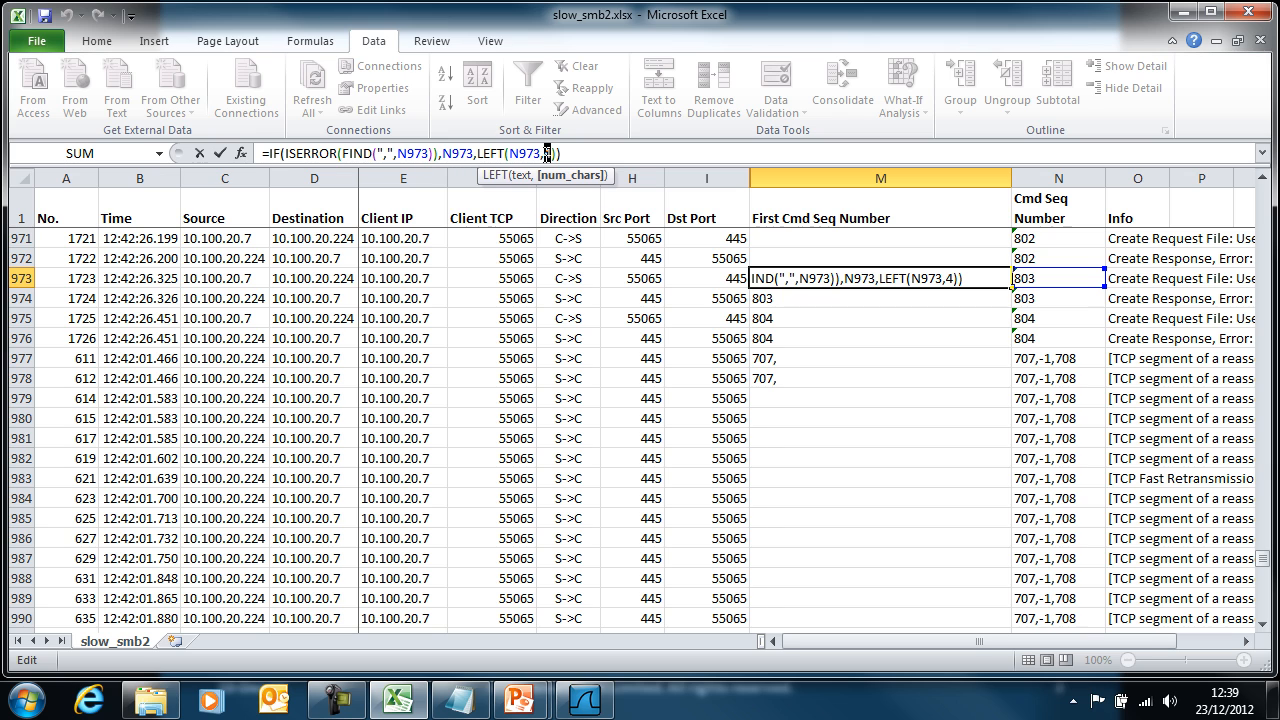
pyautogui.write('fin()')
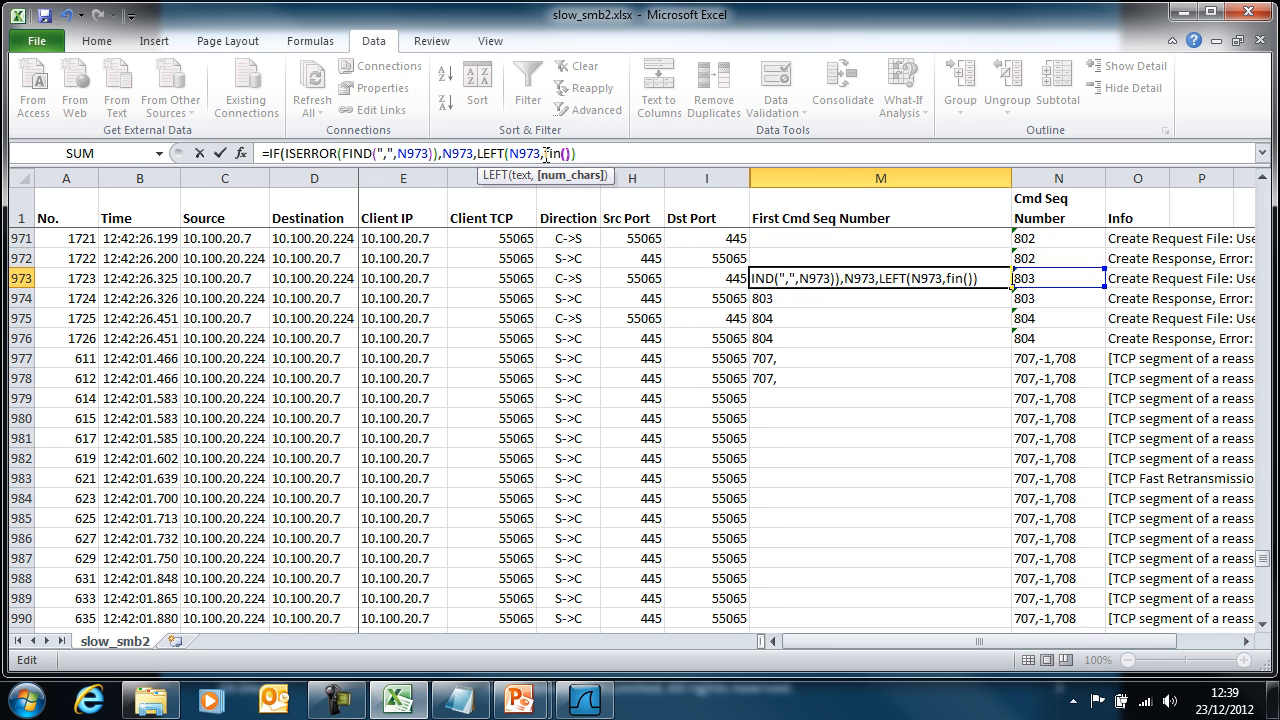
pyautogui.write('""')
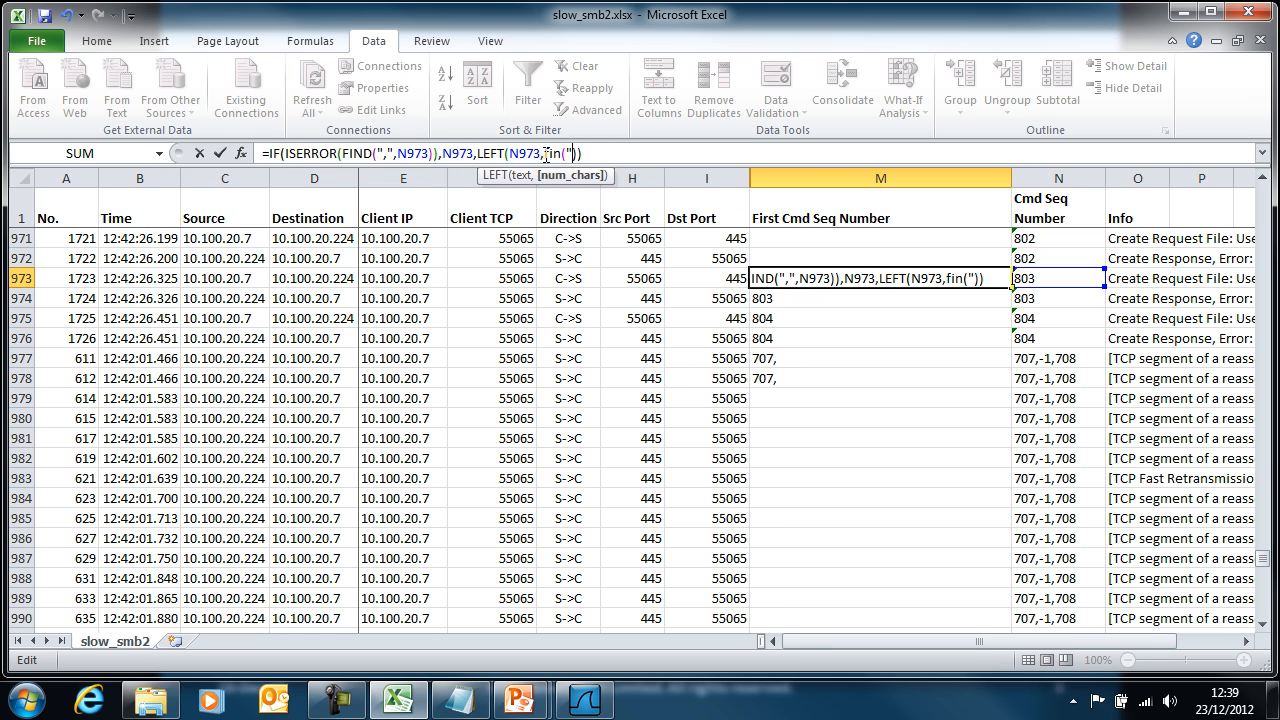
pyautogui.write(',",N973')
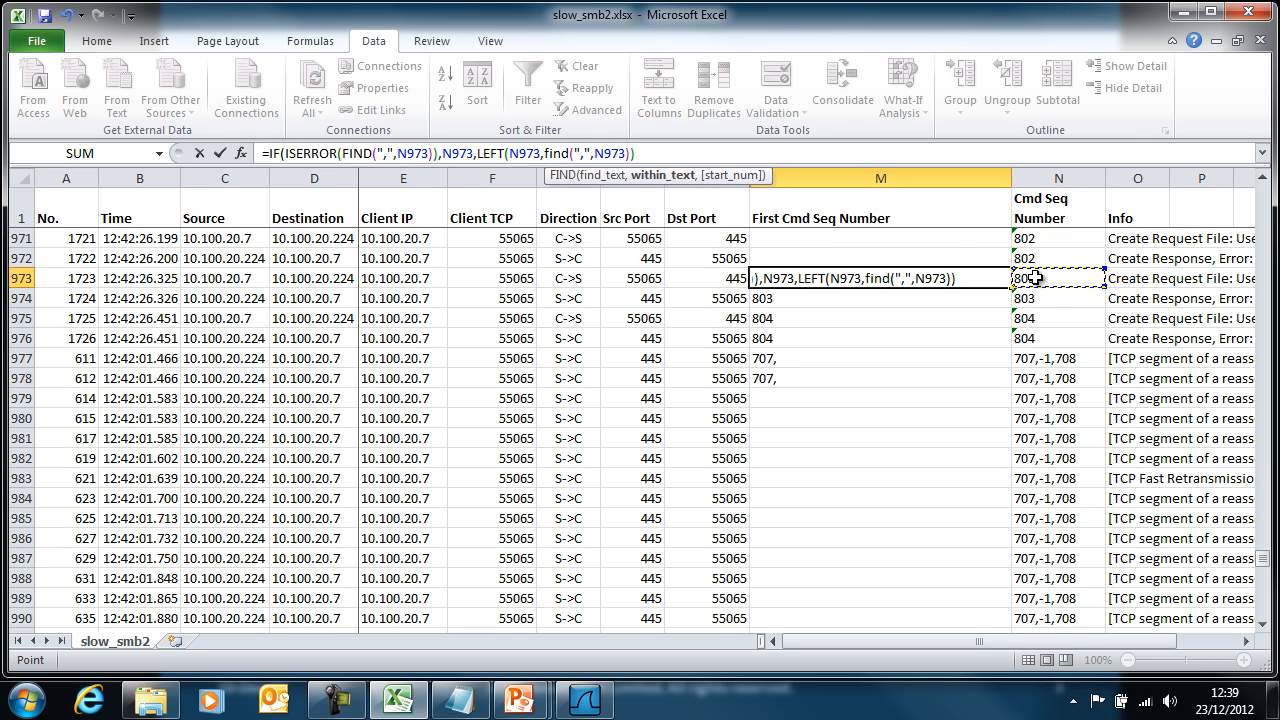
pyautogui.write(')')
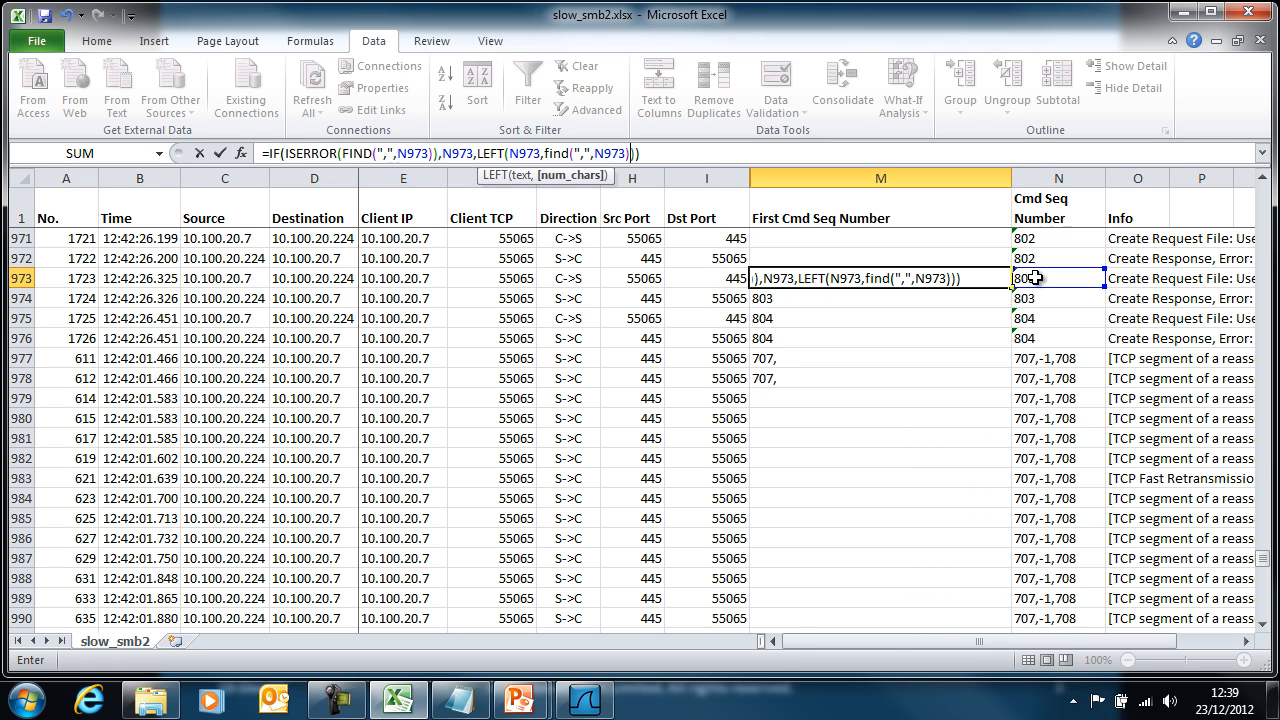
pyautogui.press('Return')
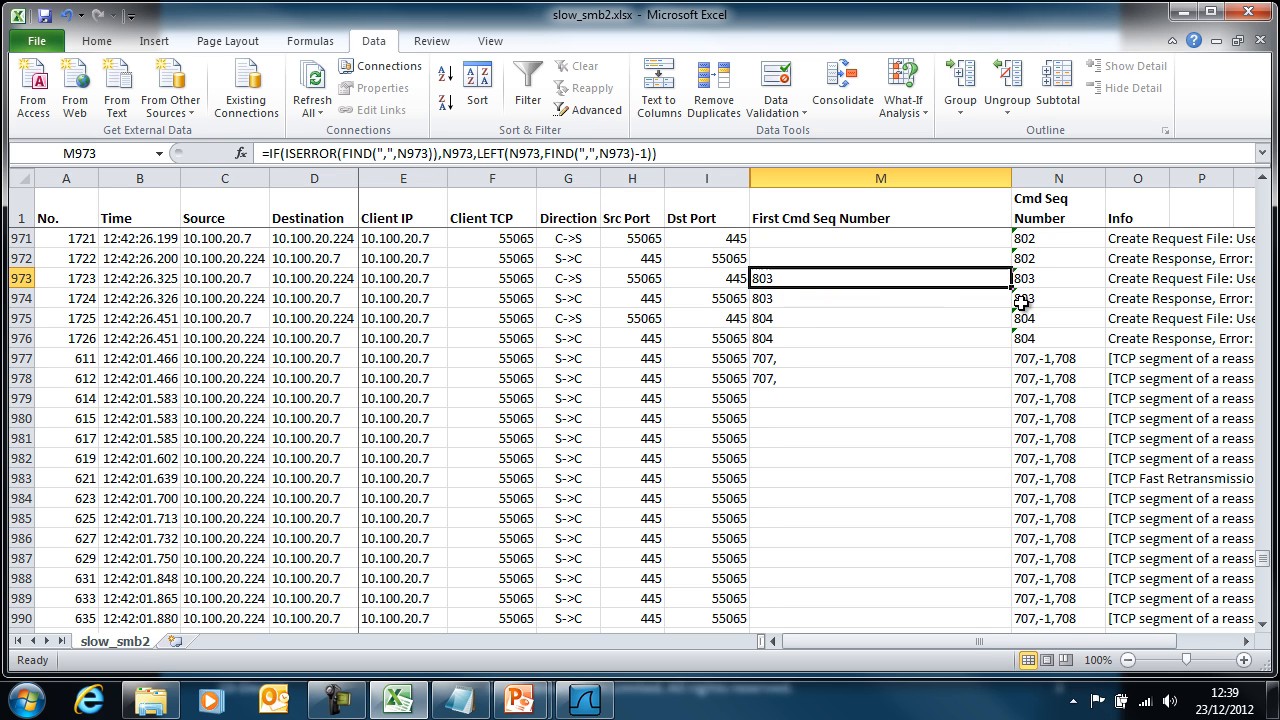
pyautogui.moveTo(1012, 278); pyautogui.dragTo(1004, 384)
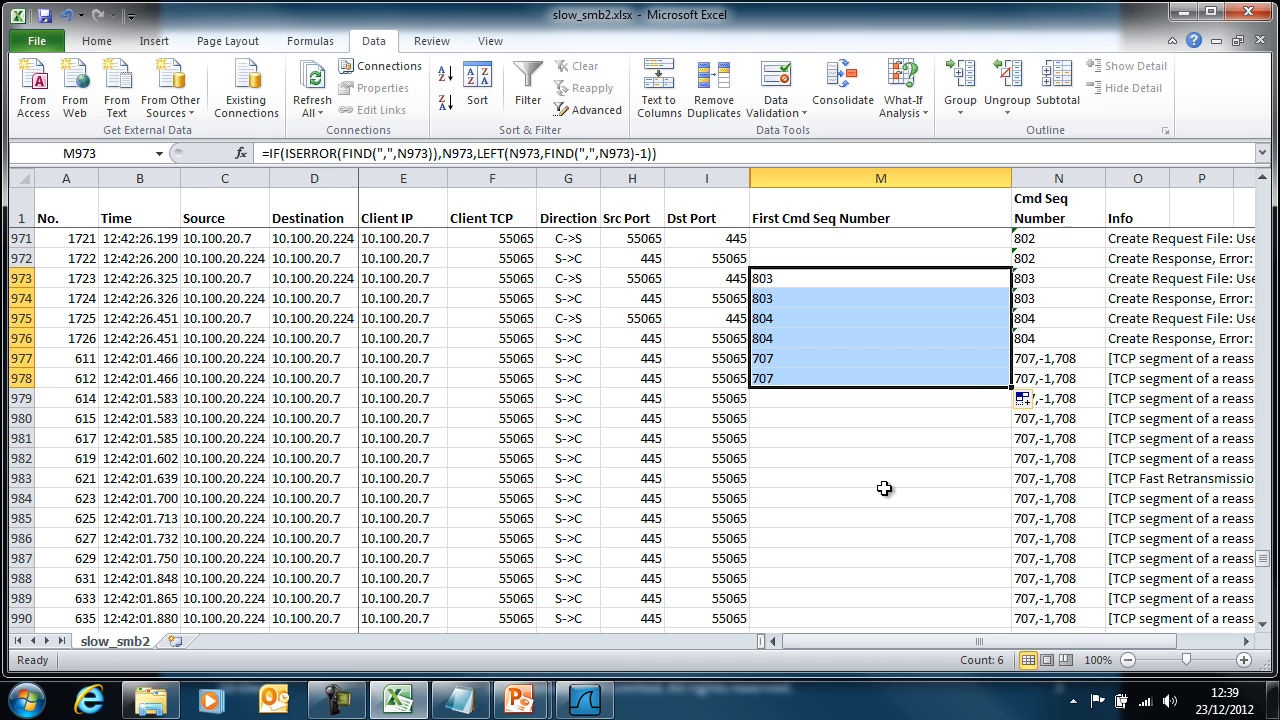
pyautogui.moveTo(1024, 384)
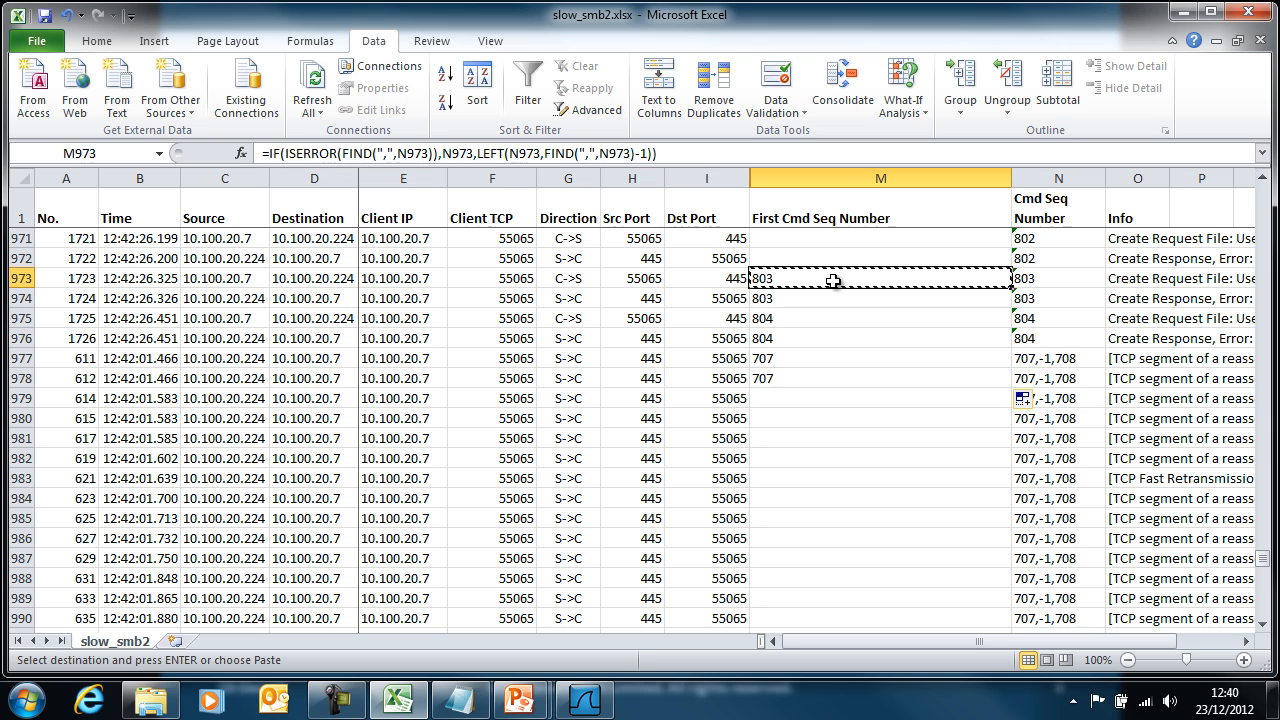
pyautogui.moveTo(1252, 520)
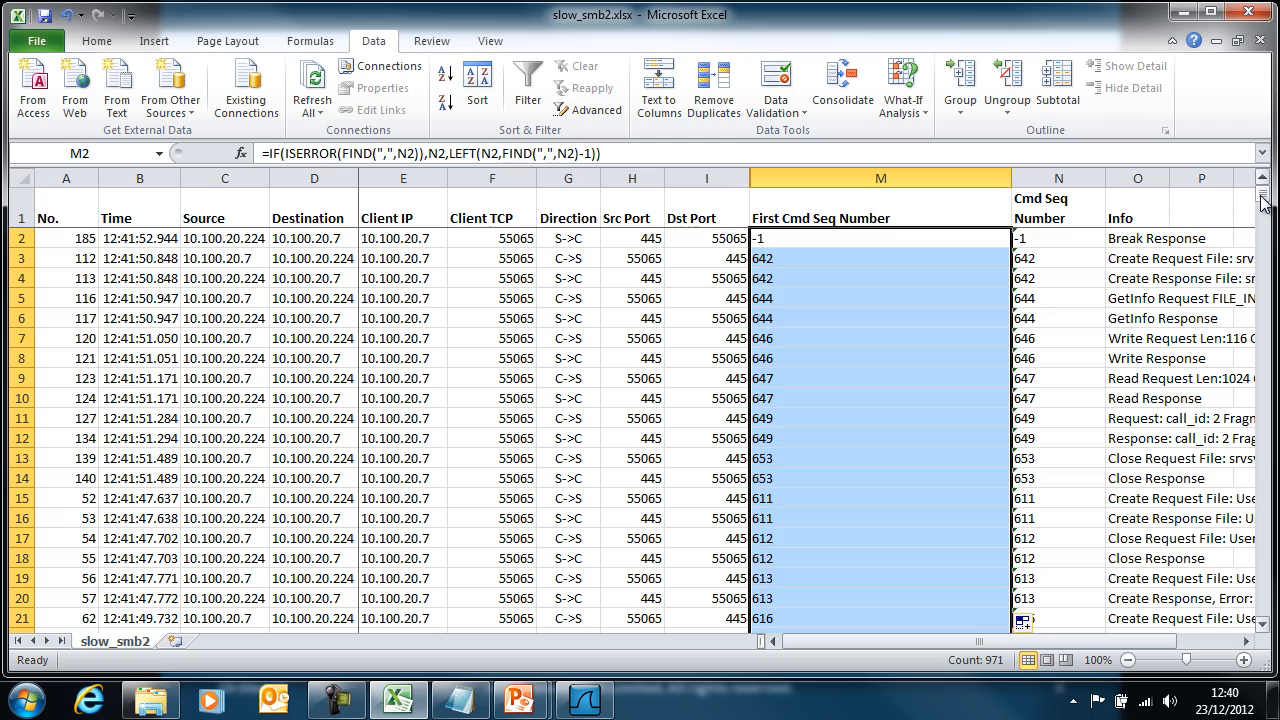
# Scroll the filled First Cmd Seq Number column to verify 707 on multi-value rows.
pyautogui.scroll(-3)
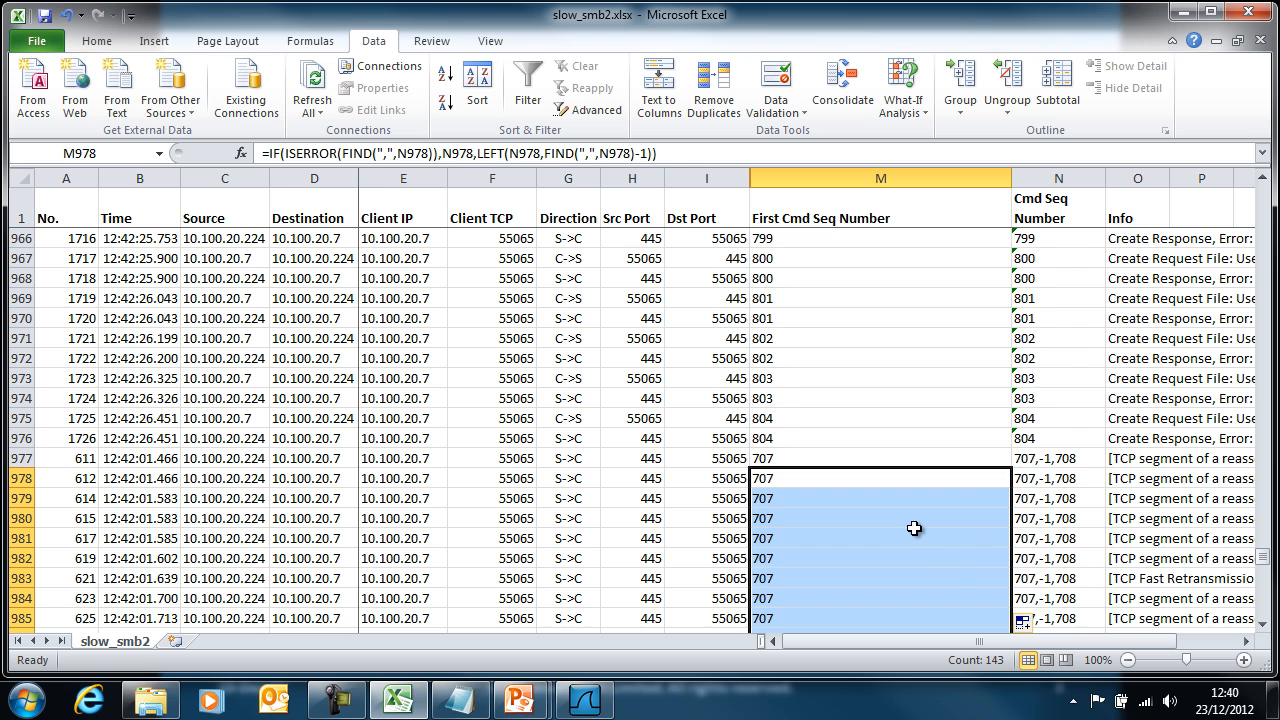
pyautogui.scroll(-3)
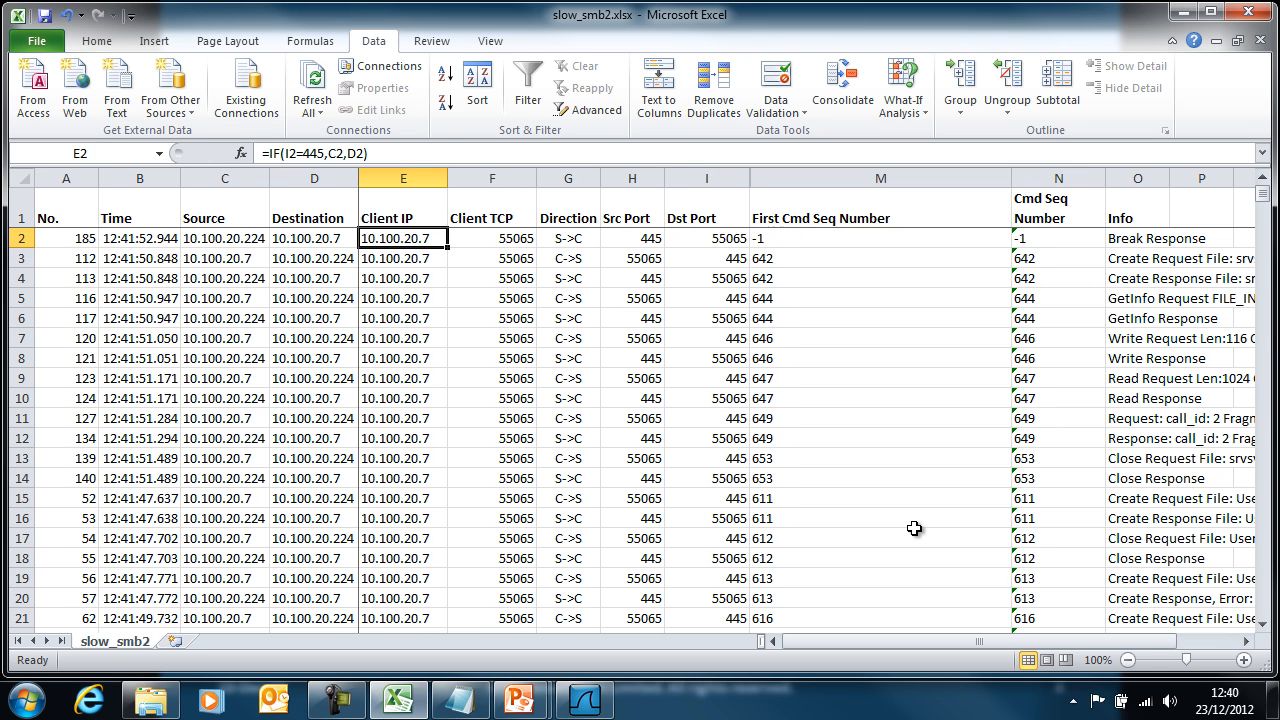
pyautogui.moveTo(708, 178)
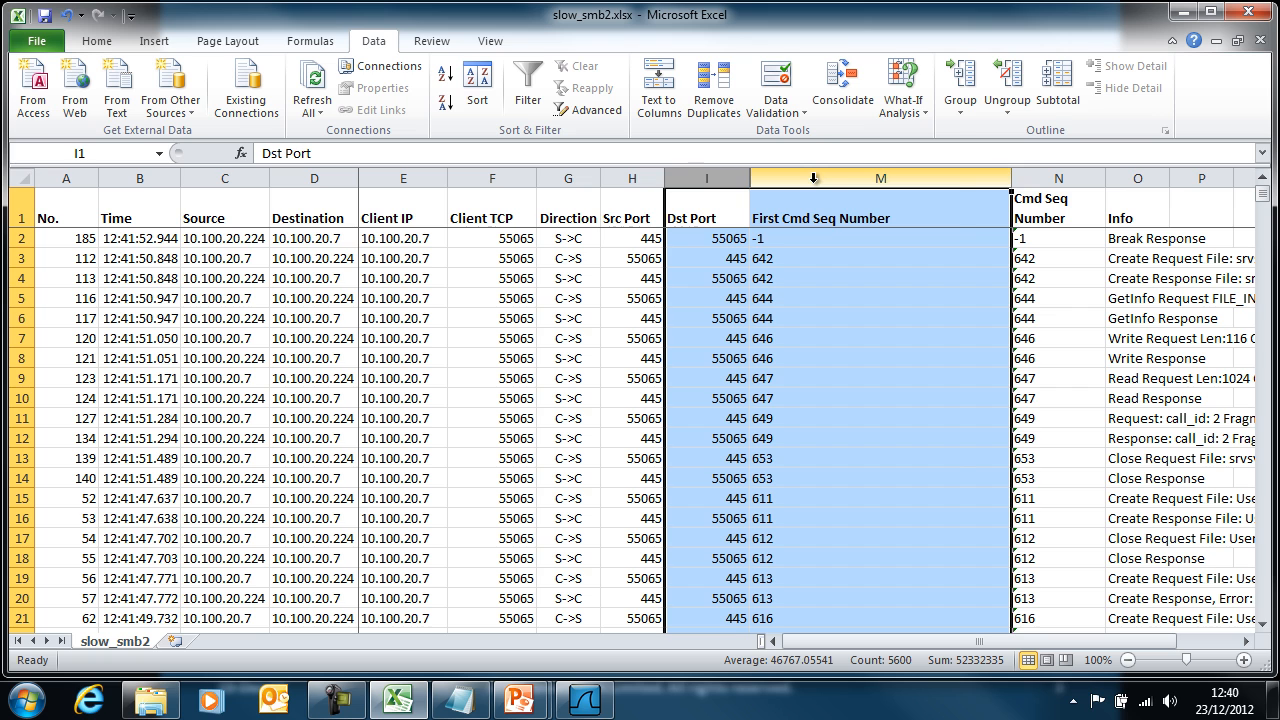
# Unhide the Session Id, Tree Id and Process Id columns and bring them into view.
pyautogui.rightClick(880, 176)
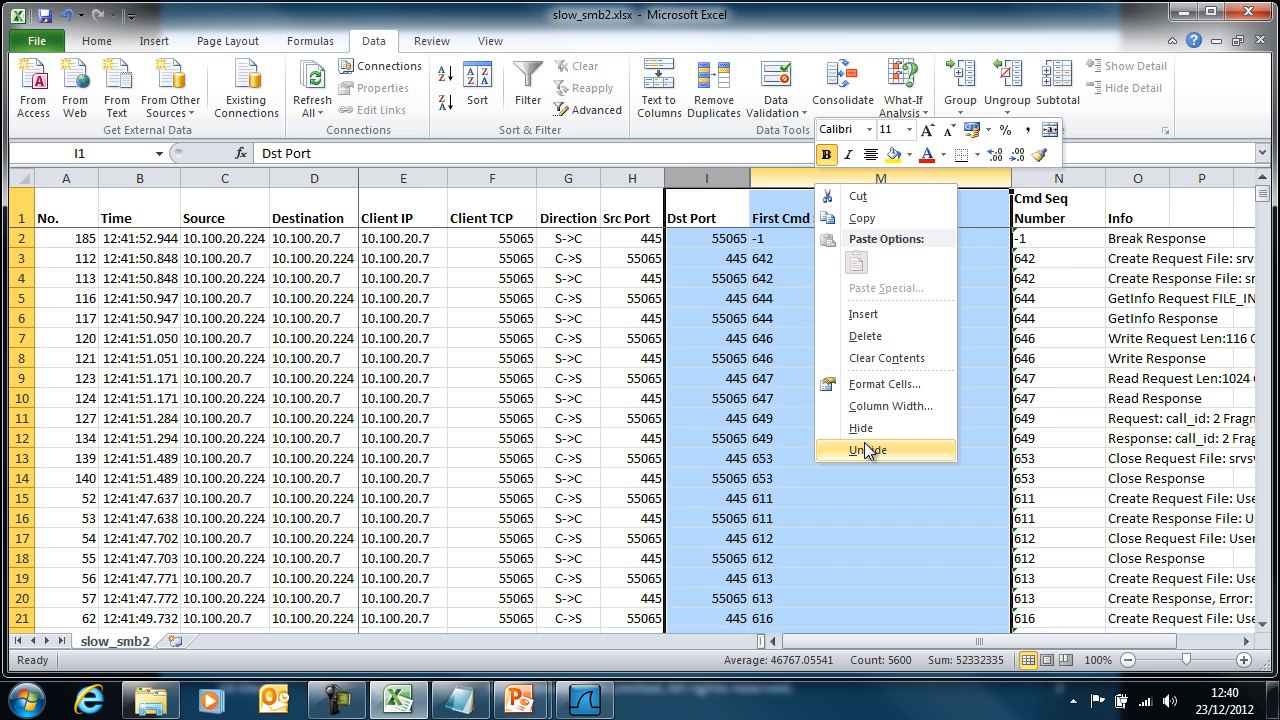
pyautogui.click(868, 448)
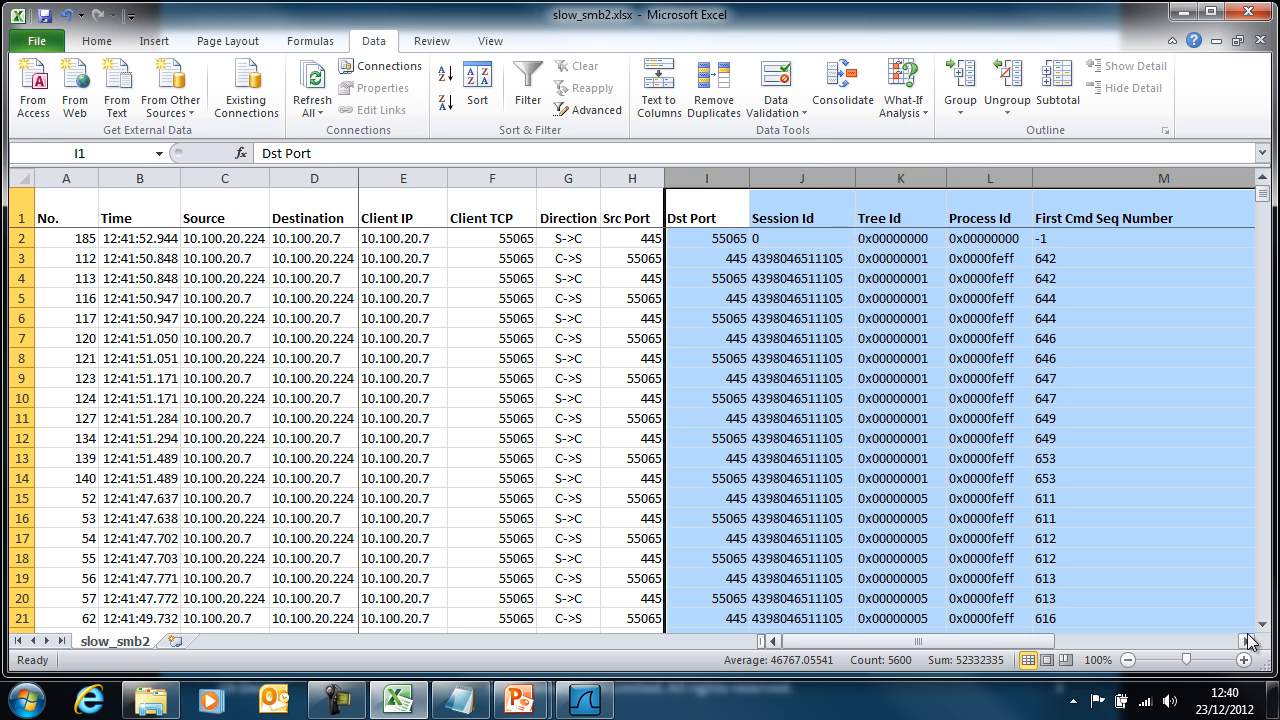
pyautogui.hscroll(3)
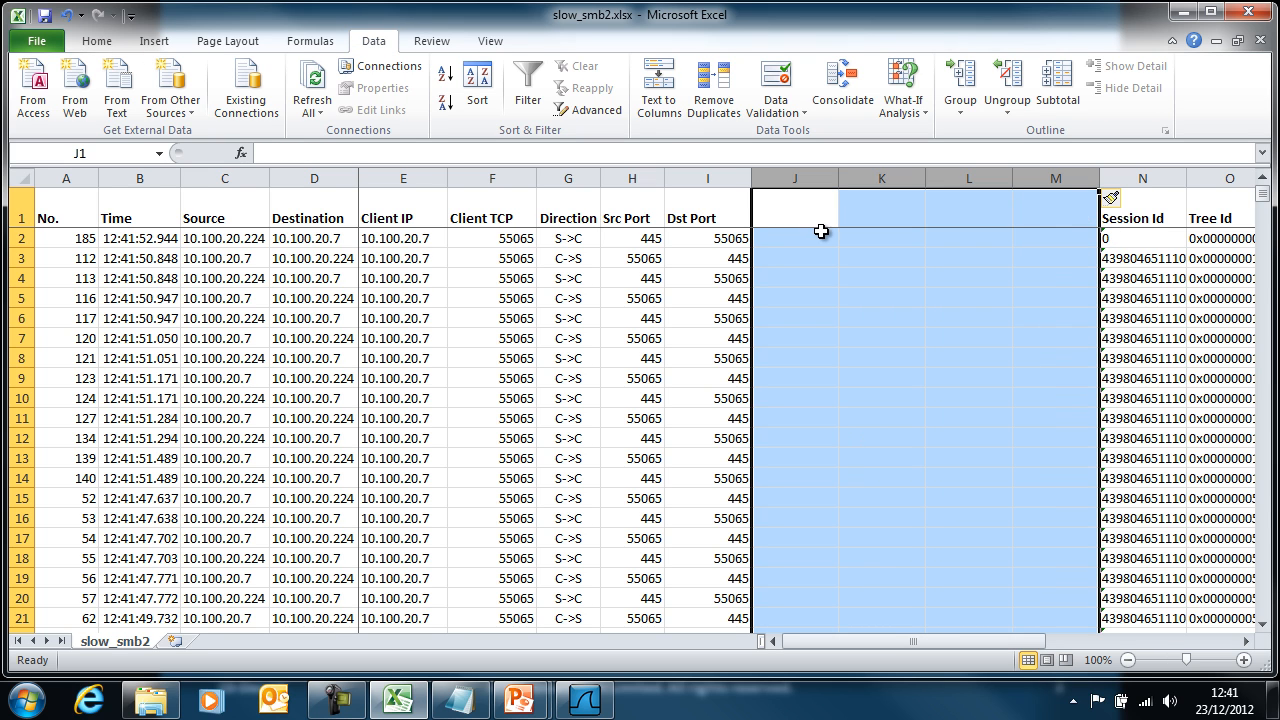
# Place First Cmd Seq Number before Session Id and give columns J–L the Session/Tree/Process Id headings.
pyautogui.click(1128, 212)
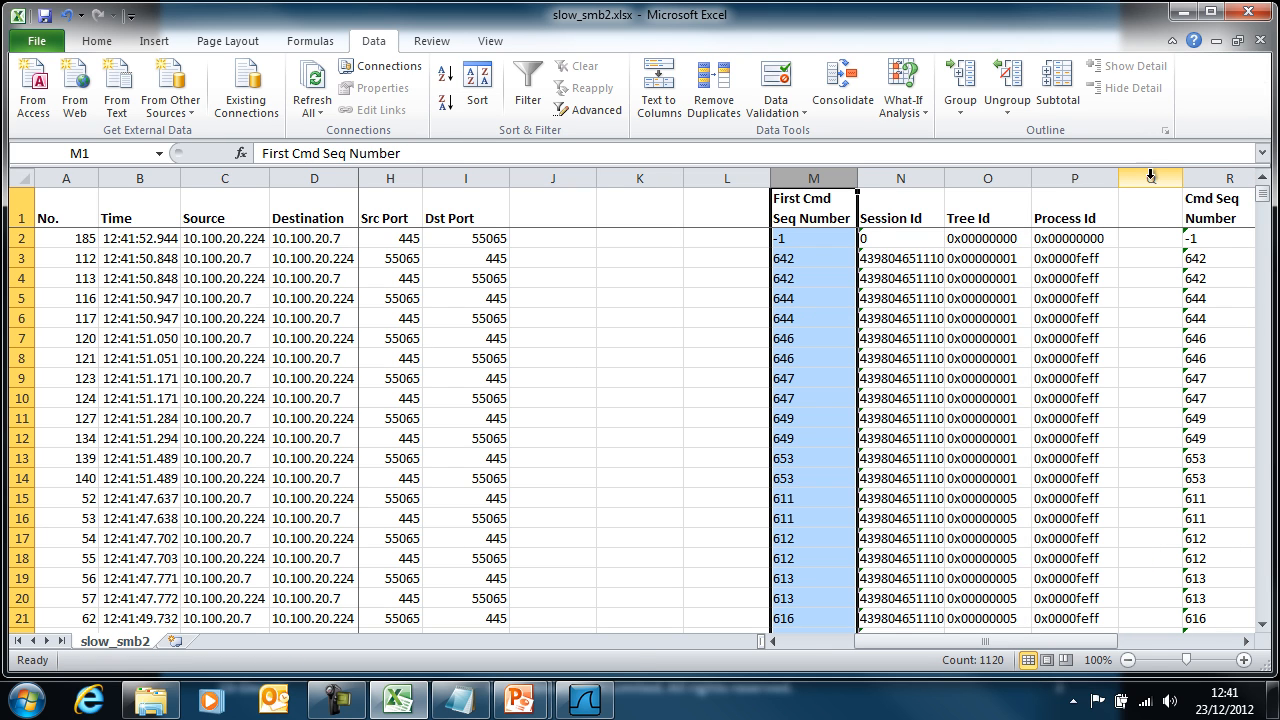
pyautogui.click(1148, 176)
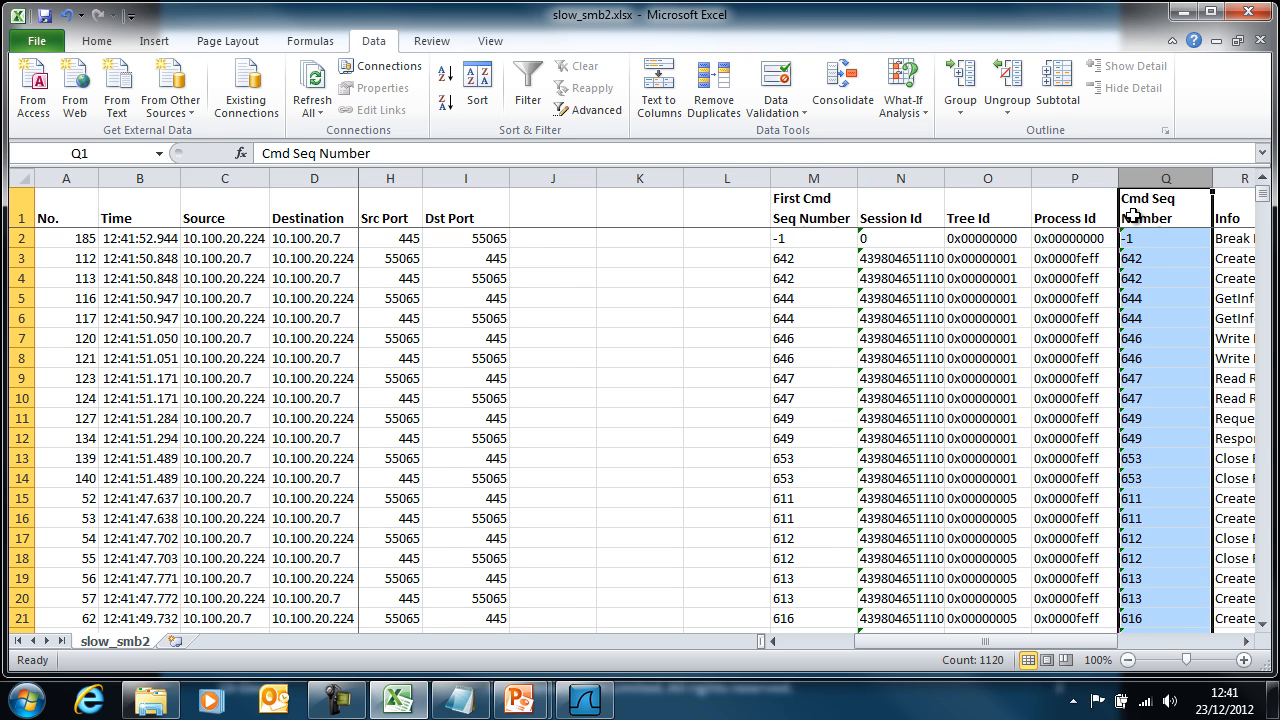
pyautogui.click(900, 204)
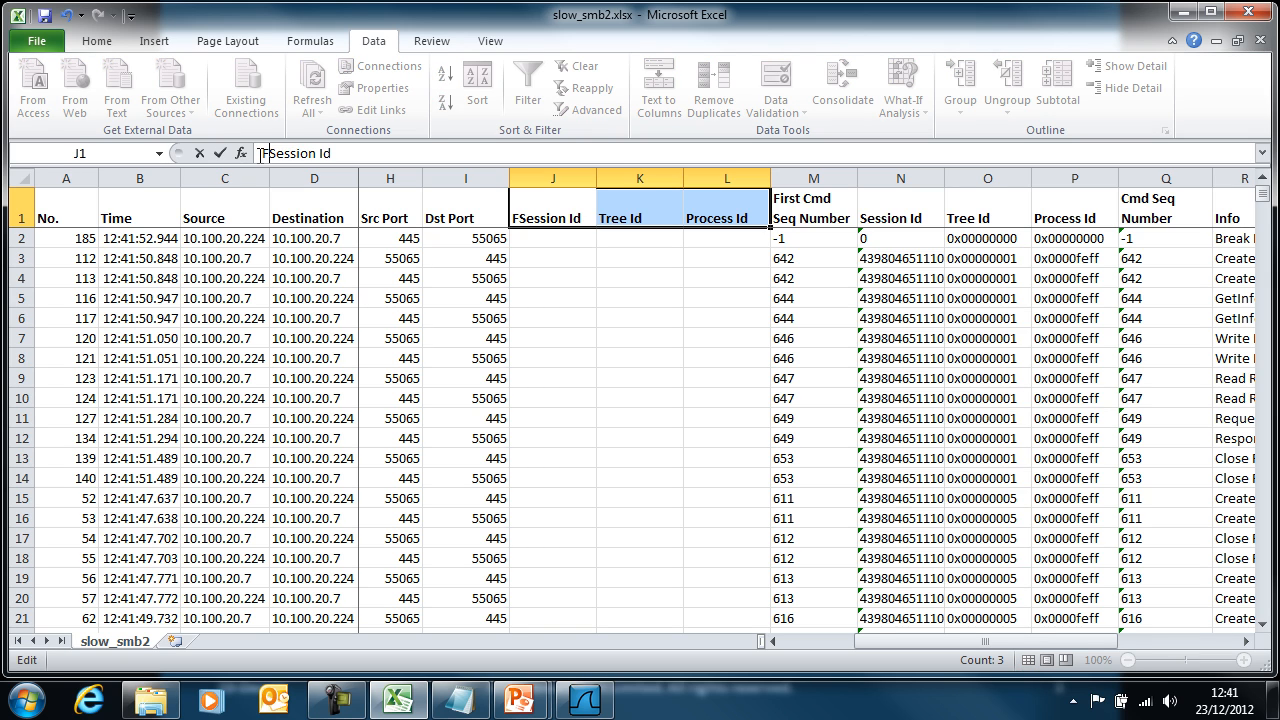
# Rename the new headings to First Session Id, First Tree Id and First Process Id.
pyautogui.write('First Session Id')
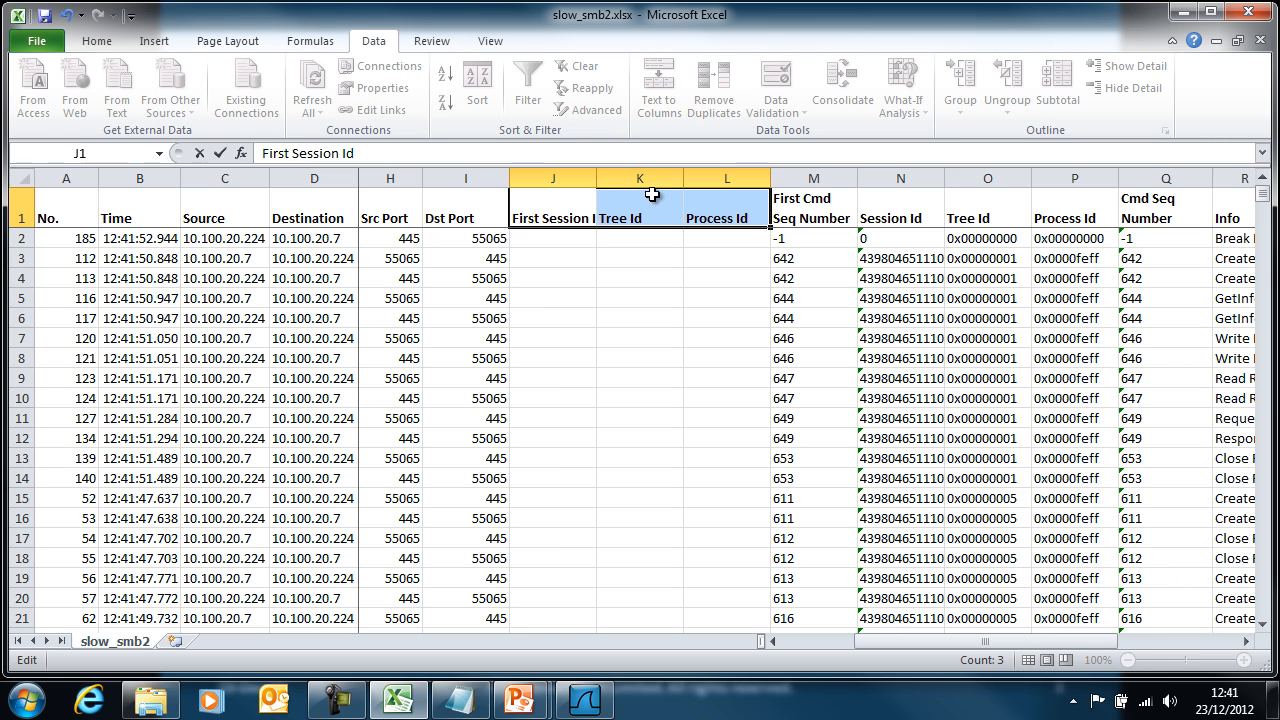
pyautogui.click(724, 198)
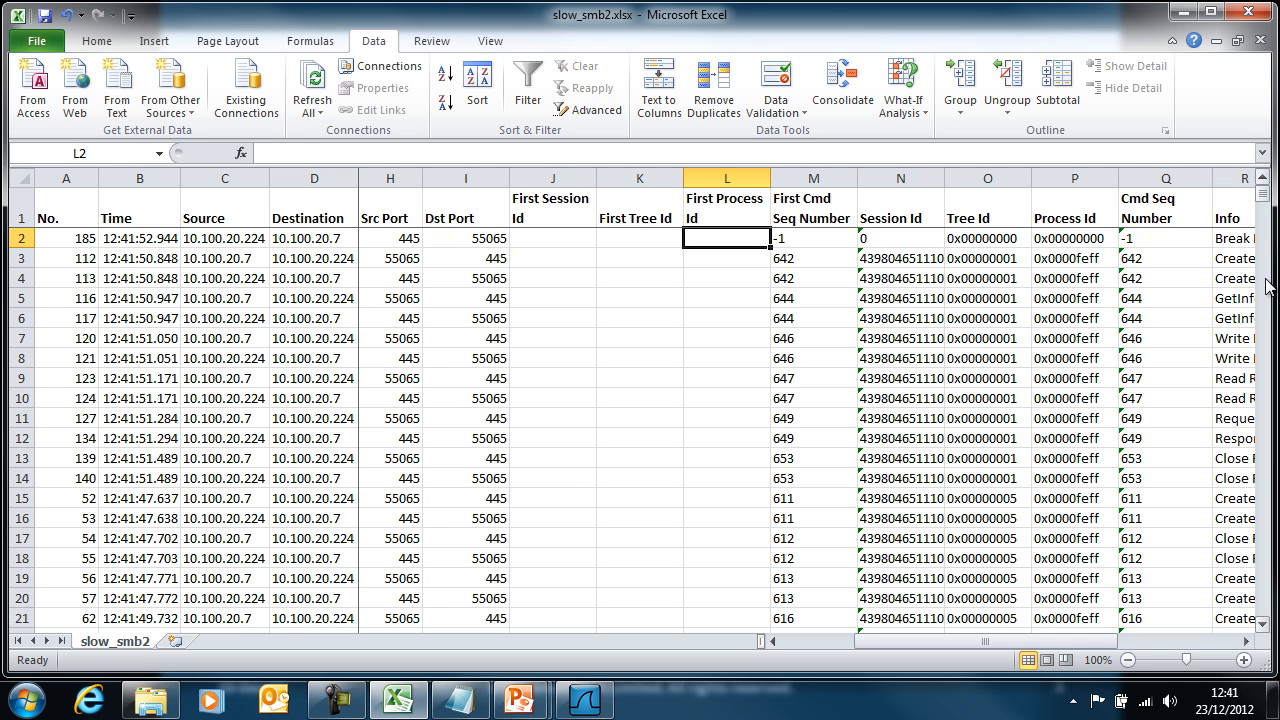
pyautogui.scroll(-3)
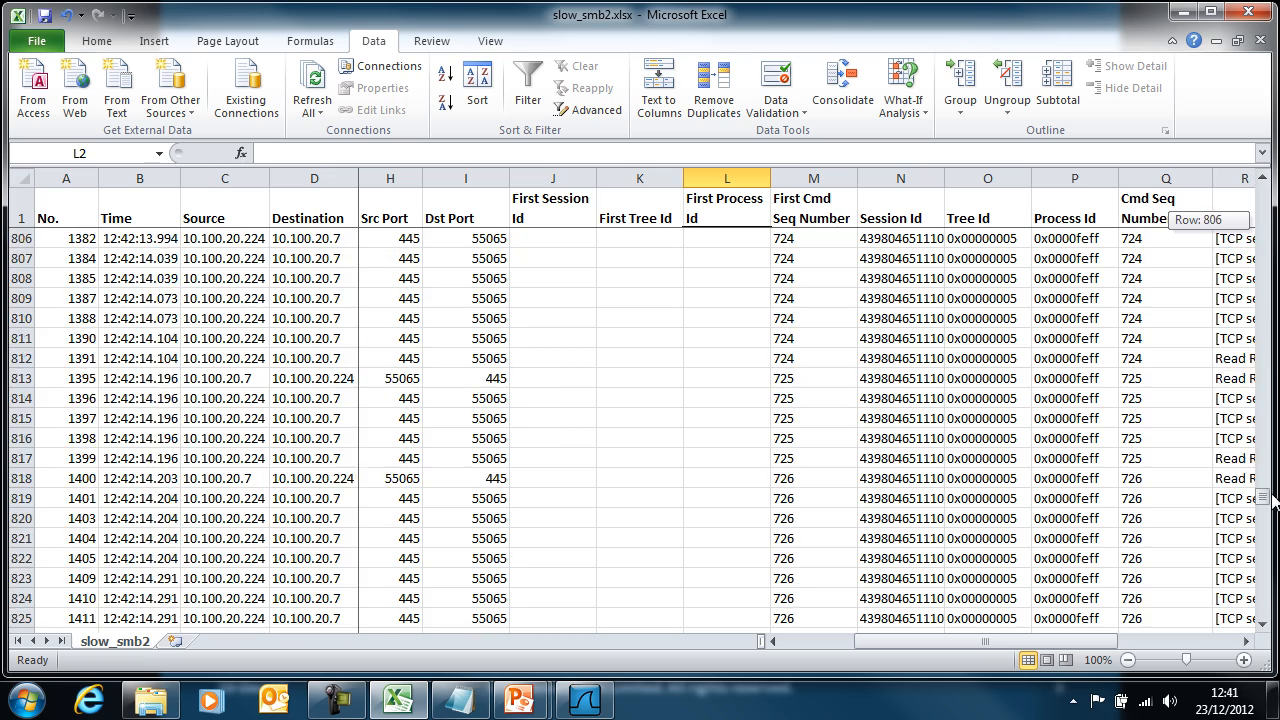
pyautogui.scroll(-3)
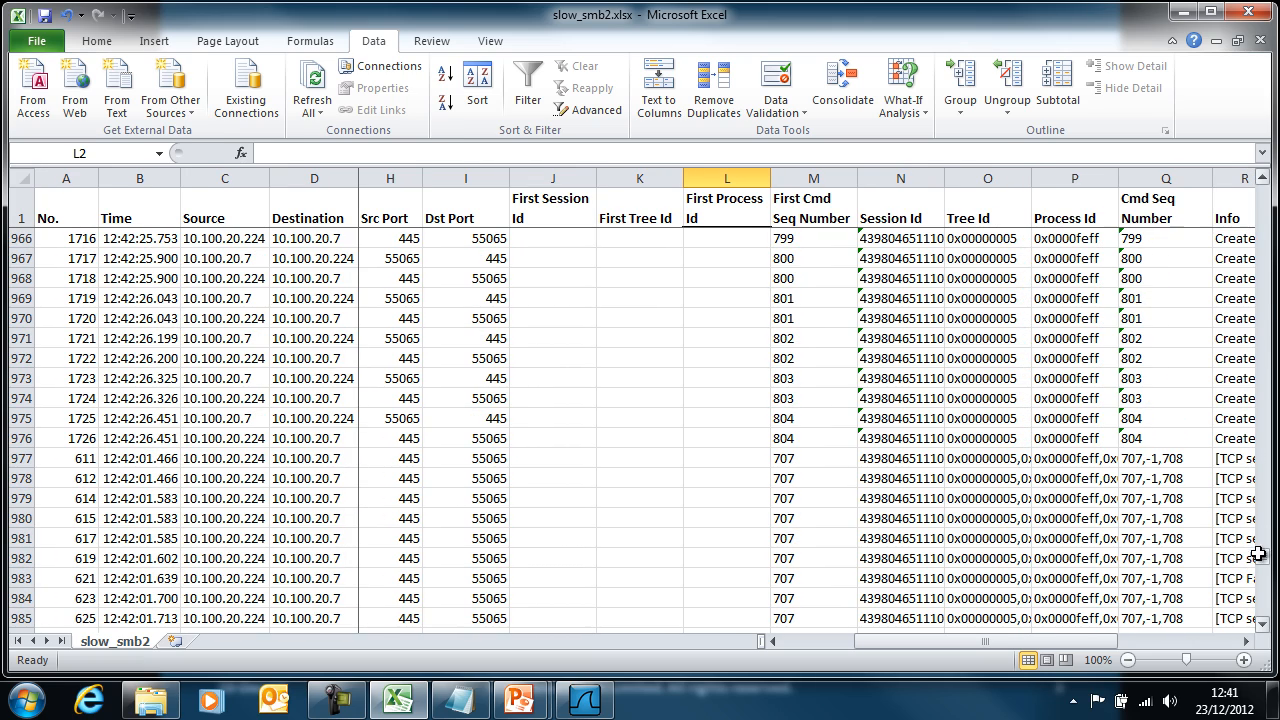
# Resize the Session Id column to inspect multi-value entries and show the Client IP columns again.
pyautogui.moveTo(944, 188); pyautogui.dragTo(958, 188)
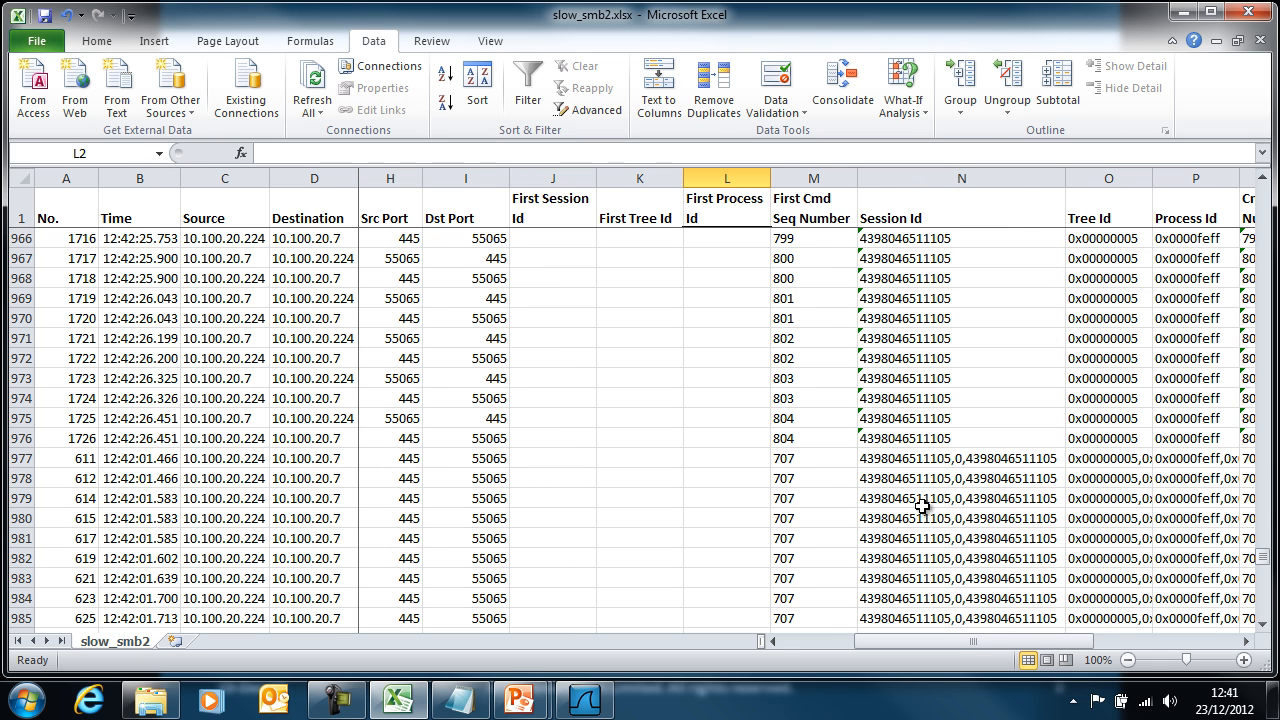
pyautogui.moveTo(984, 460)
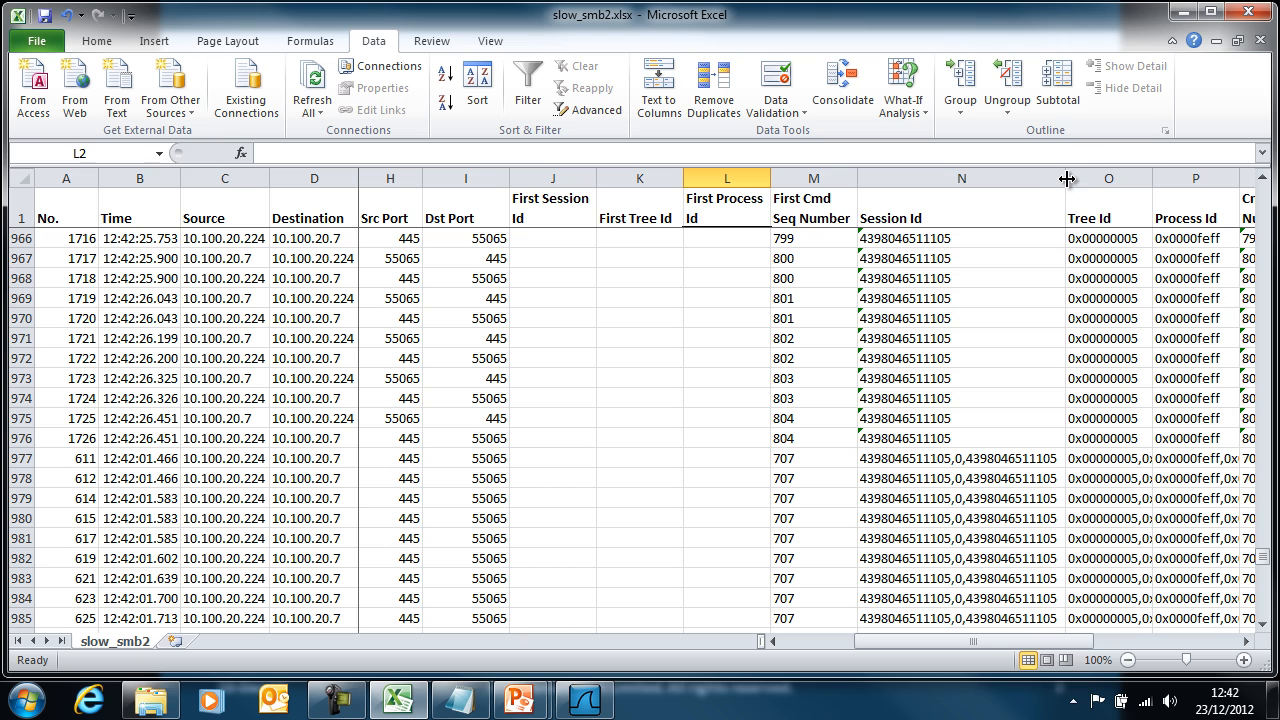
pyautogui.moveTo(1068, 178); pyautogui.dragTo(920, 178)
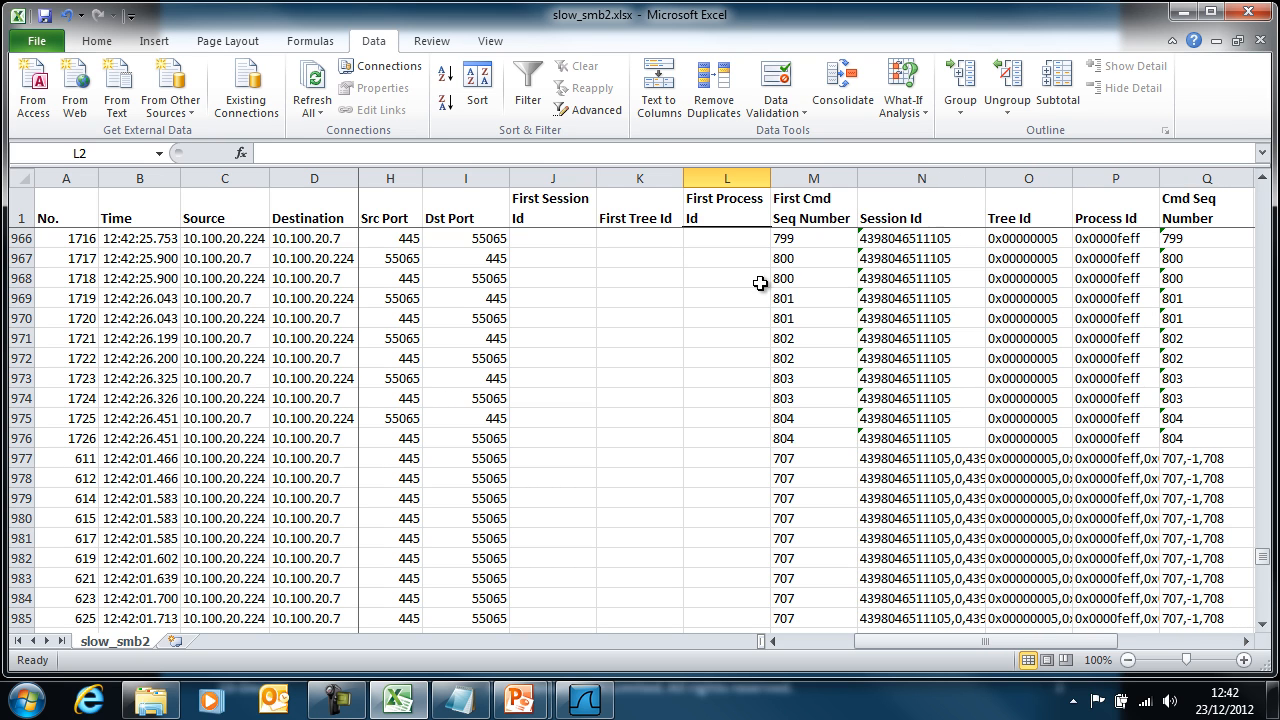
pyautogui.click(812, 238)
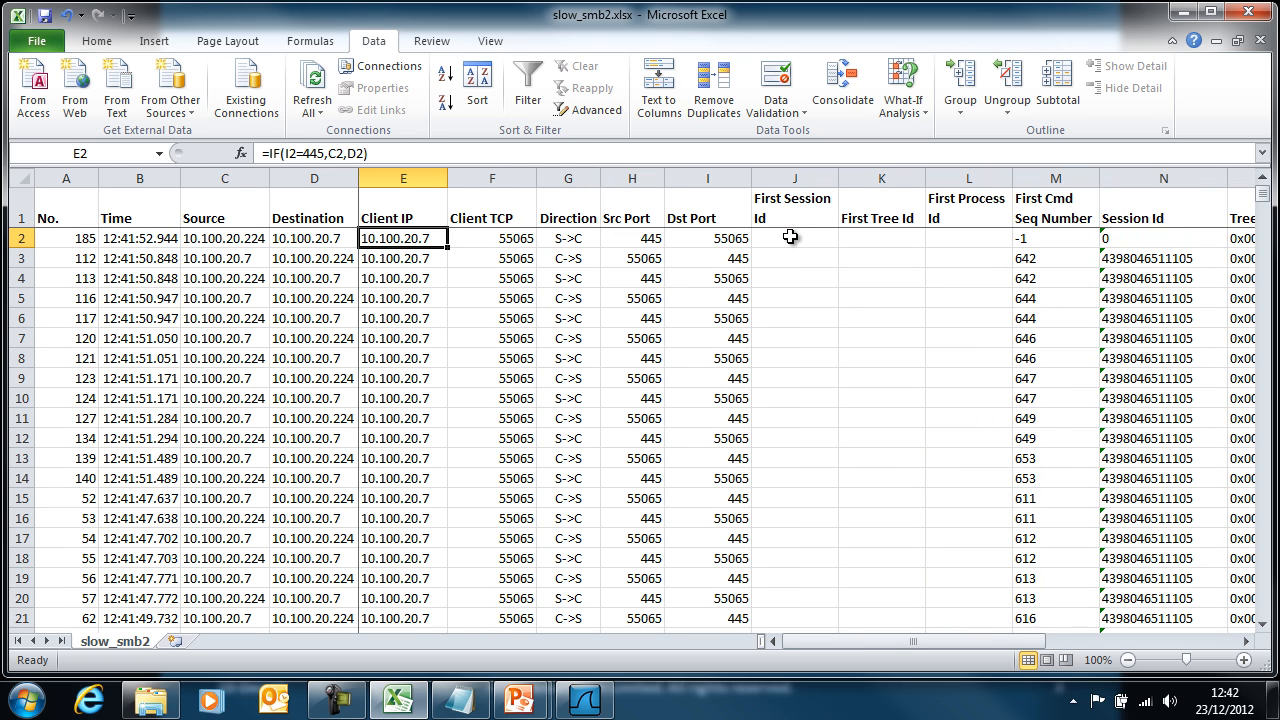
# Fill the First Session, Tree and Process Id formulas down every row and verify a filled row.
pyautogui.click(1056, 236)
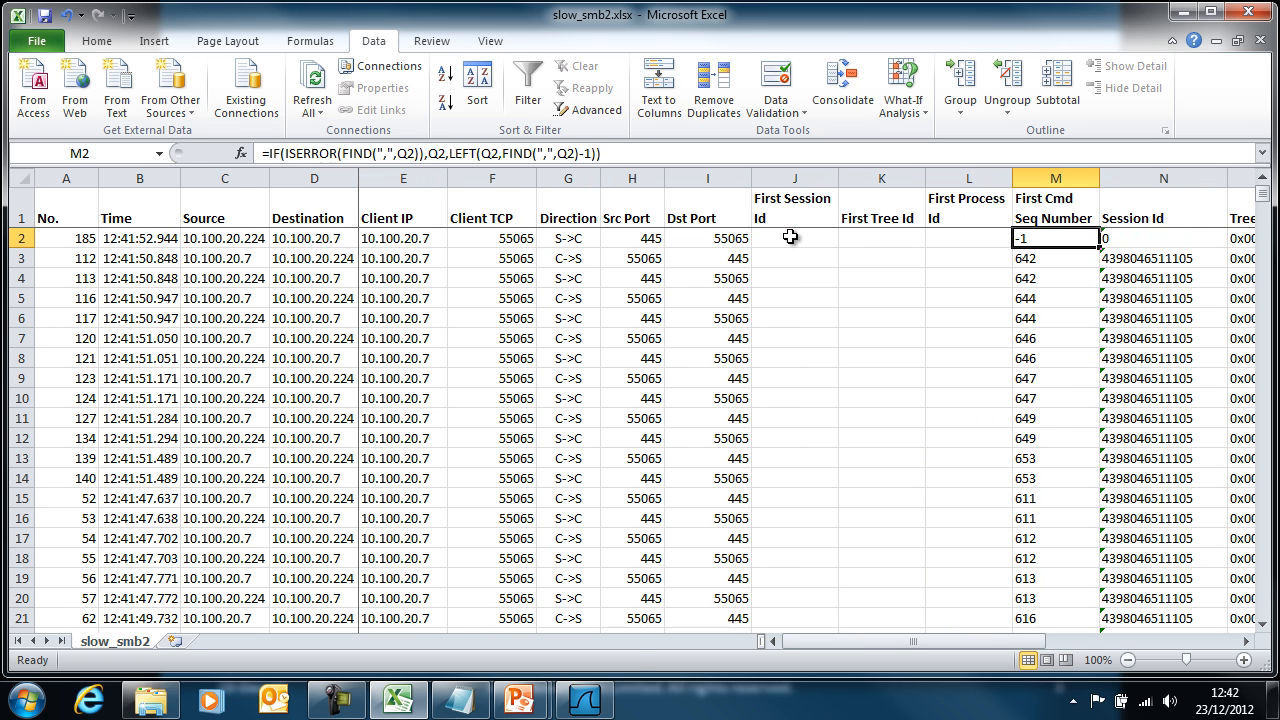
pyautogui.click(968, 236)
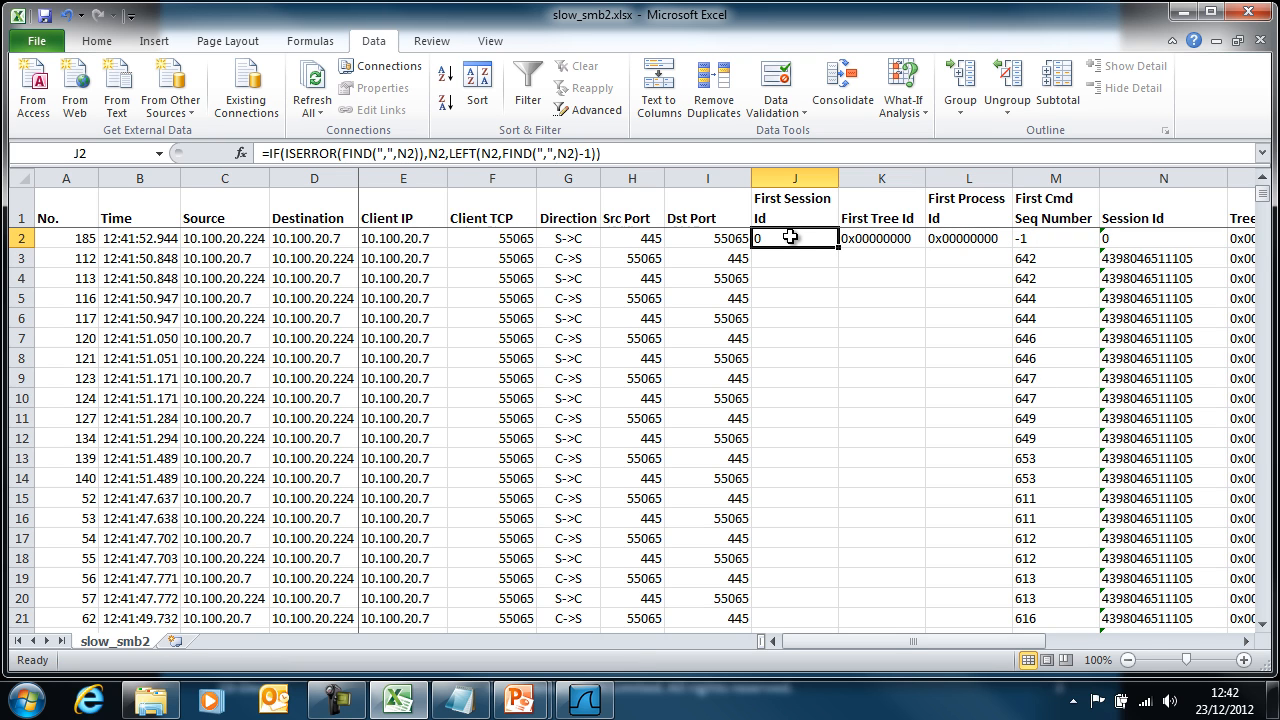
pyautogui.moveTo(792, 238); pyautogui.dragTo(1010, 238)
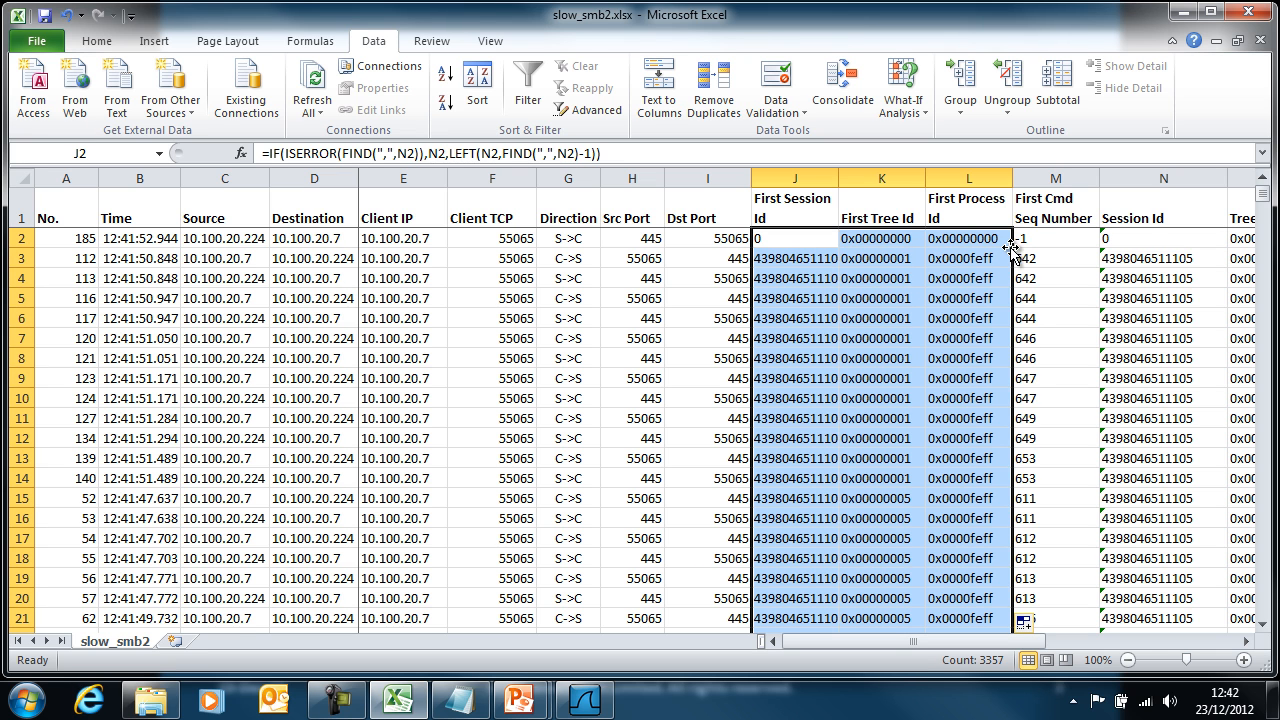
pyautogui.press('Ctrl+End')
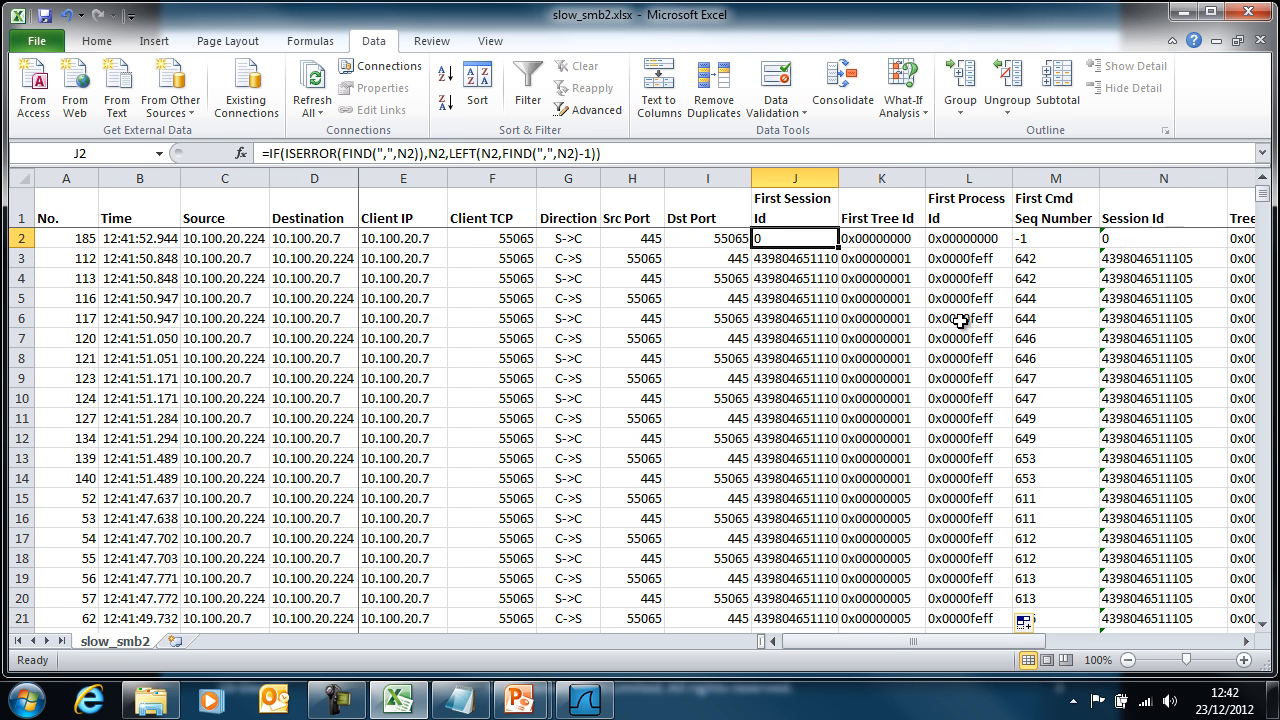
pyautogui.click(792, 258)
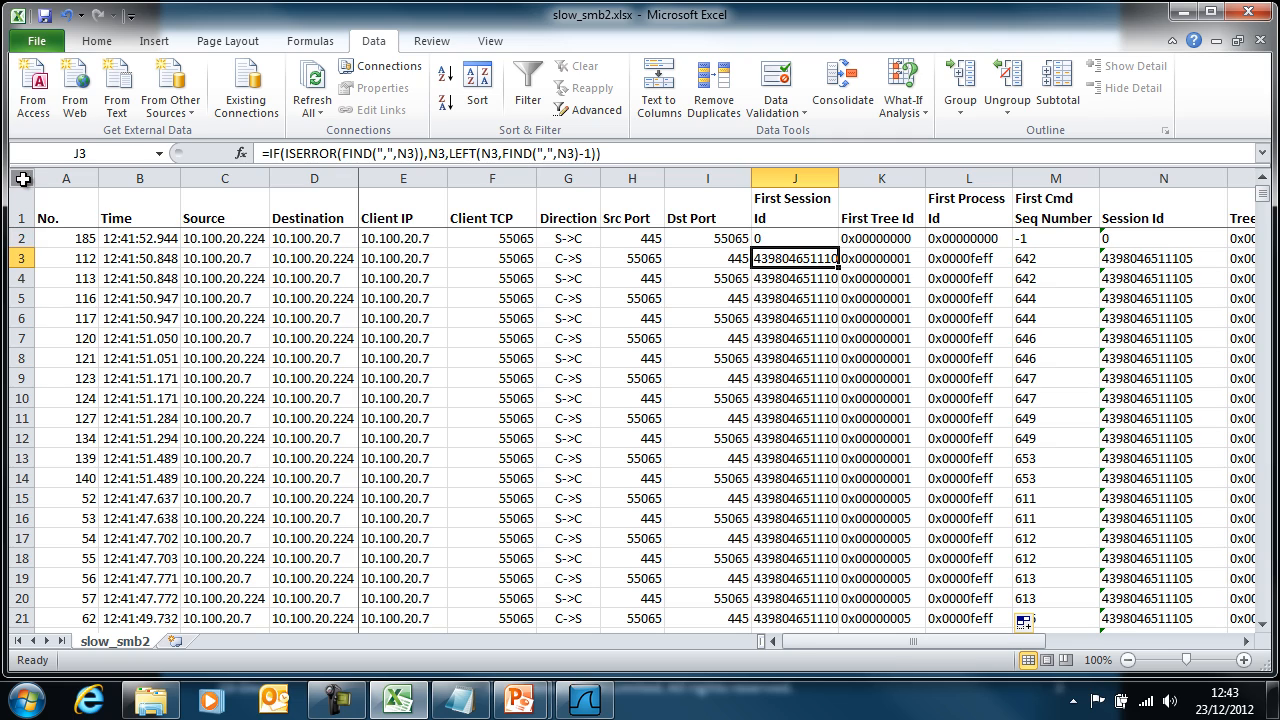
pyautogui.click(476, 82)
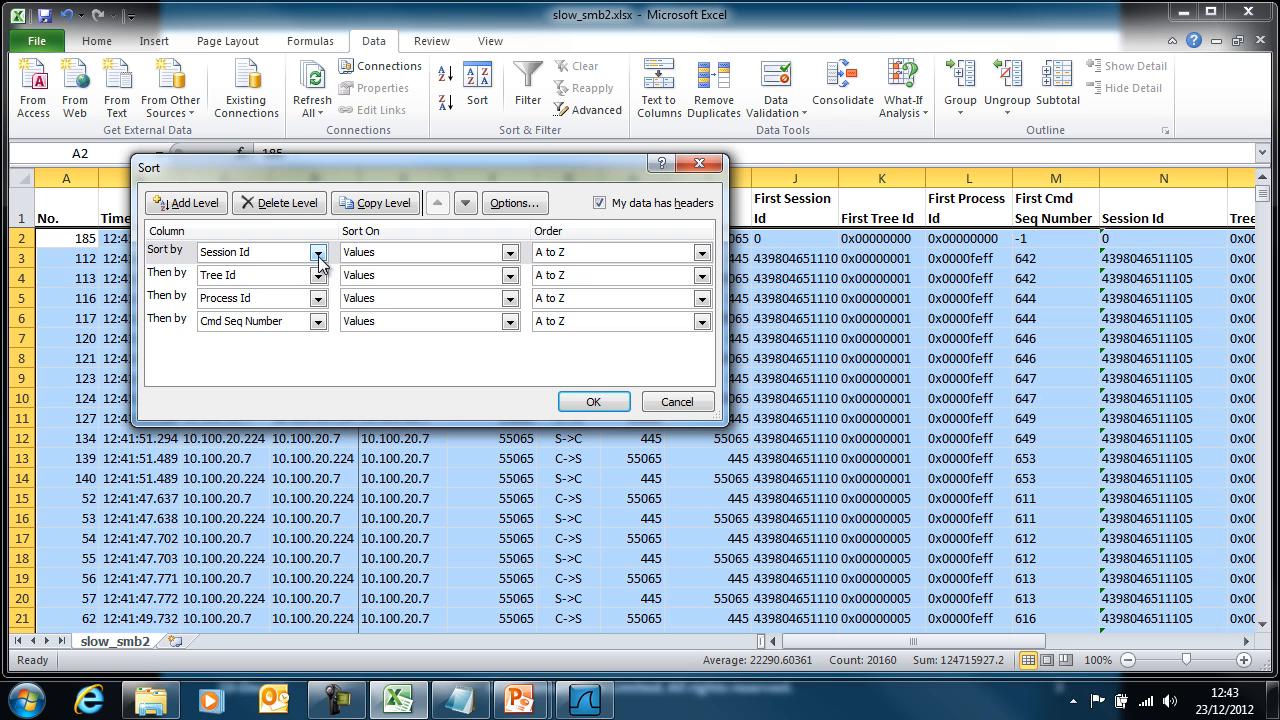
pyautogui.moveTo(184, 330)
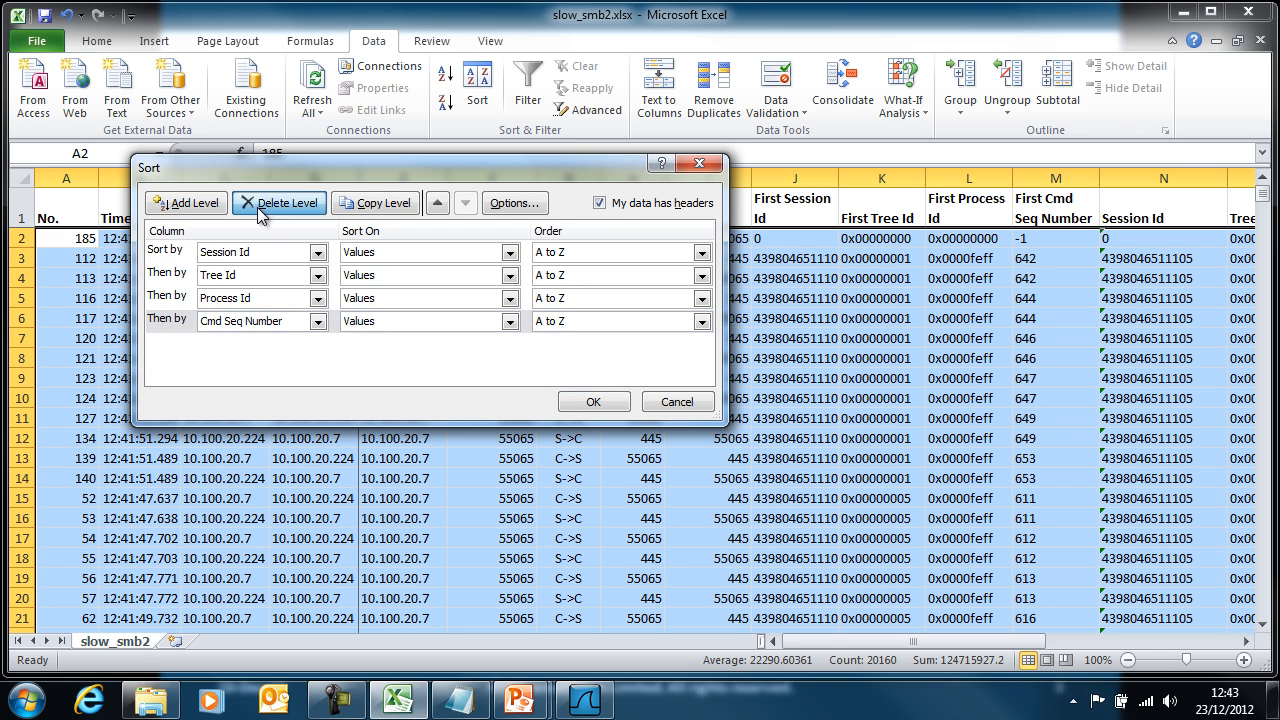
# Clear the old sort levels and sort first by Client IP, then by Client TCP.
pyautogui.click(280, 202)
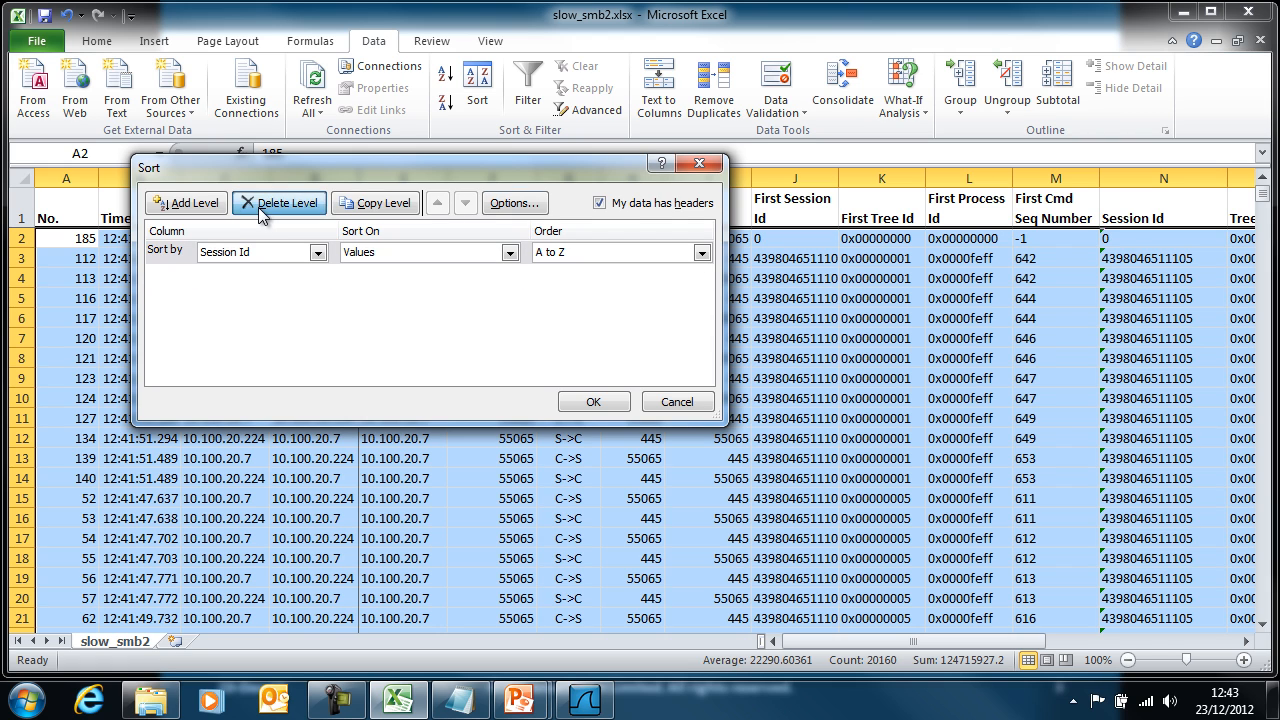
pyautogui.click(280, 204)
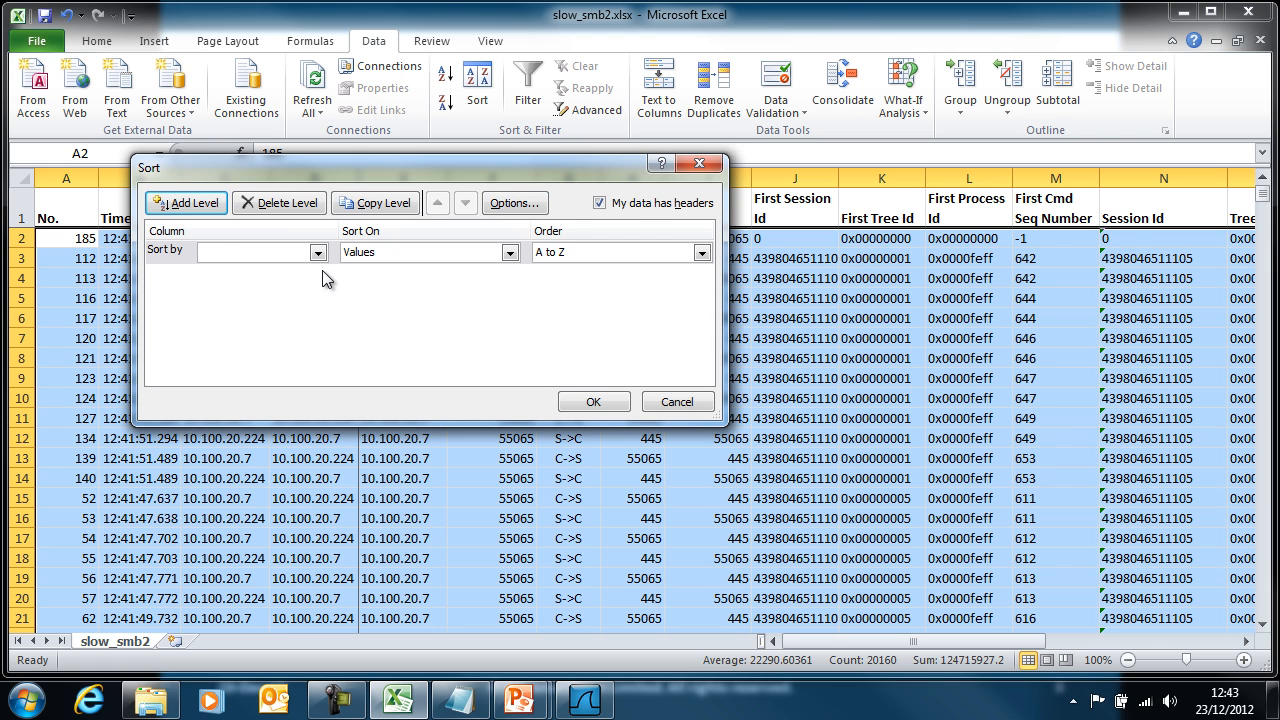
pyautogui.click(316, 252)
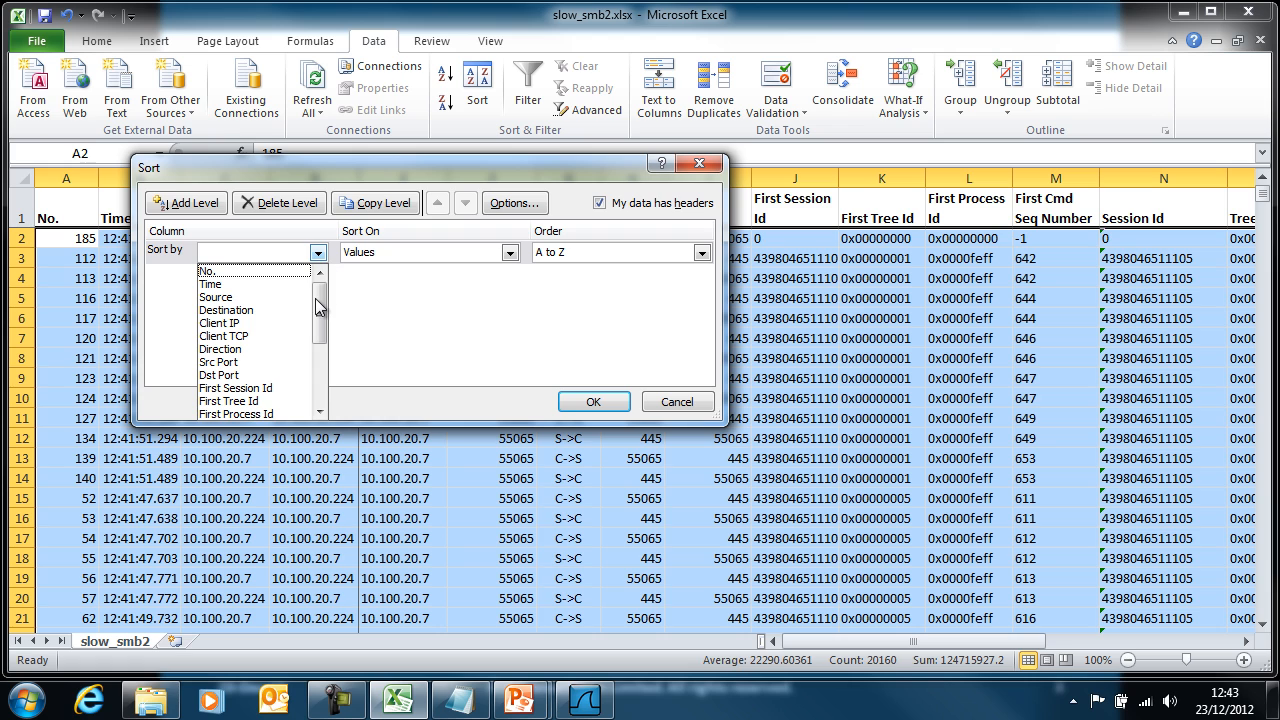
pyautogui.click(186, 202)
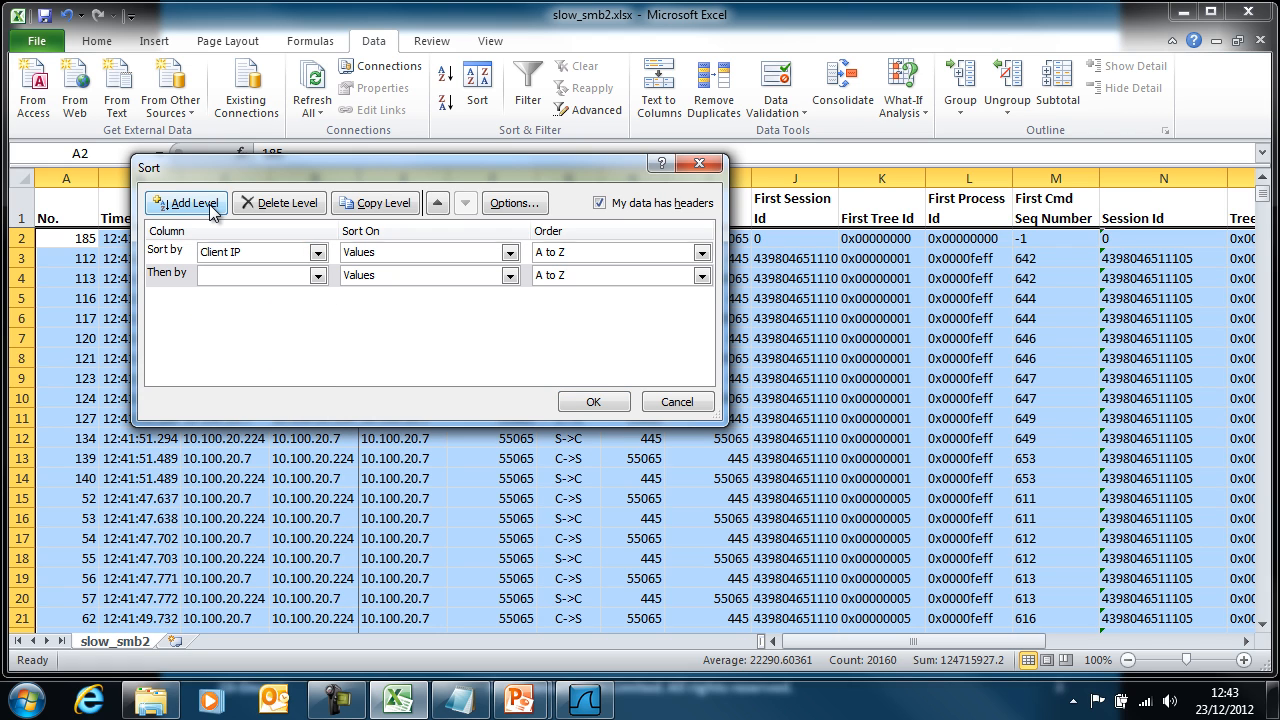
pyautogui.click(316, 274)
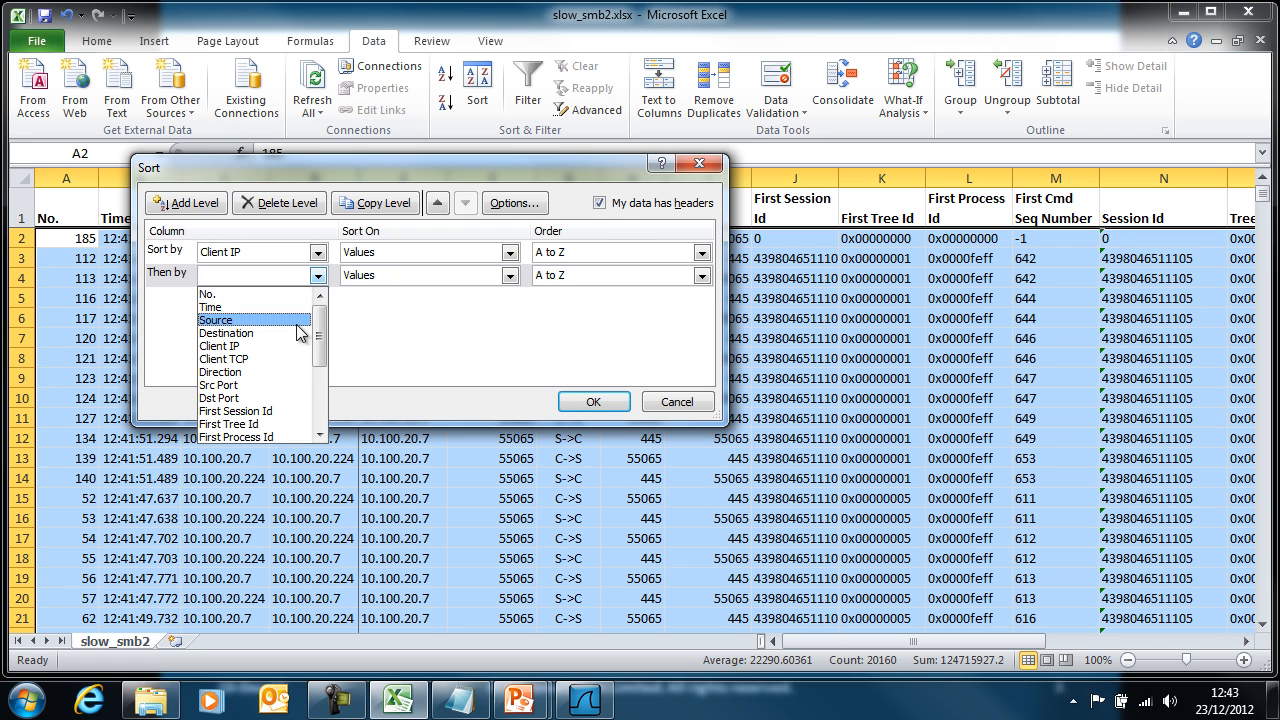
pyautogui.click(224, 358)
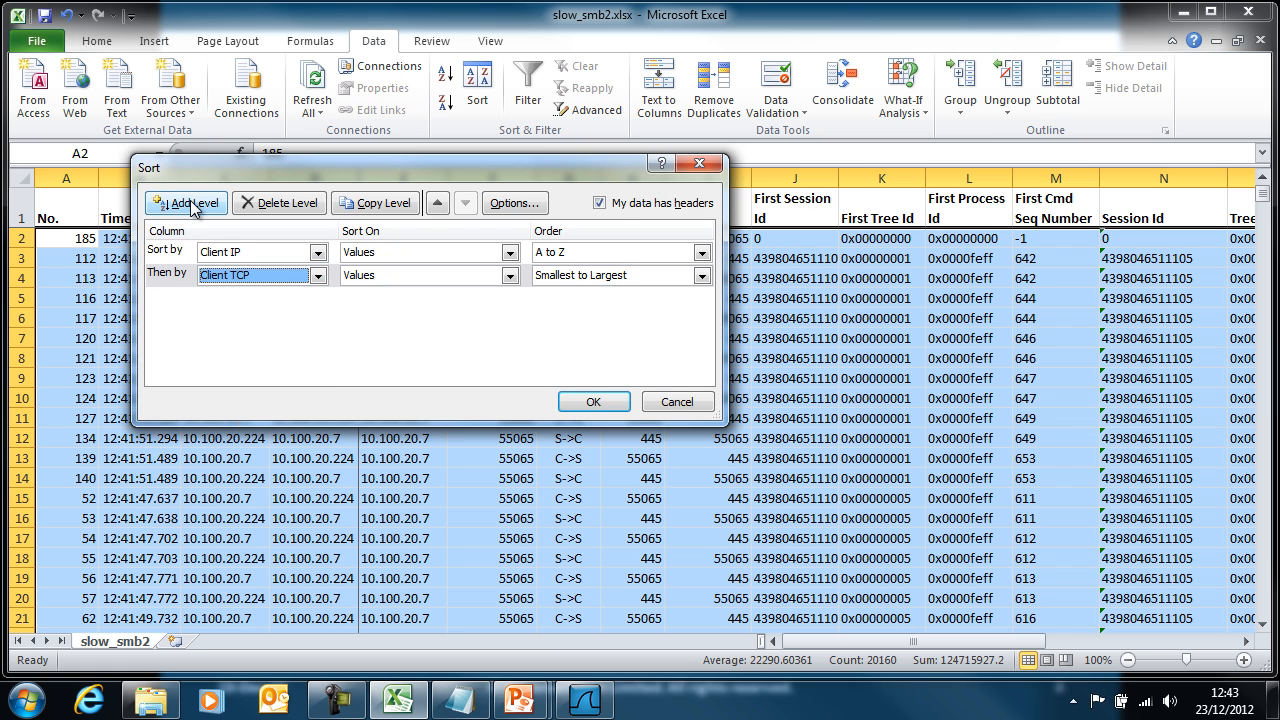
pyautogui.click(184, 204)
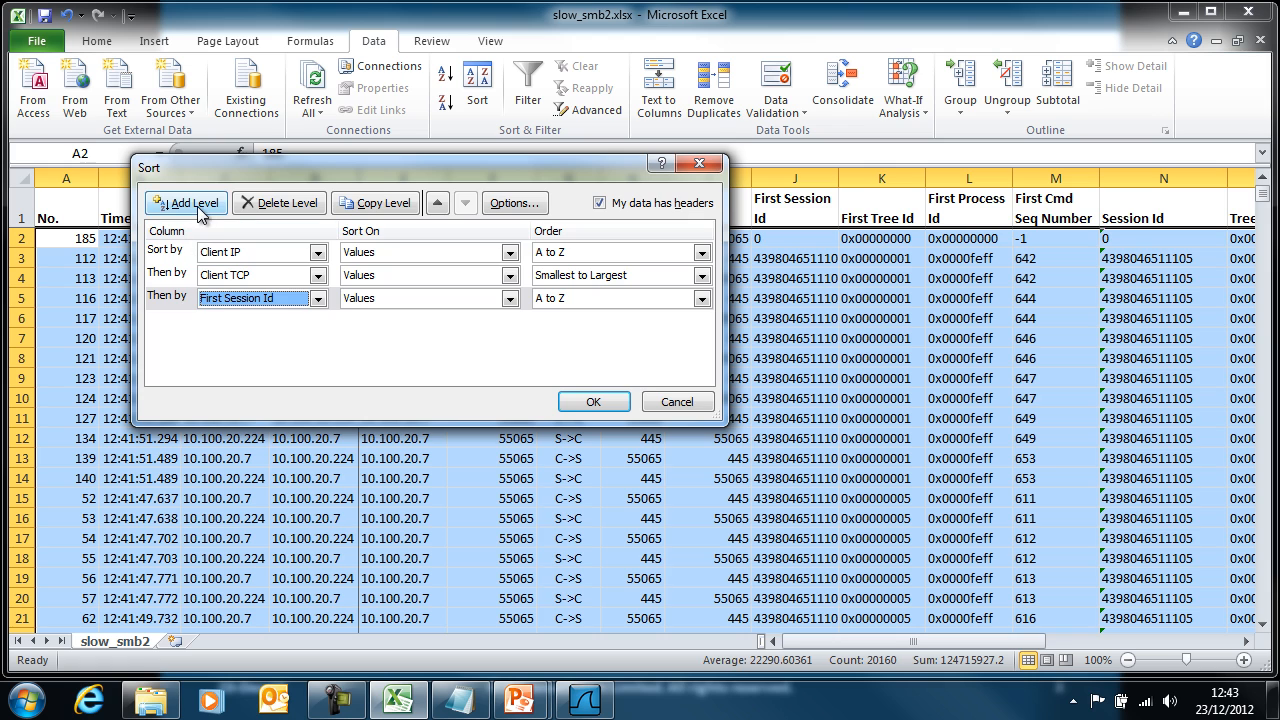
# Add levels for First Session Id, First Tree Id, First Process Id and First Cmd Seq Number, and apply the sort.
pyautogui.click(184, 202)
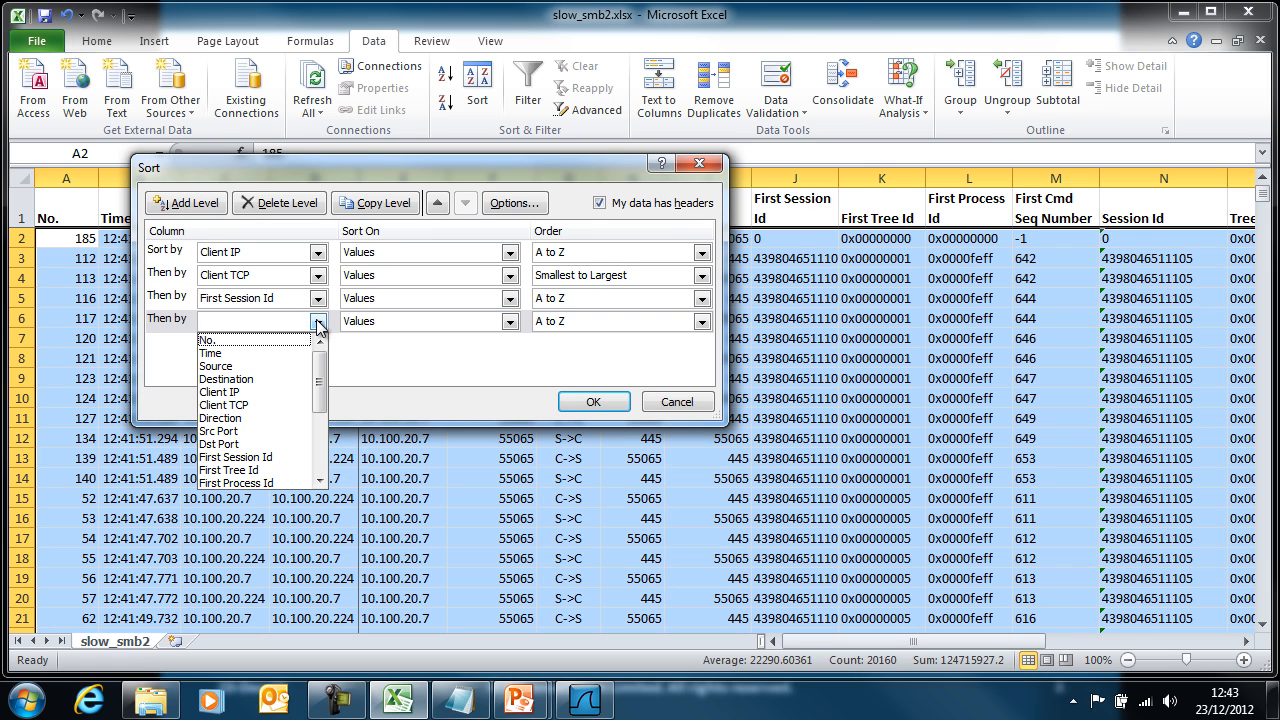
pyautogui.moveTo(248, 470)
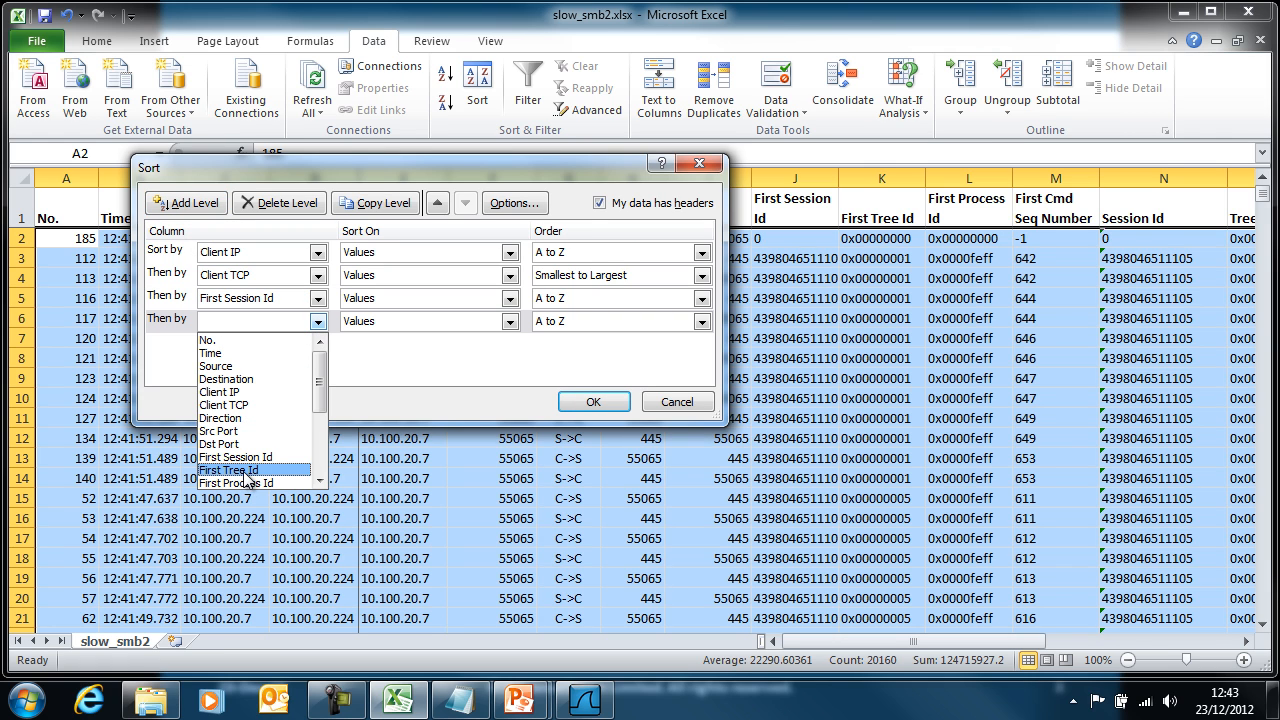
pyautogui.click(228, 470)
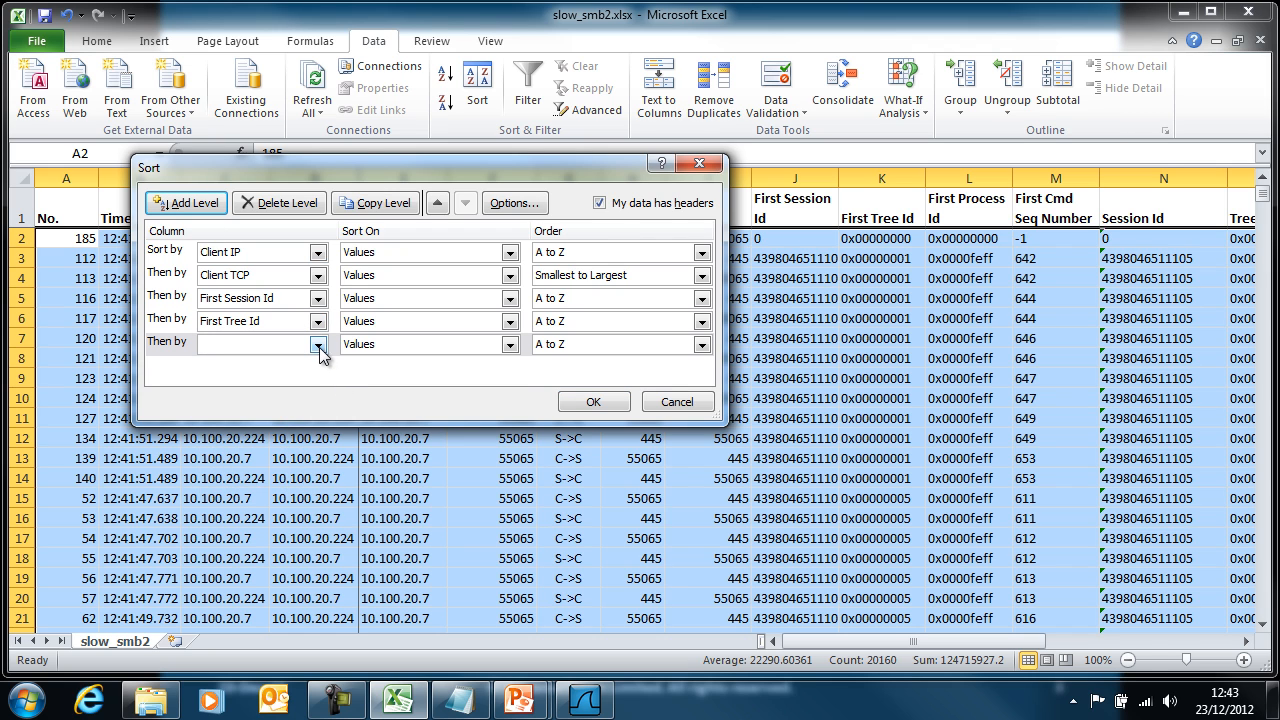
pyautogui.click(320, 344)
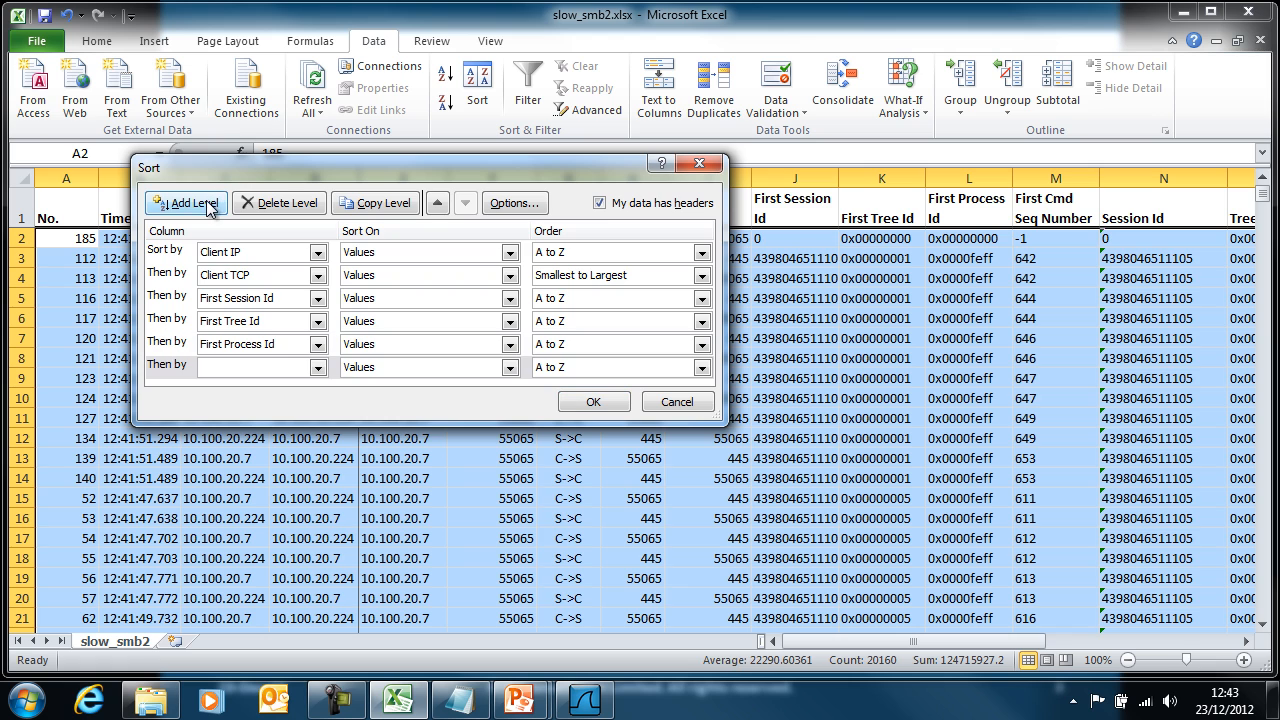
pyautogui.click(316, 370)
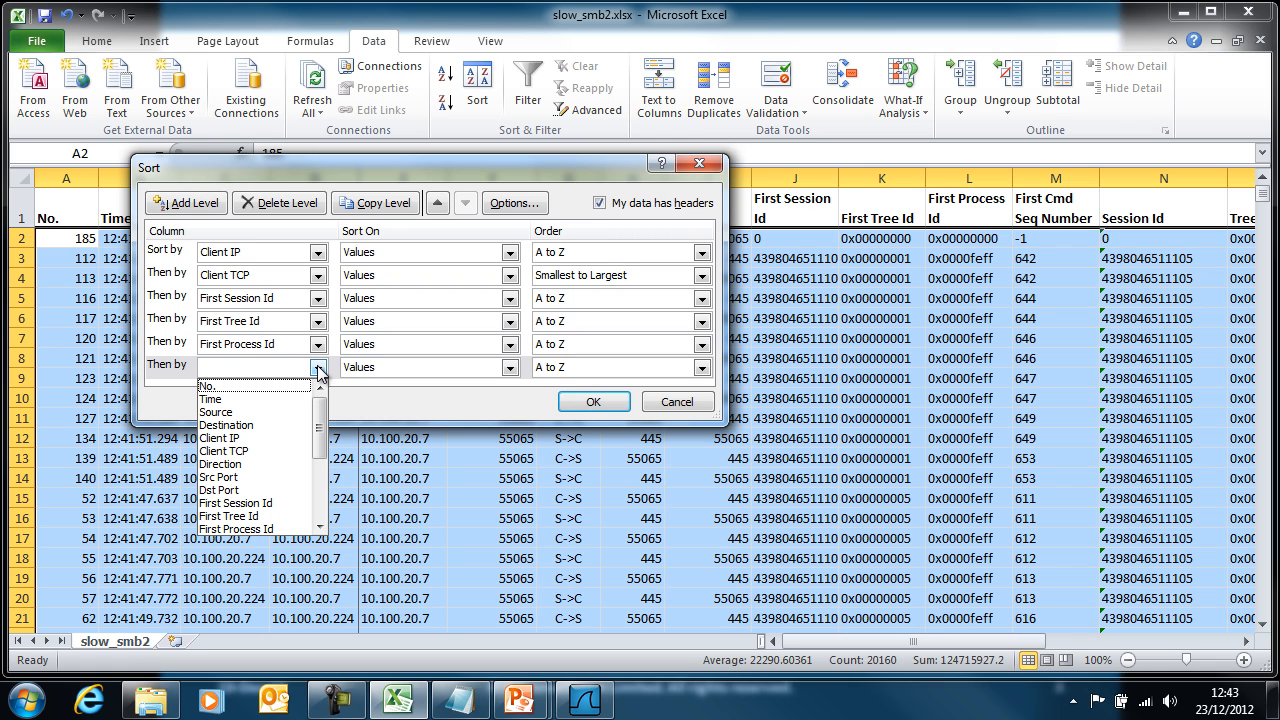
pyautogui.click(252, 528)
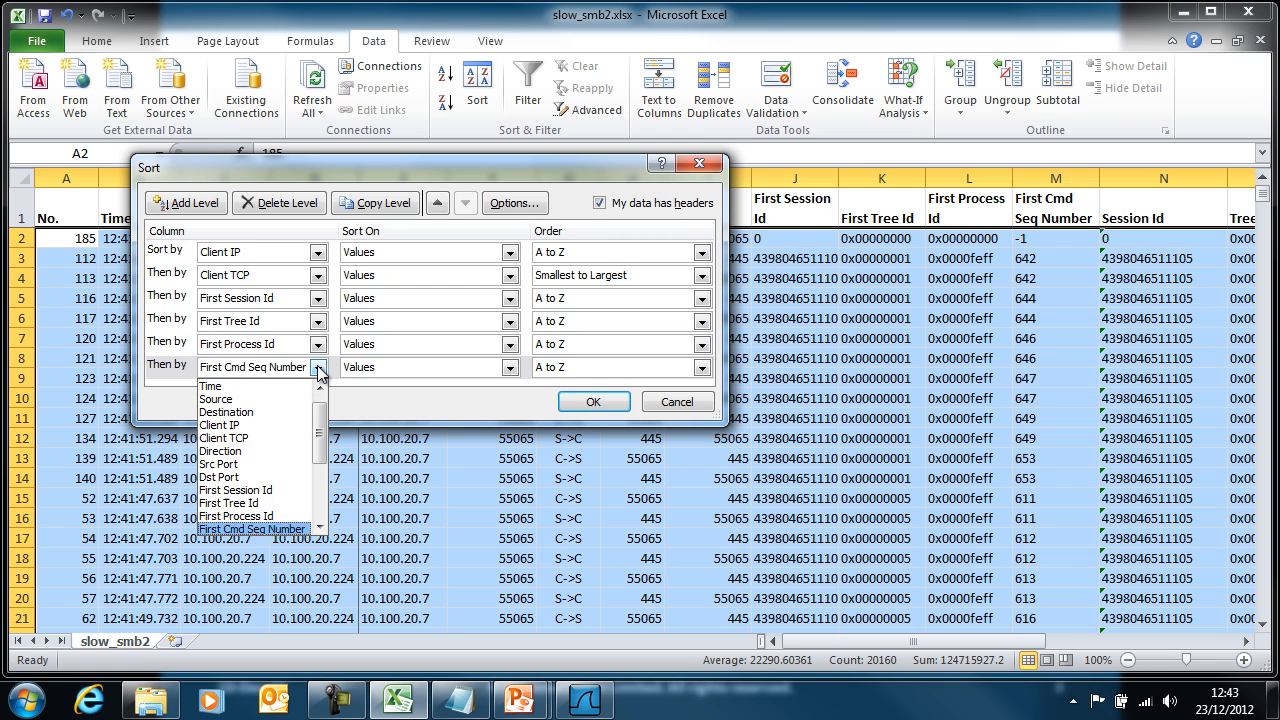
pyautogui.moveTo(258, 536)
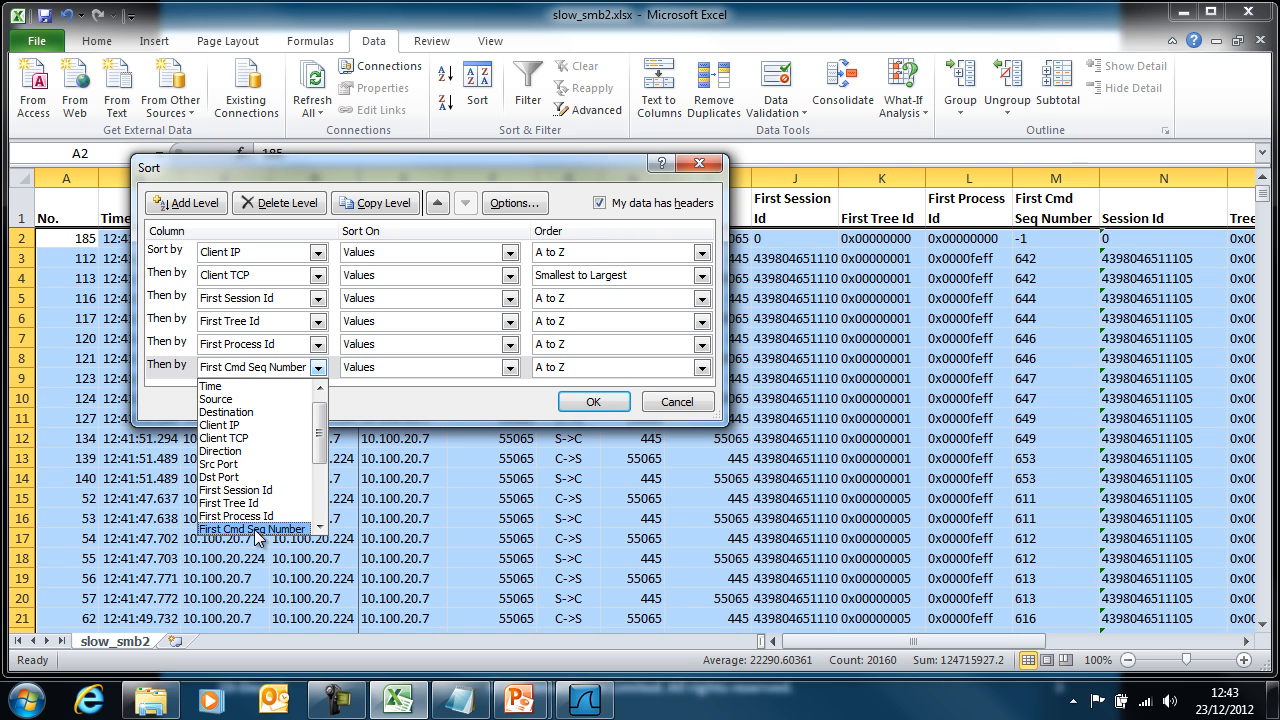
pyautogui.click(252, 528)
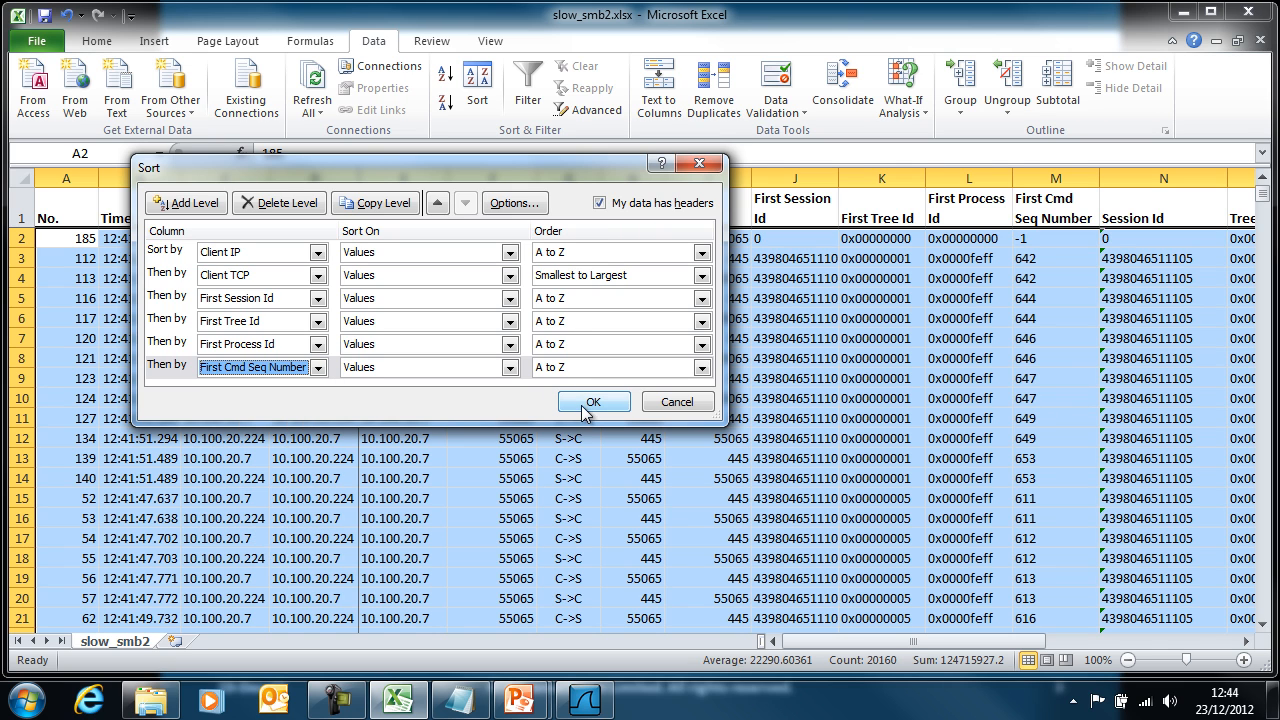
pyautogui.click(592, 400)
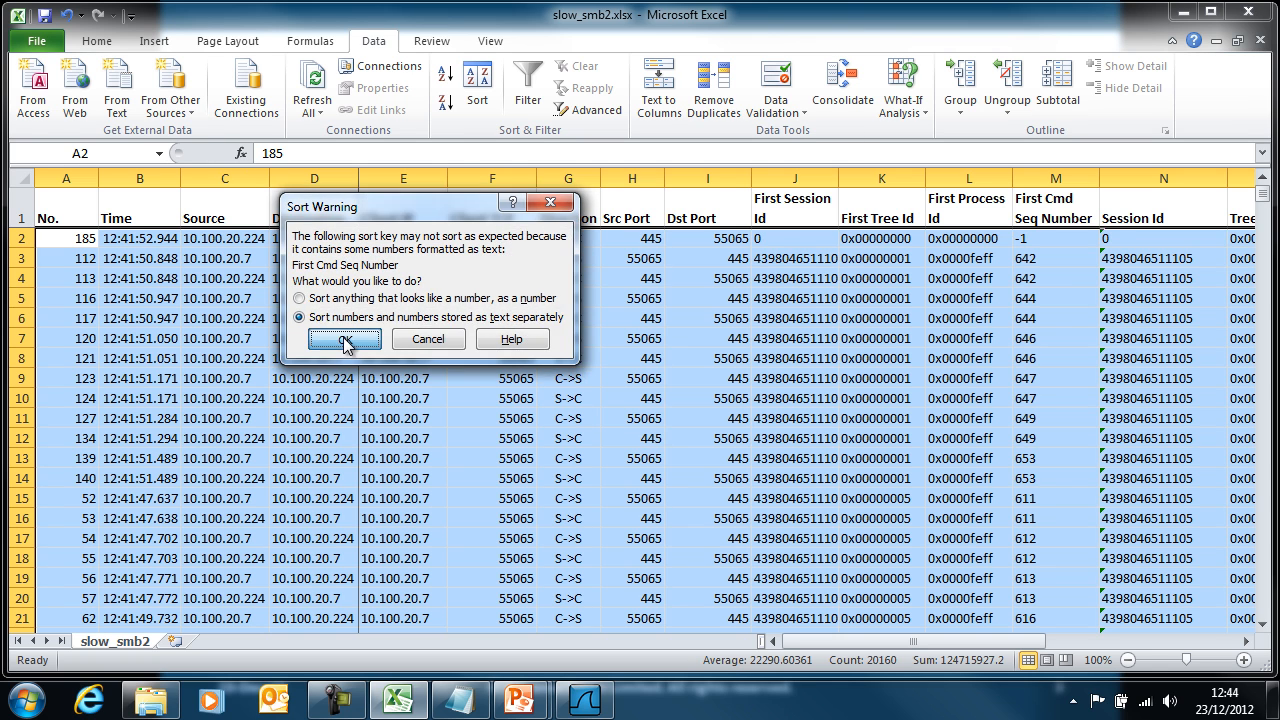
# Accept sorting text numbers separately and review rows listing sequence numbers 614,615 and 617,618,619.
pyautogui.click(344, 338)
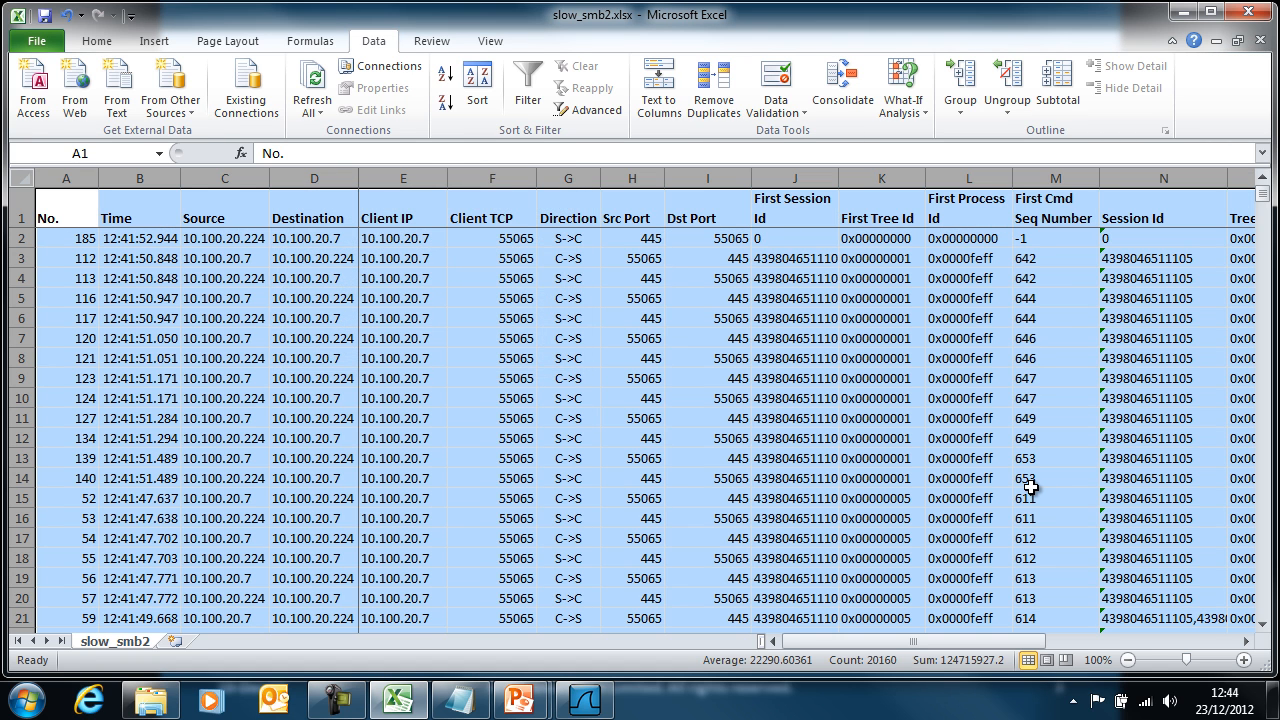
pyautogui.click(1056, 478)
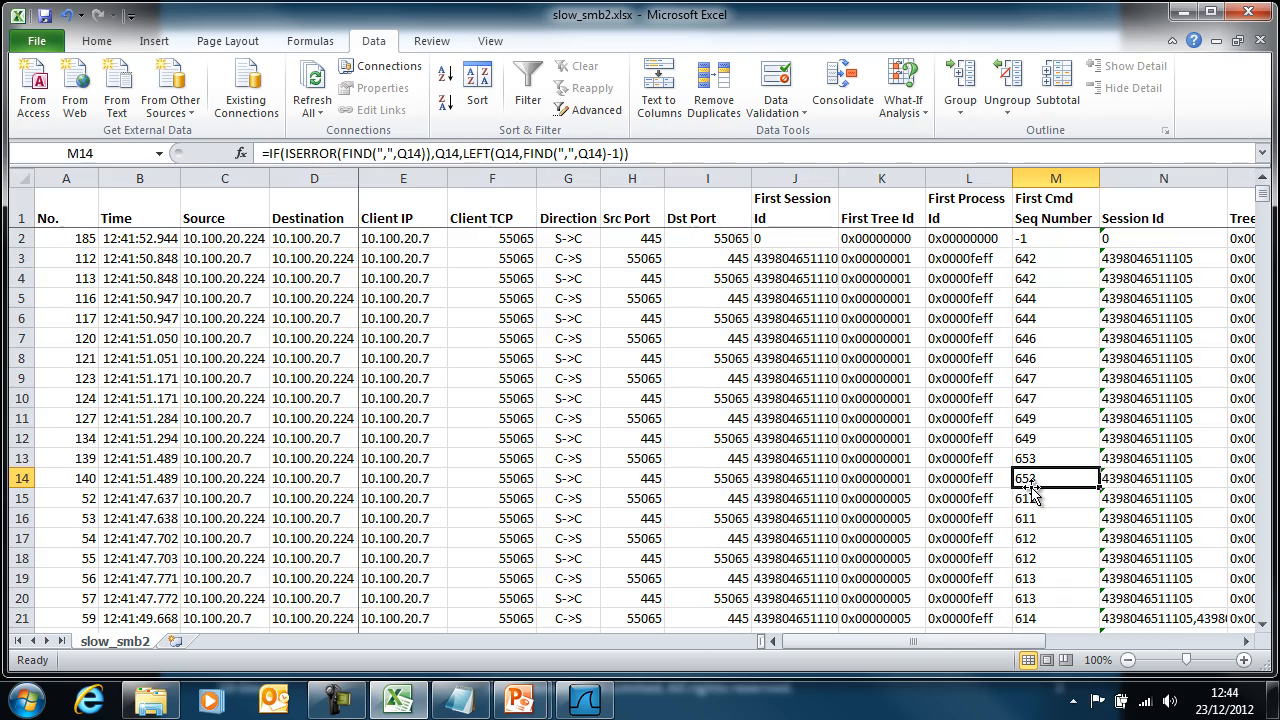
pyautogui.hscroll(3)
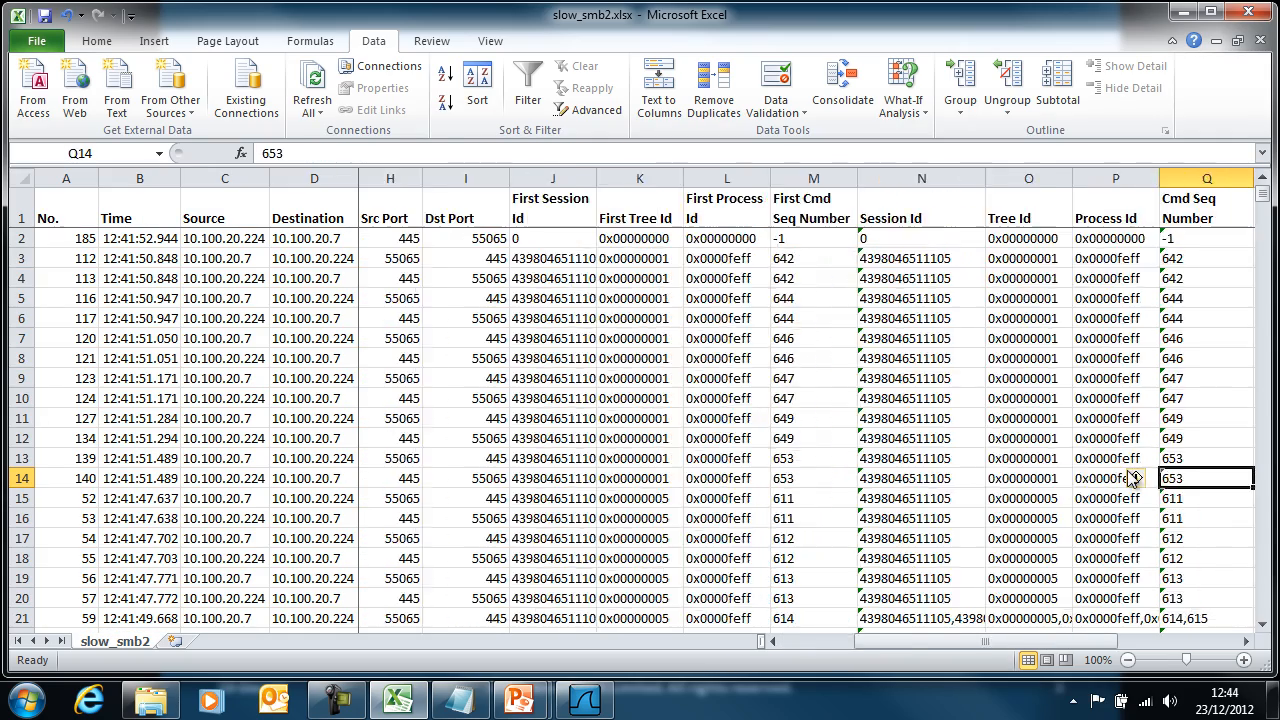
pyautogui.hscroll(3)
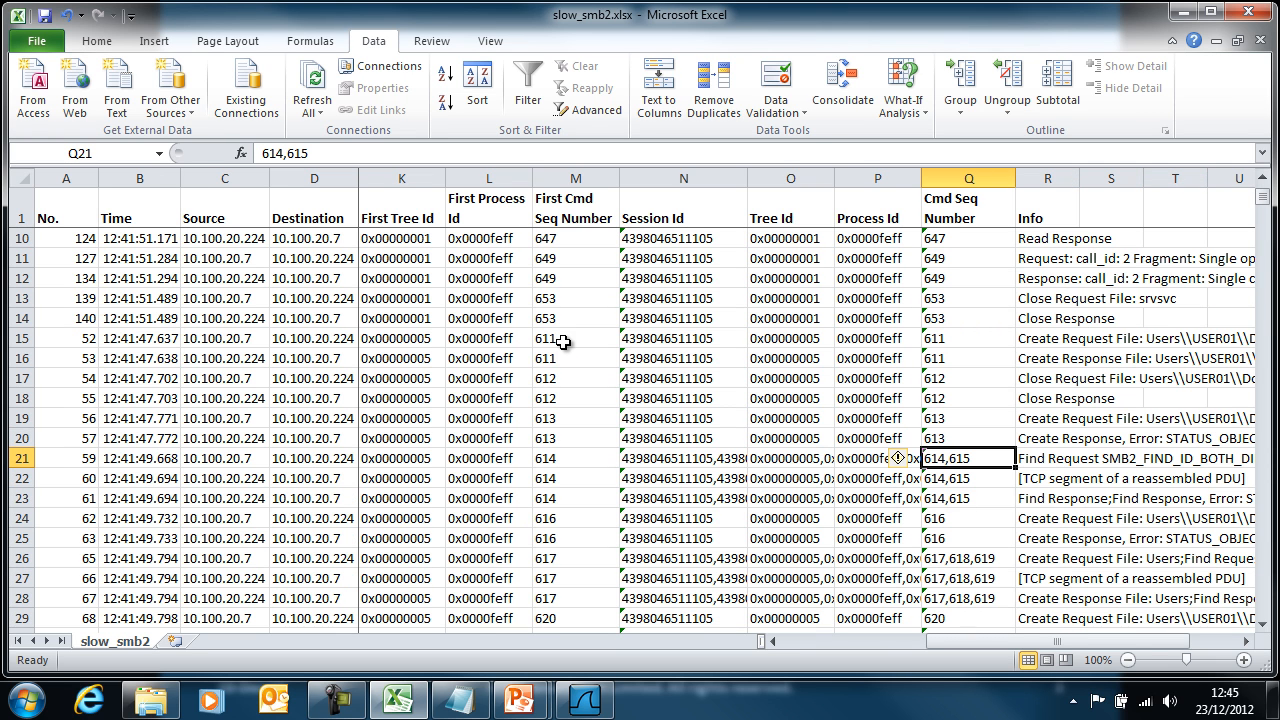
pyautogui.click(968, 498)
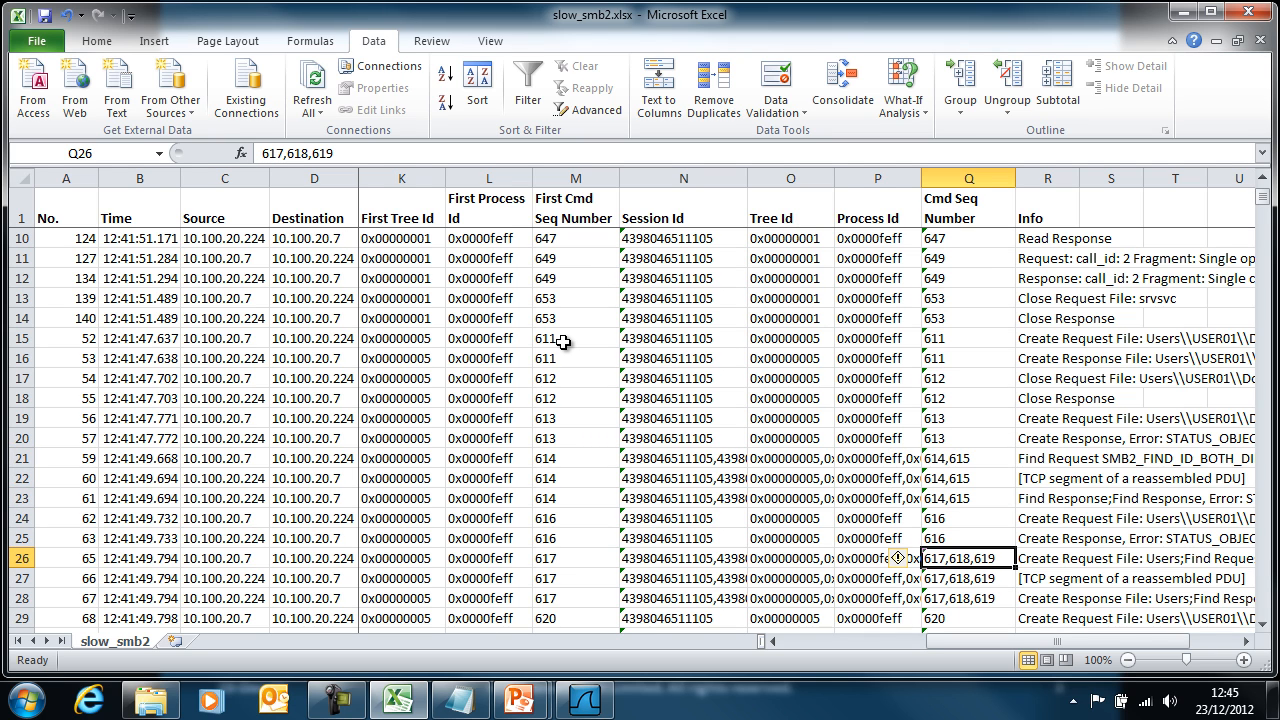
pyautogui.click(966, 598)
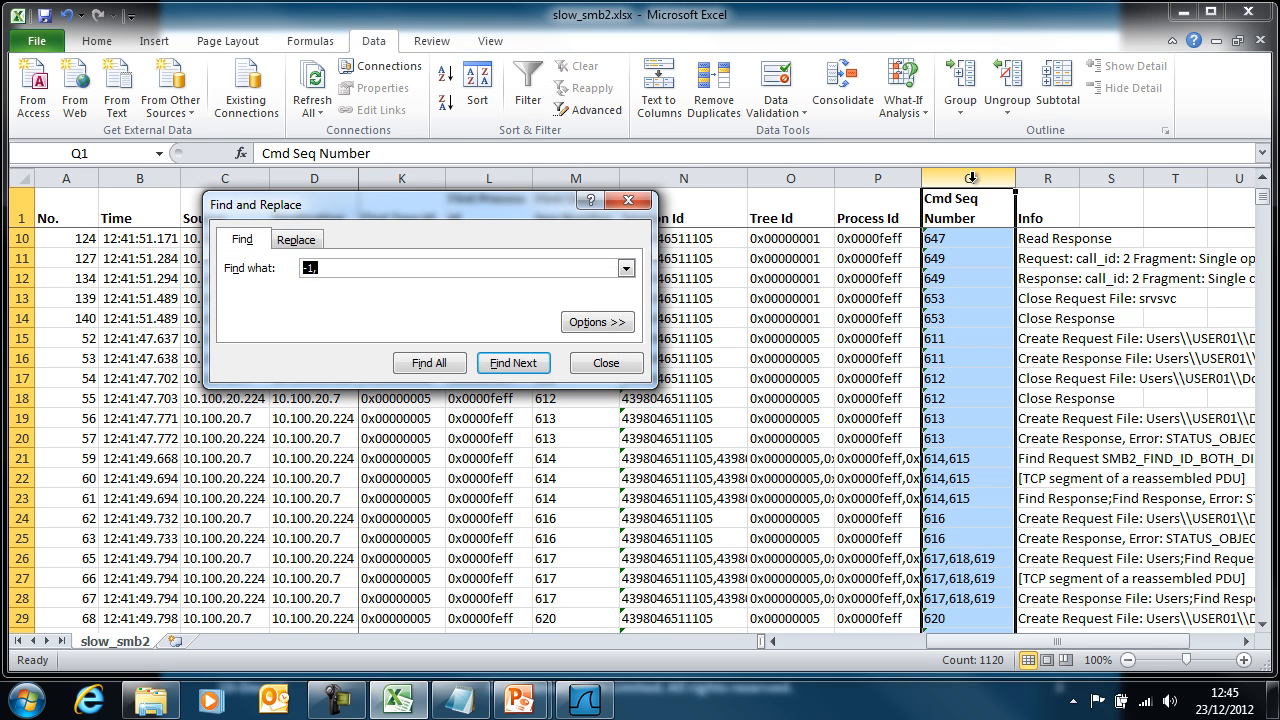
# Find the next 707 in the Cmd Seq Number column, reaching row 400.
pyautogui.click(512, 362)
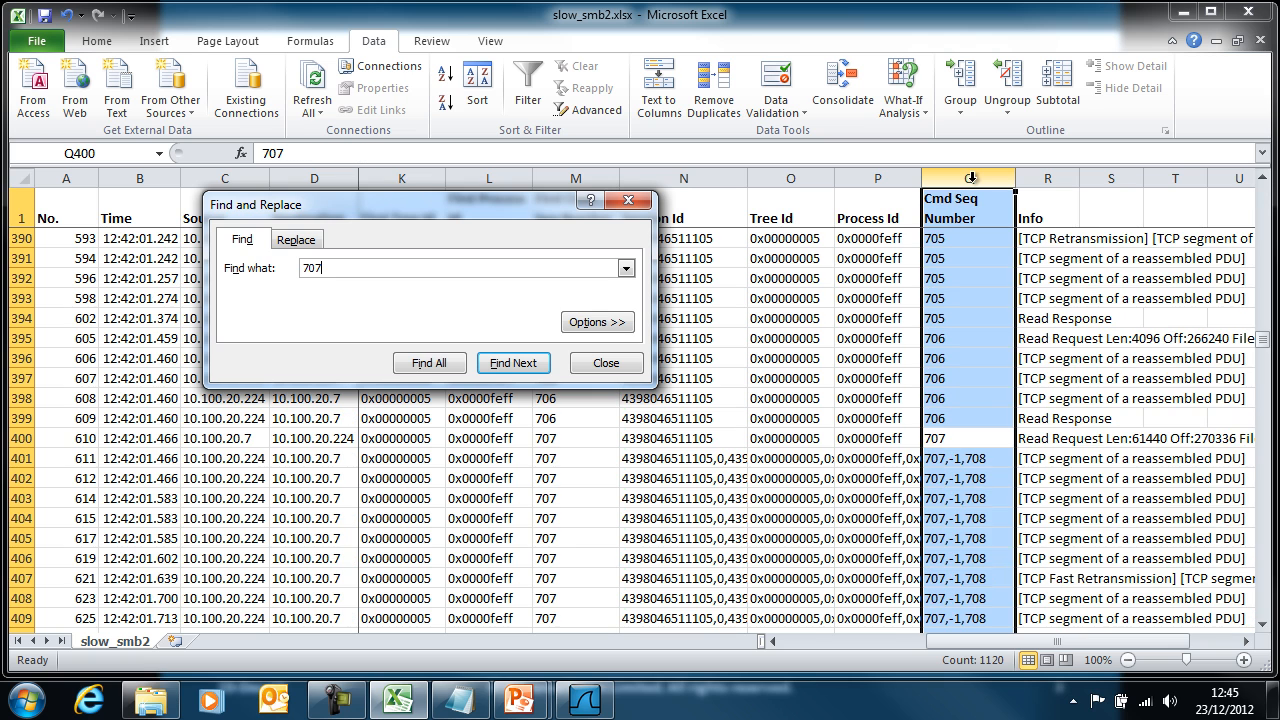